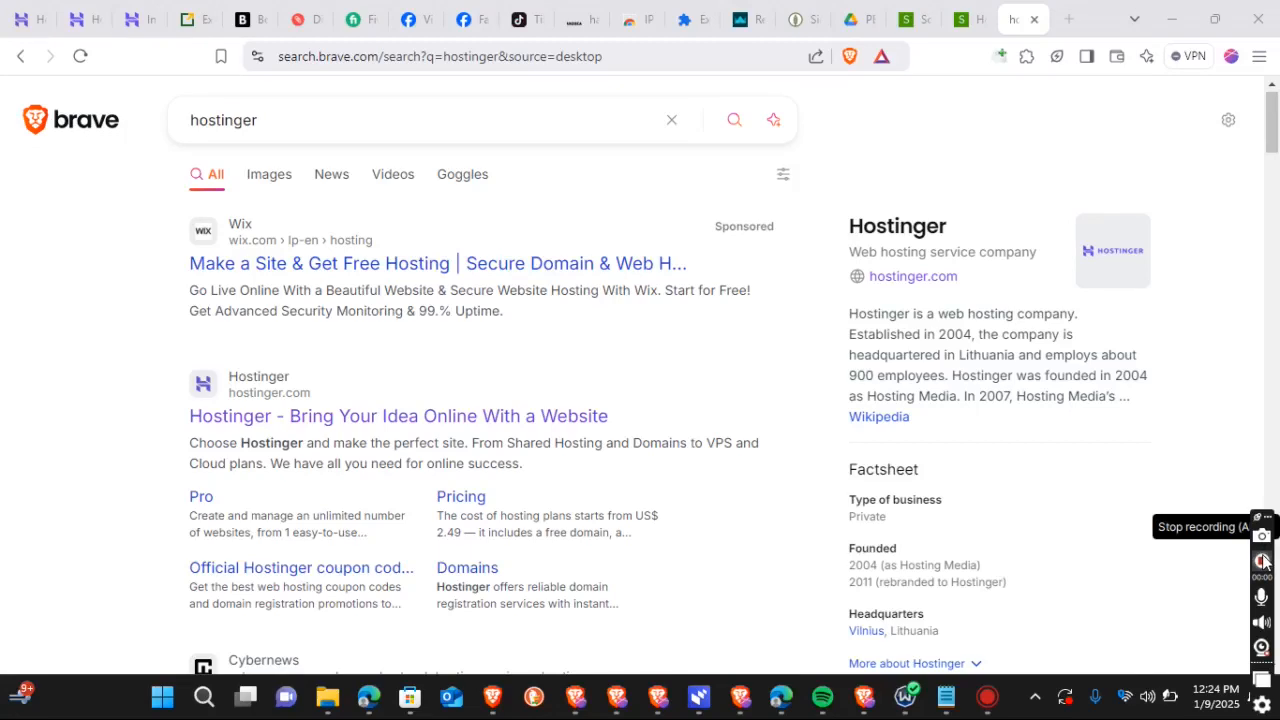
pyautogui.moveTo(1032, 488)
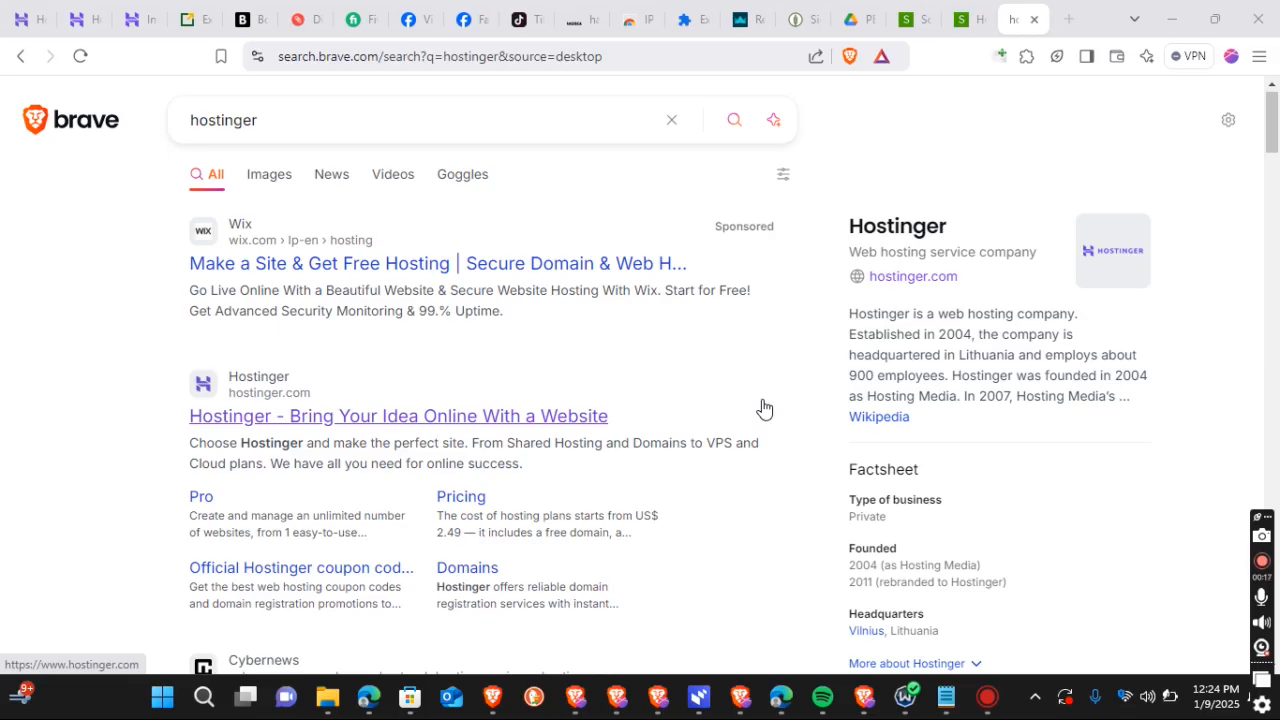
# Scroll through the hPanel home dashboard listing the account's services
pyautogui.scroll(3)
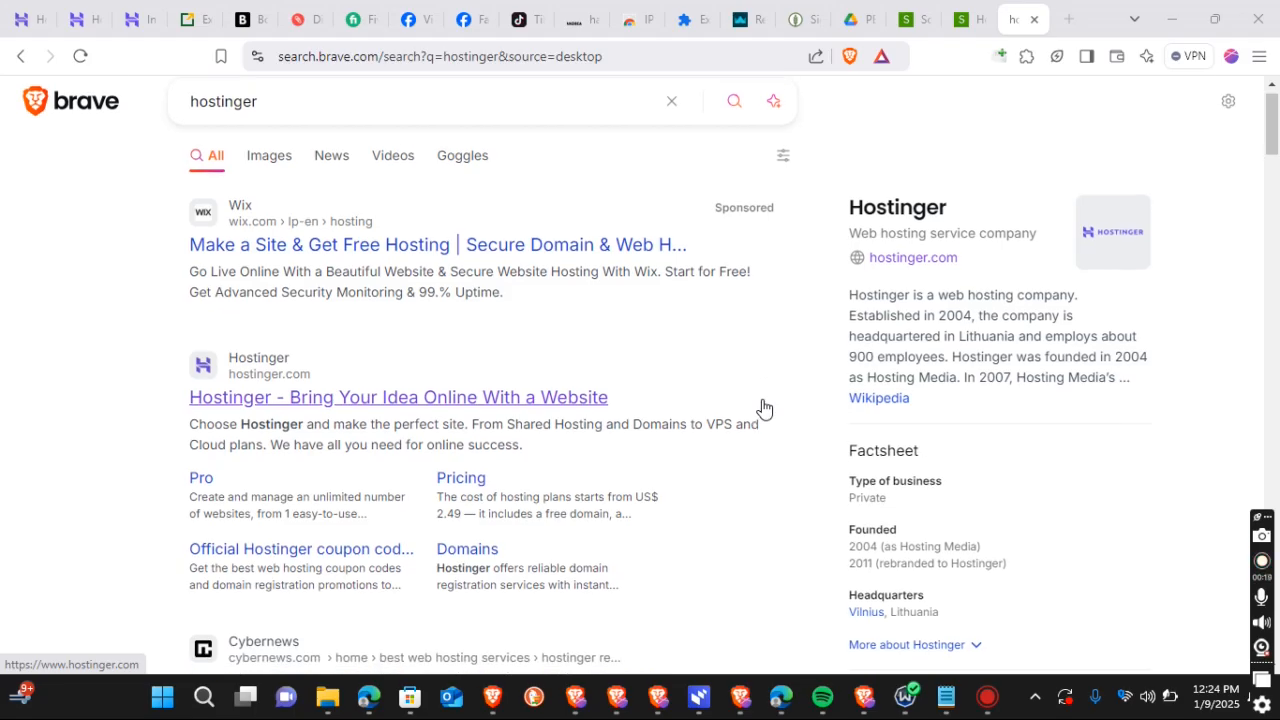
pyautogui.scroll(-3)
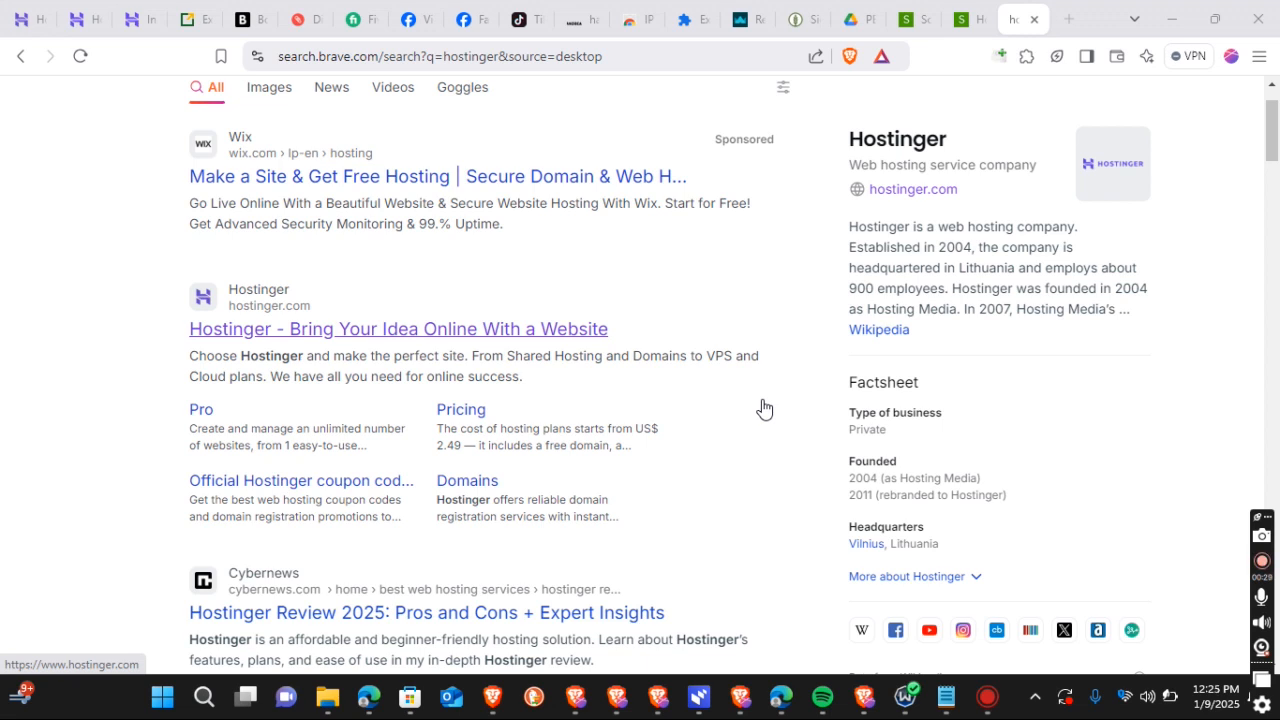
pyautogui.moveTo(784, 424)
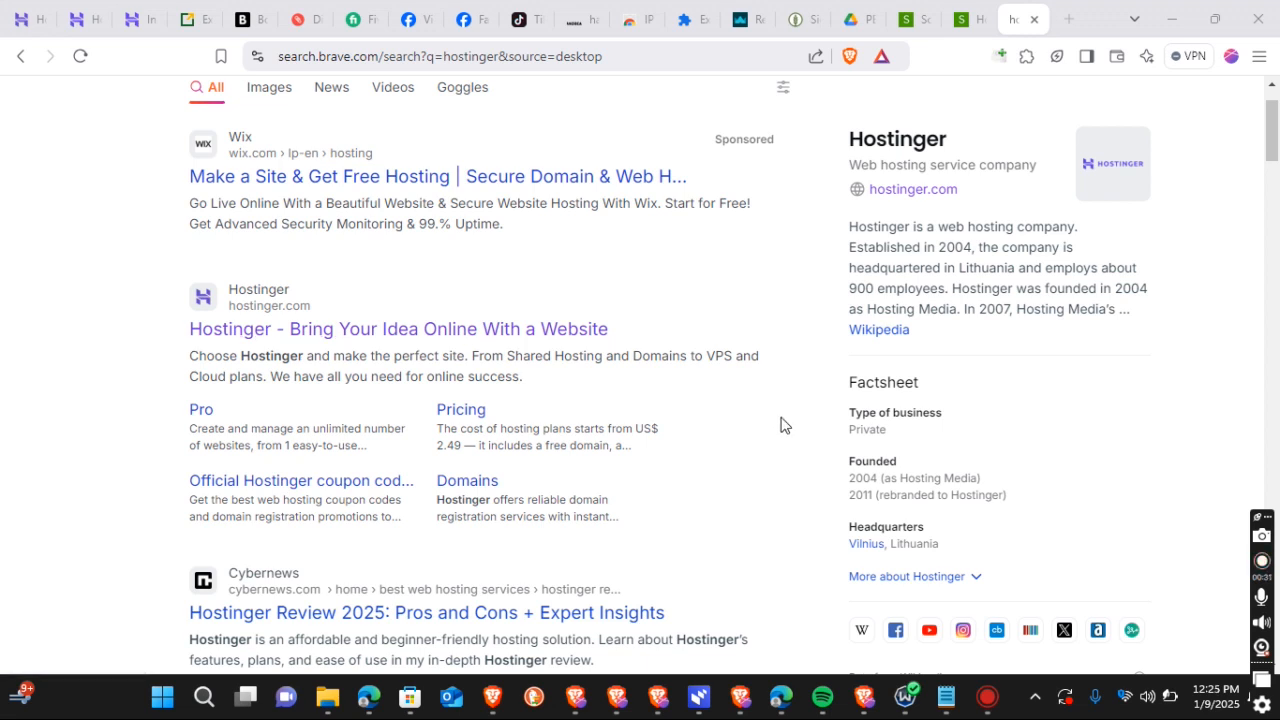
pyautogui.scroll(-3)
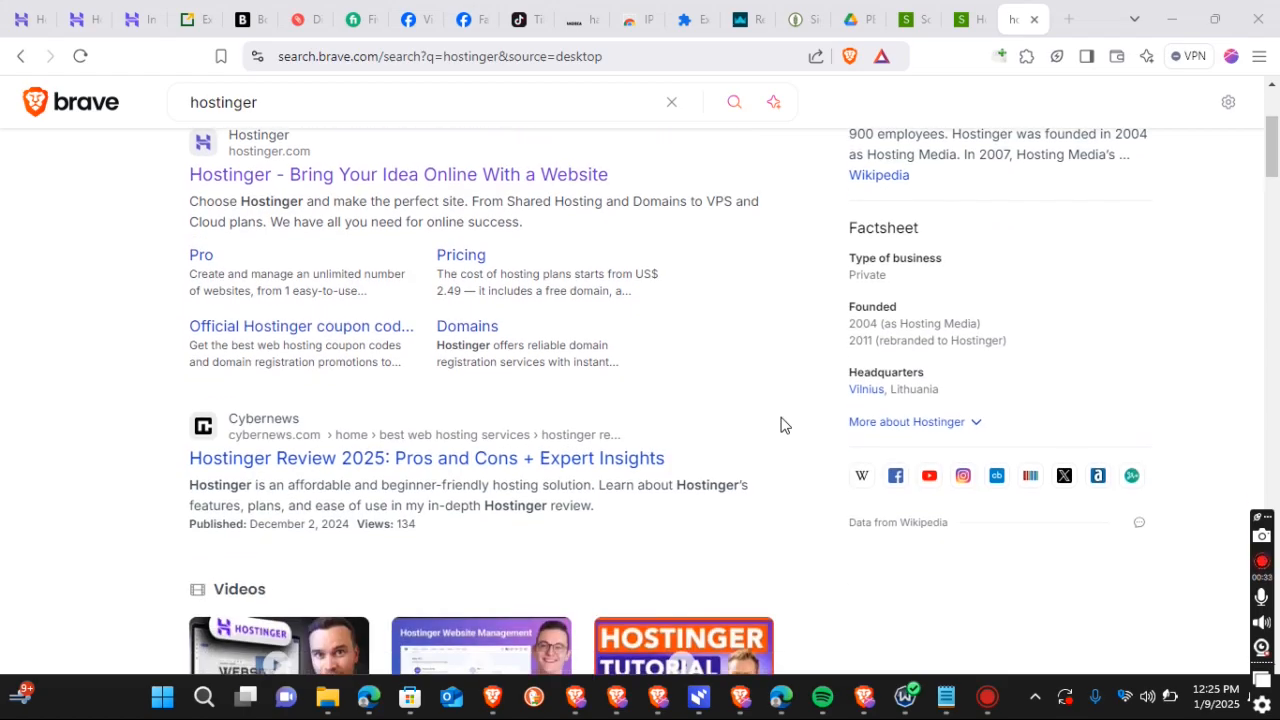
pyautogui.scroll(3)
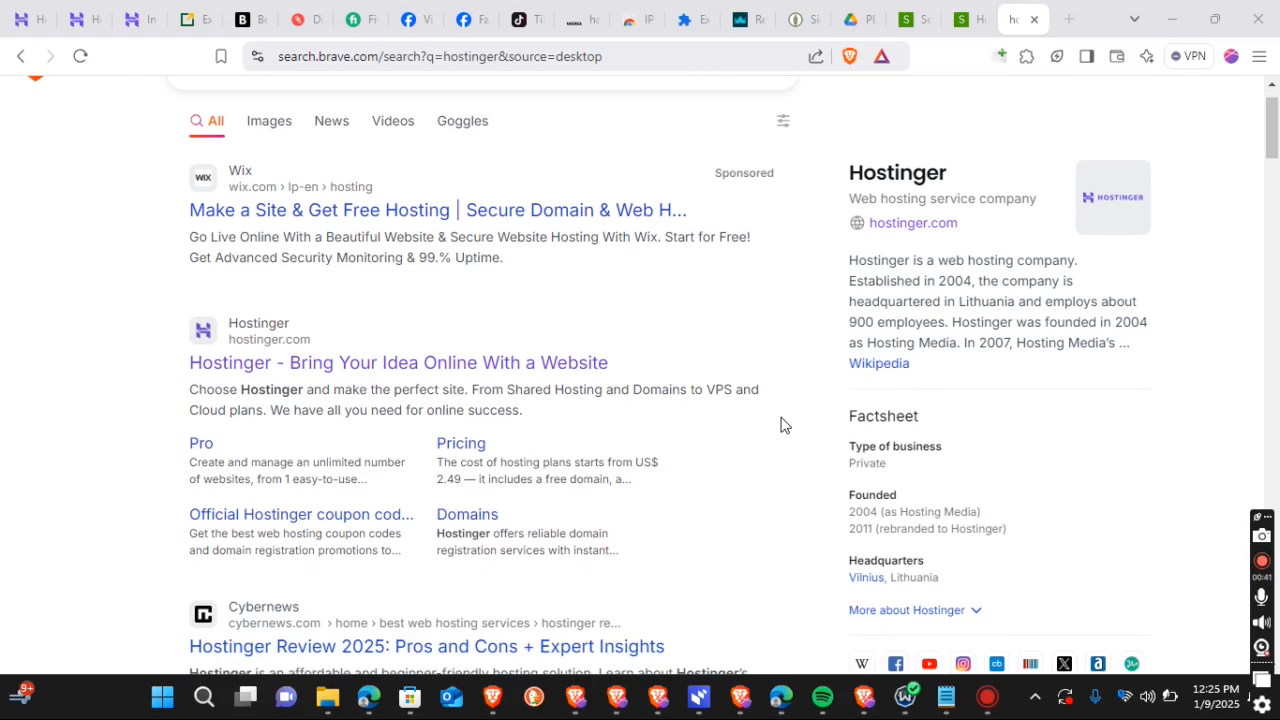
pyautogui.scroll(3)
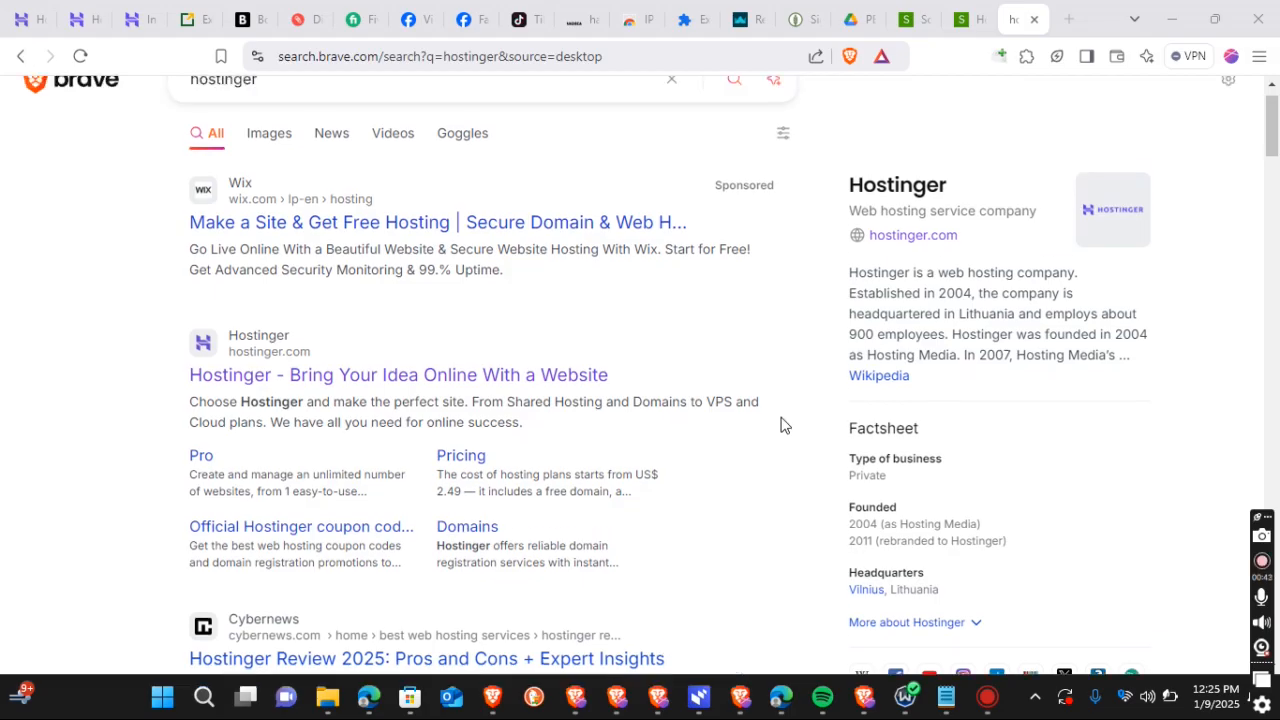
pyautogui.scroll(3)
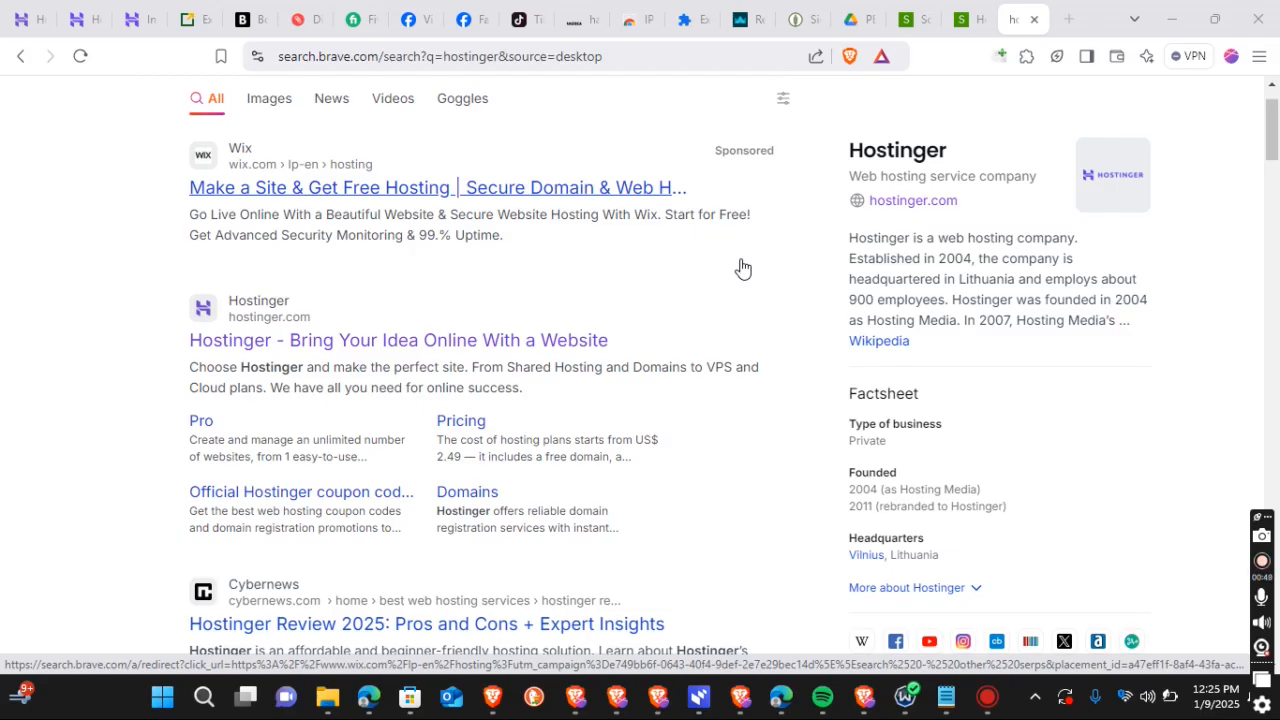
pyautogui.moveTo(790, 270)
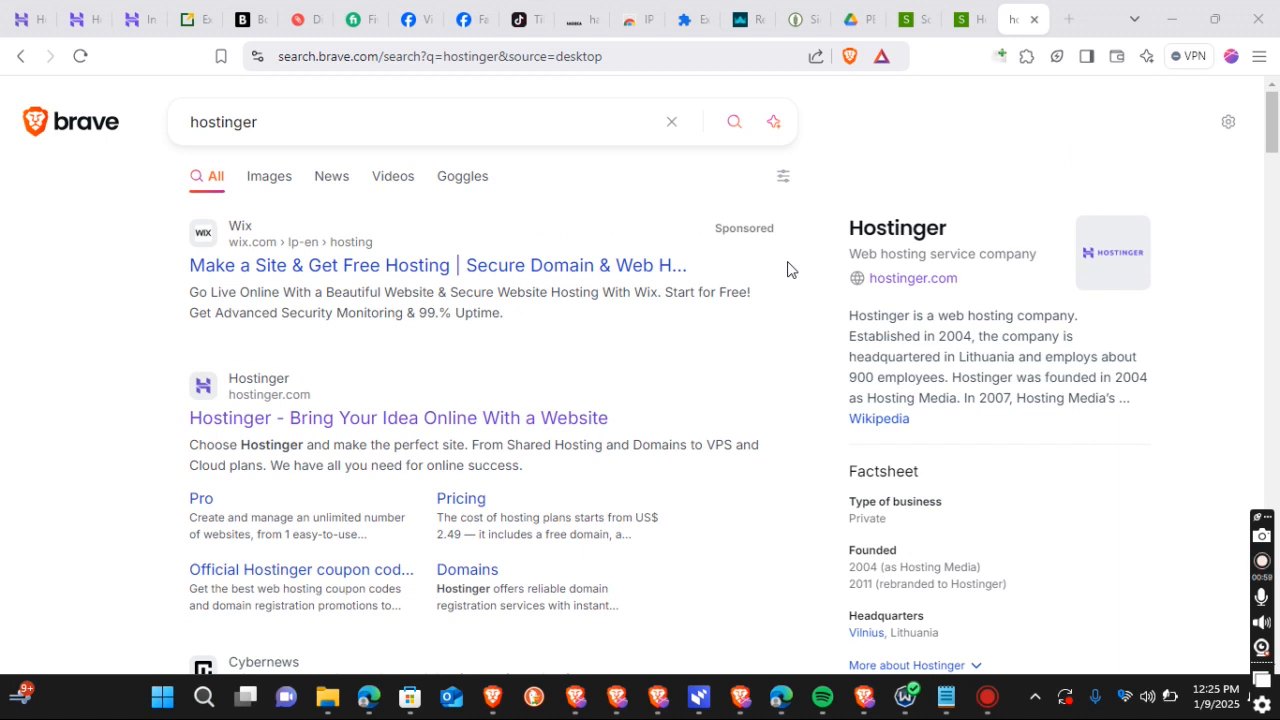
pyautogui.scroll(-3)
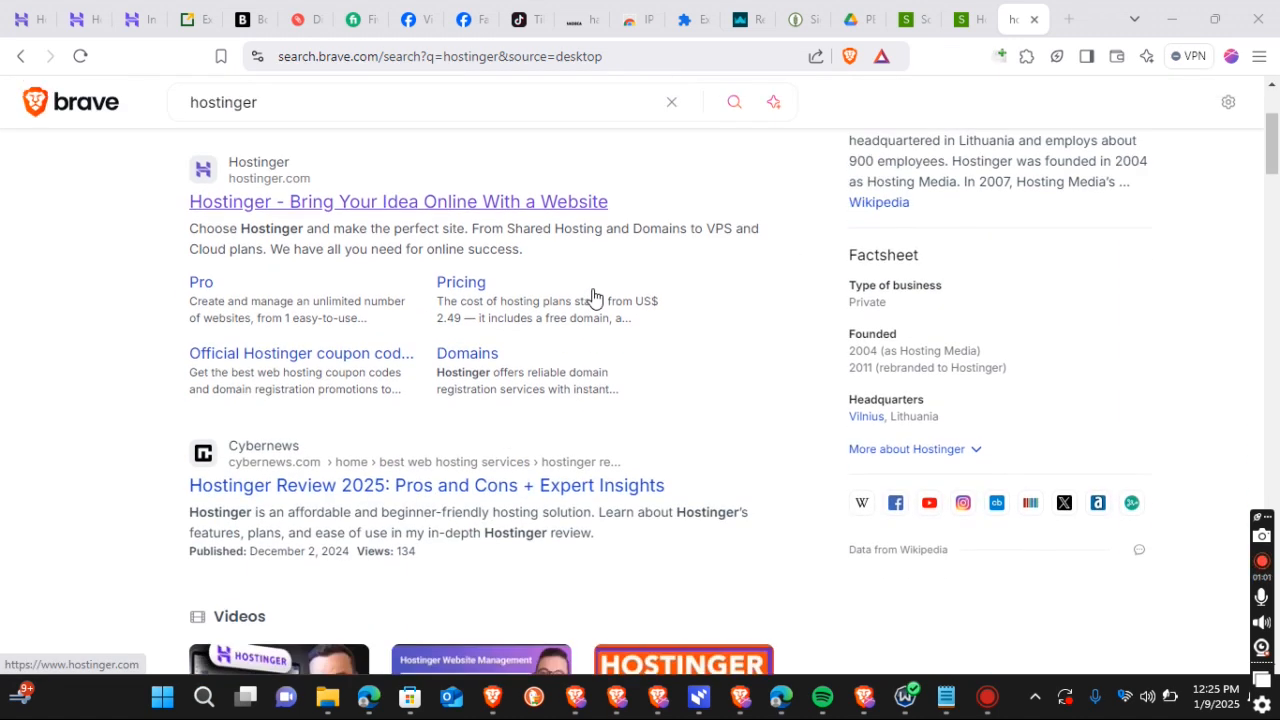
pyautogui.scroll(-3)
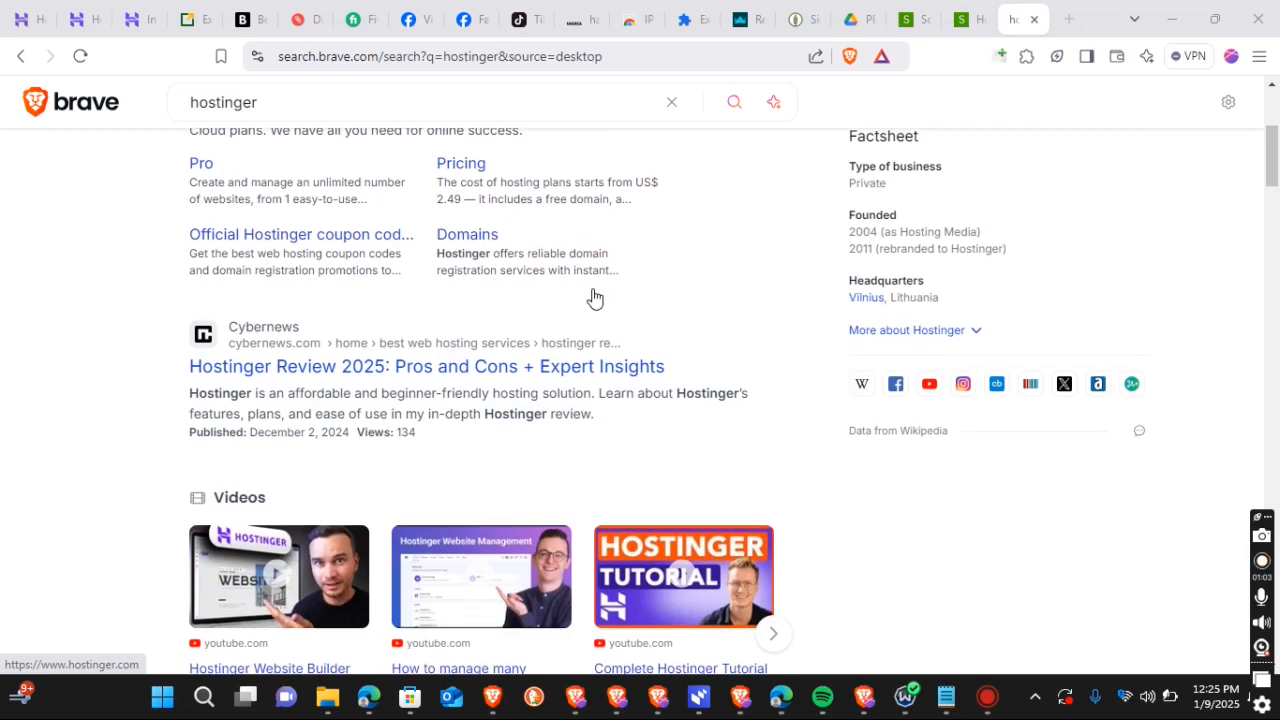
pyautogui.scroll(-3)
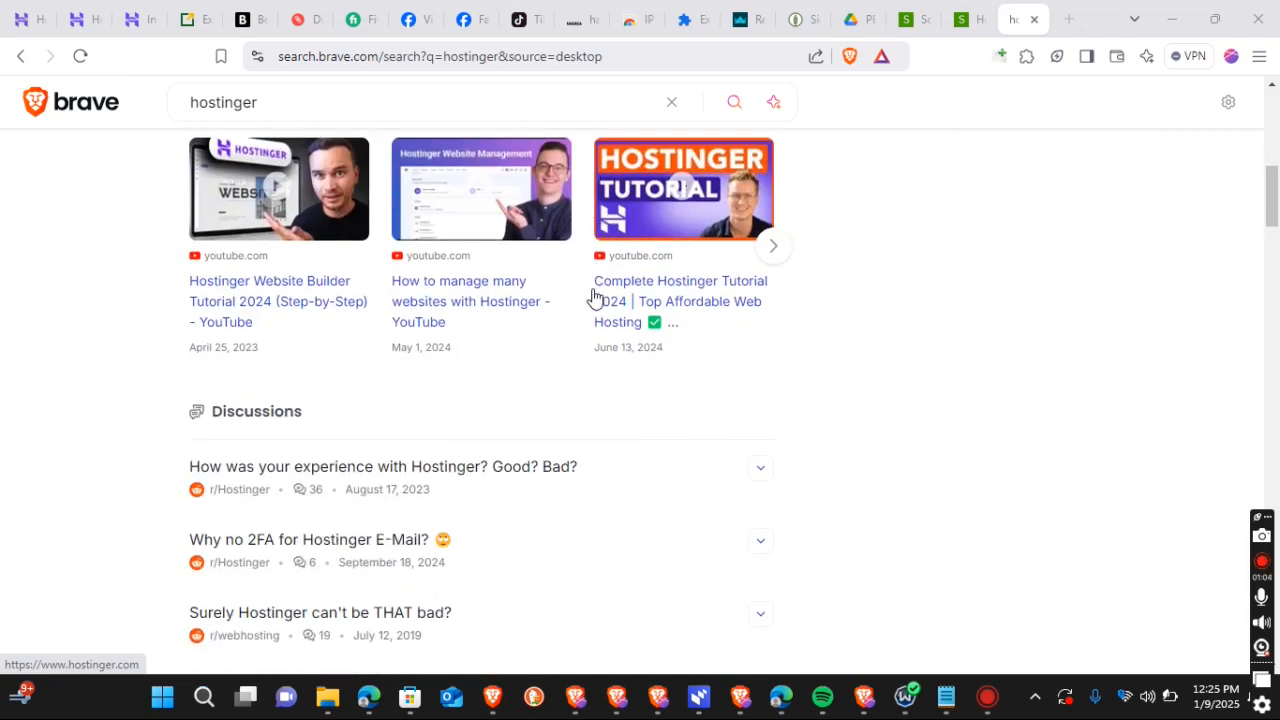
pyautogui.scroll(3)
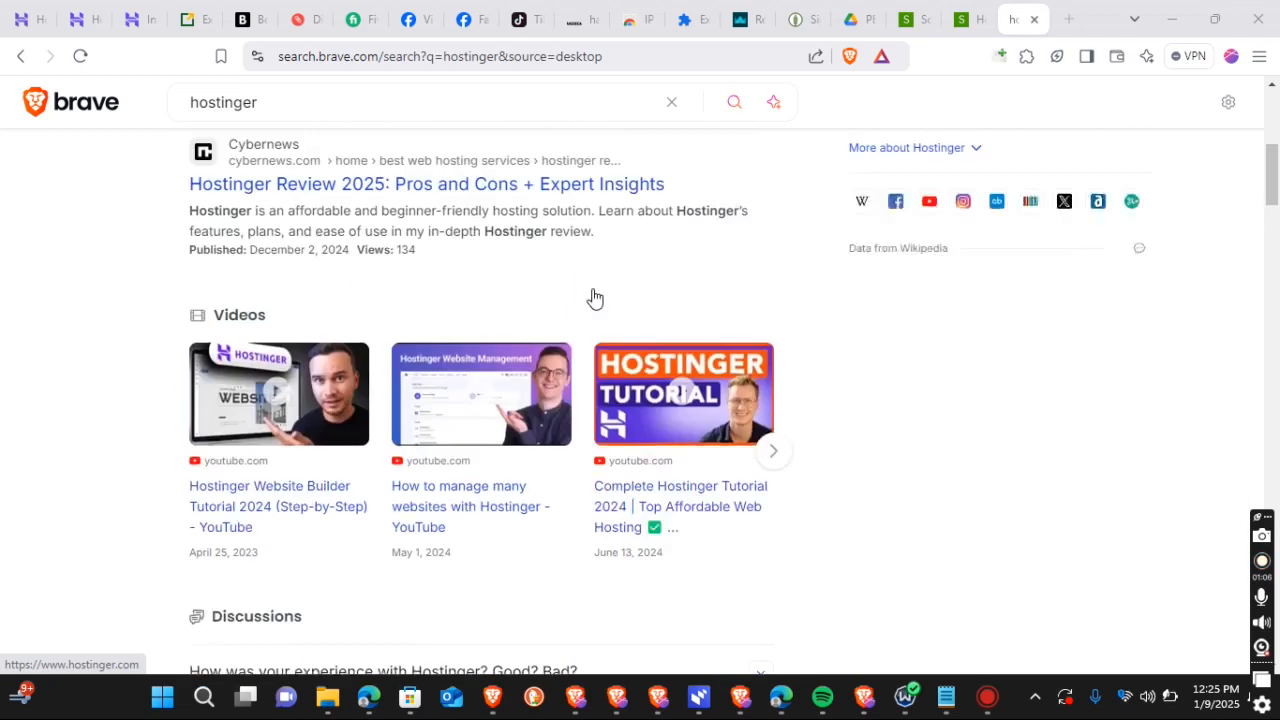
pyautogui.scroll(3)
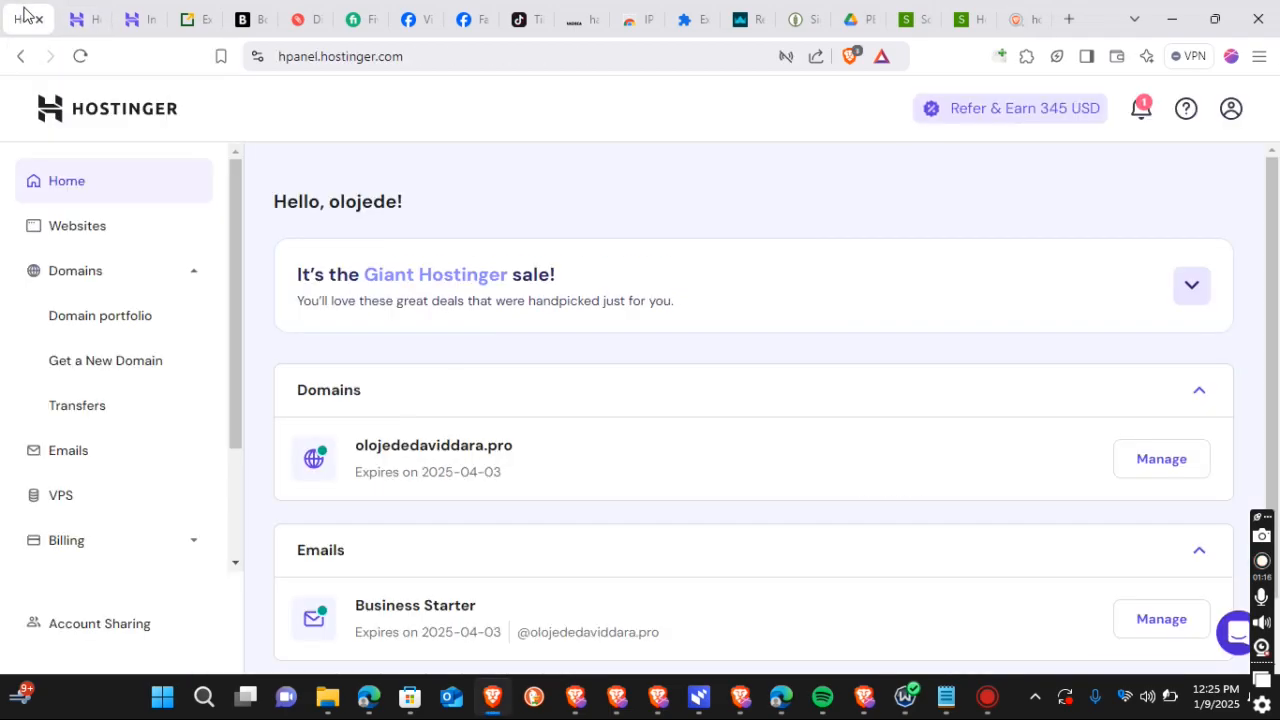
pyautogui.moveTo(484, 272)
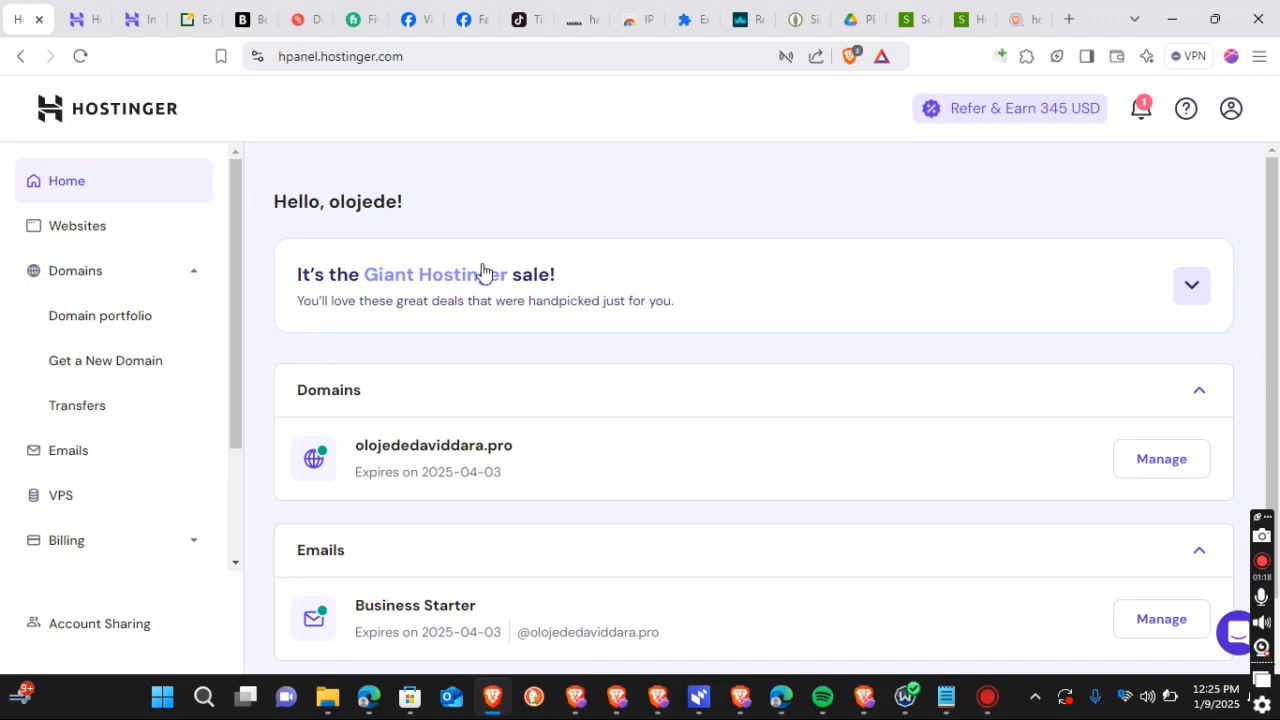
pyautogui.scroll(3)
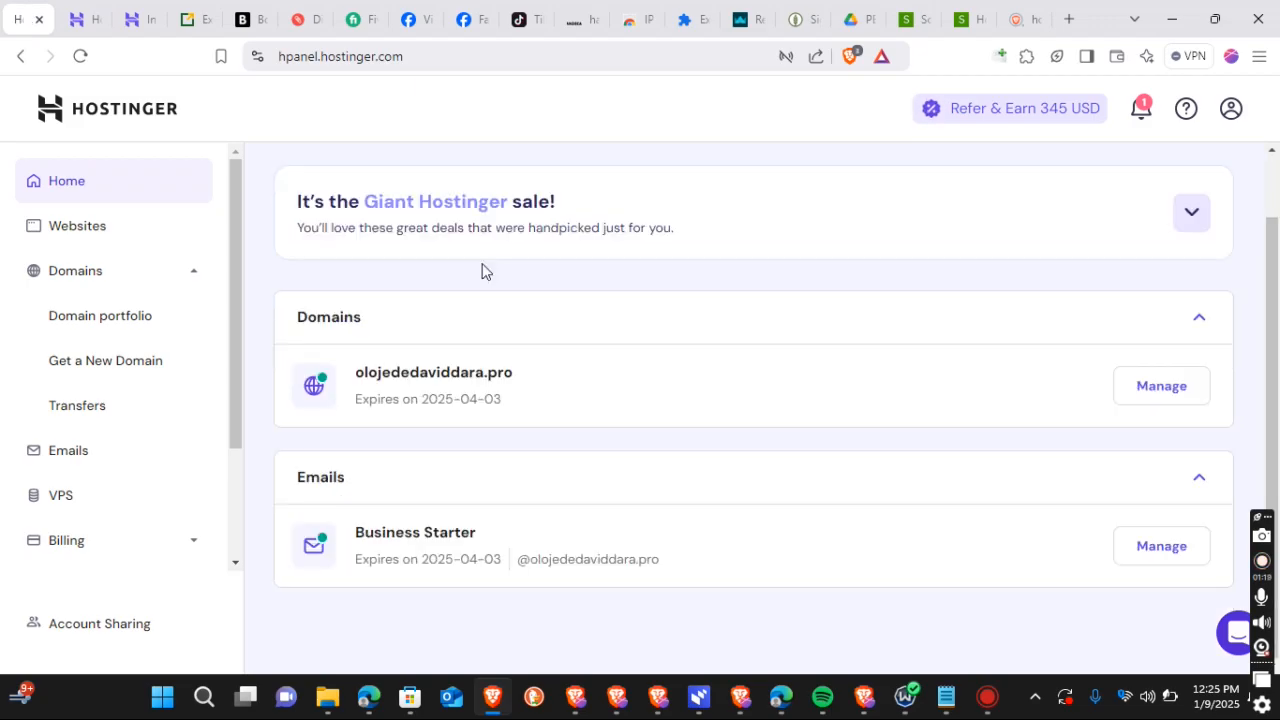
pyautogui.scroll(3)
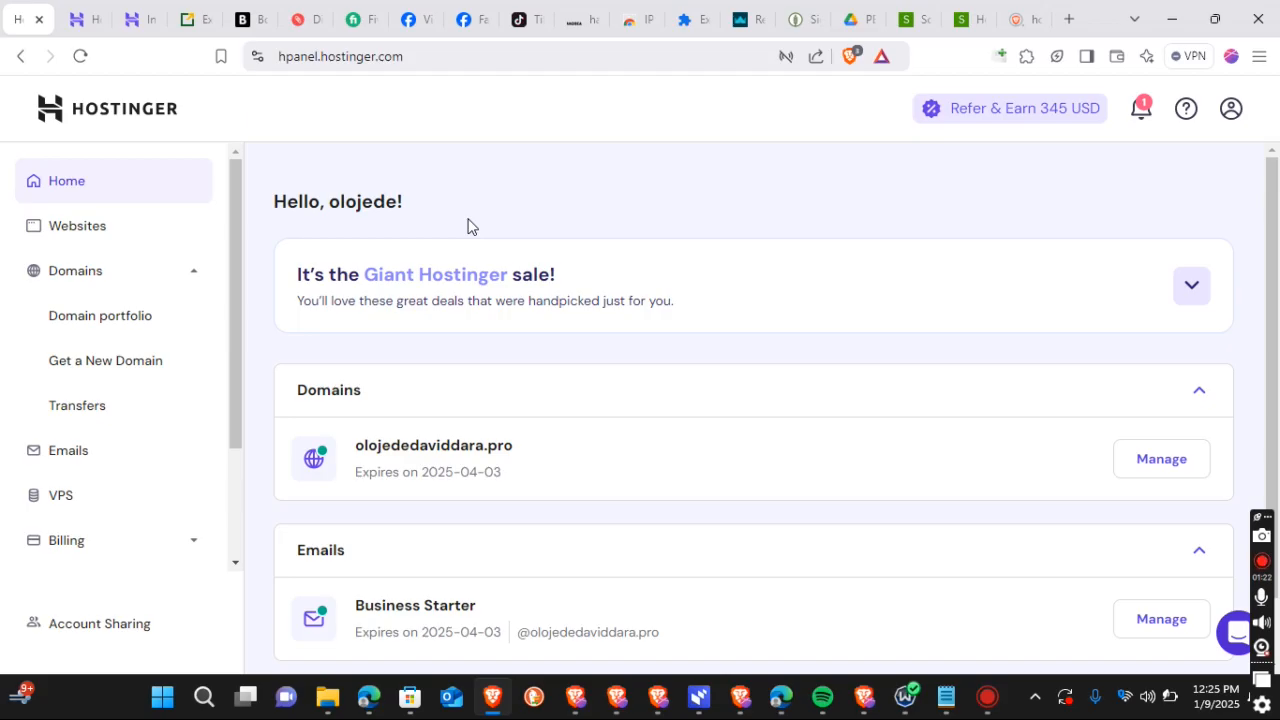
pyautogui.moveTo(1010, 10)
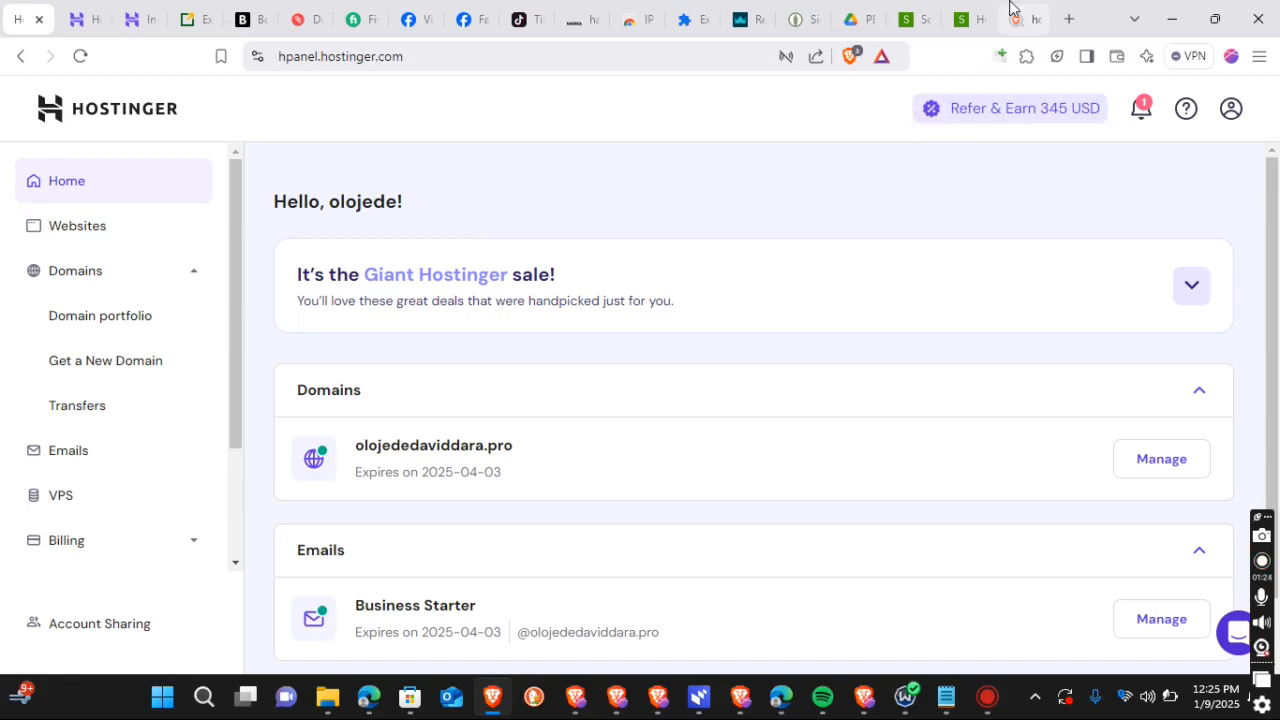
pyautogui.click(1024, 18)
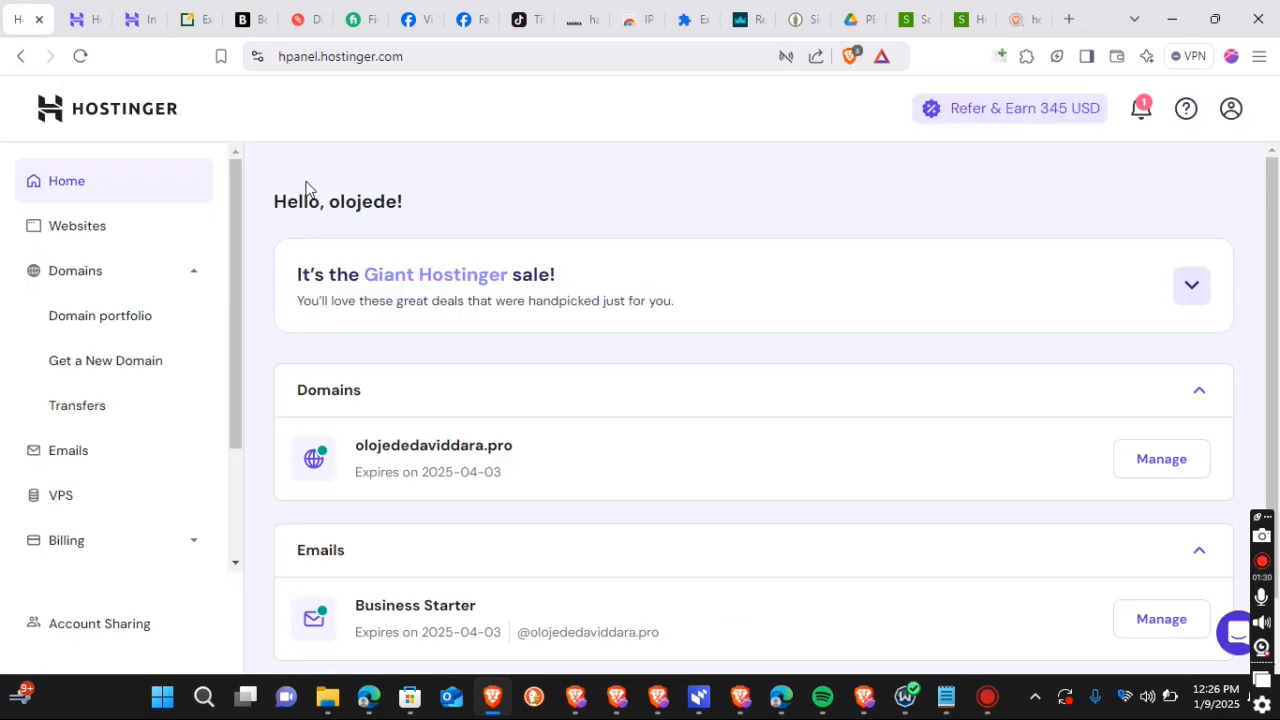
pyautogui.moveTo(548, 212)
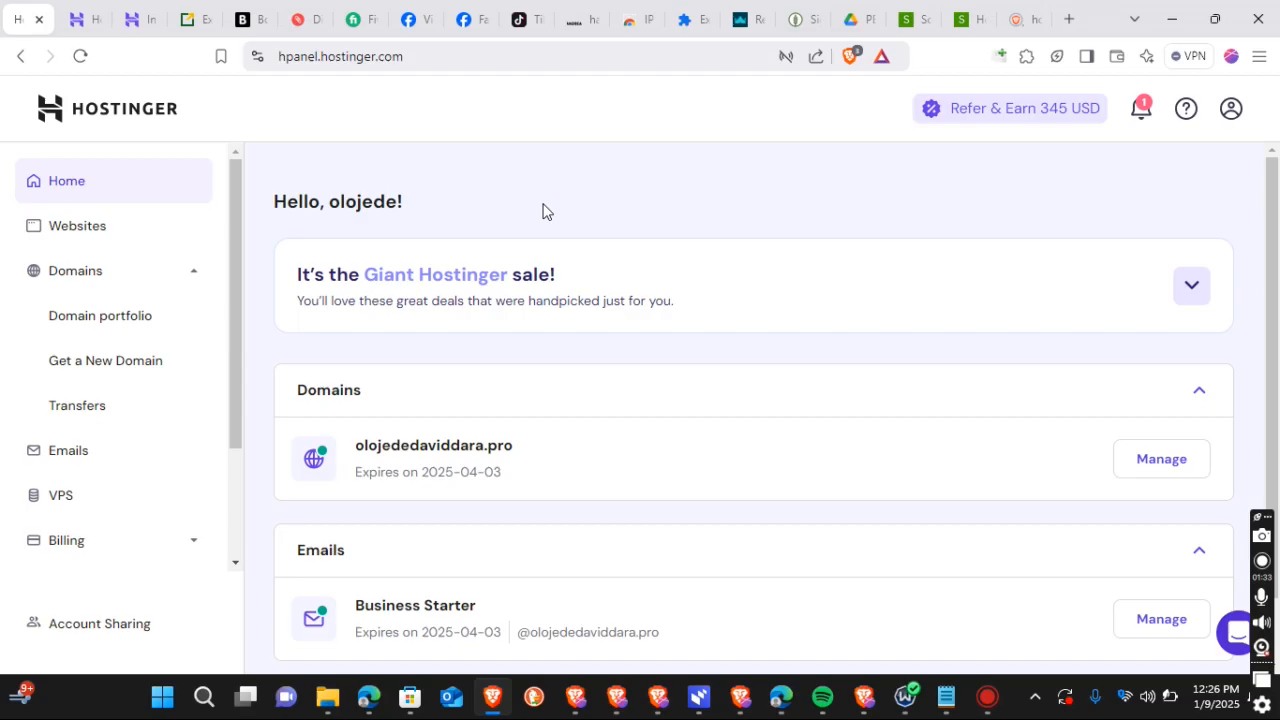
pyautogui.moveTo(724, 204)
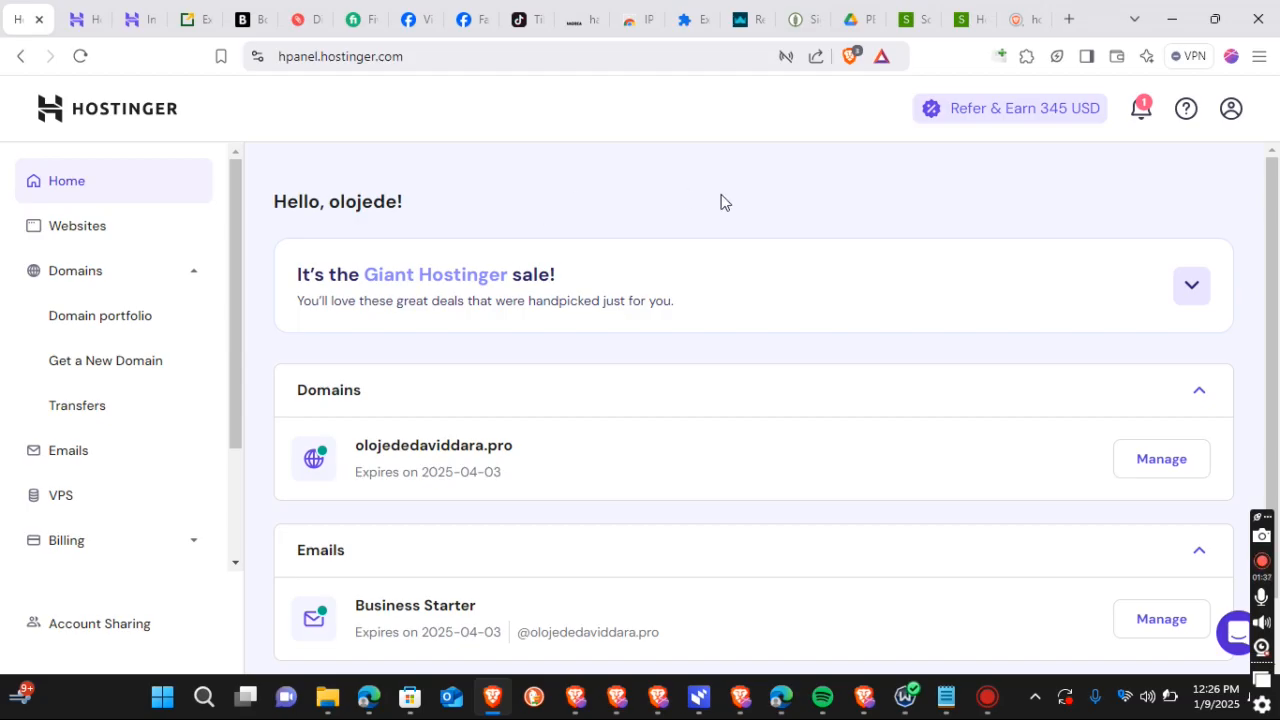
pyautogui.moveTo(104, 360)
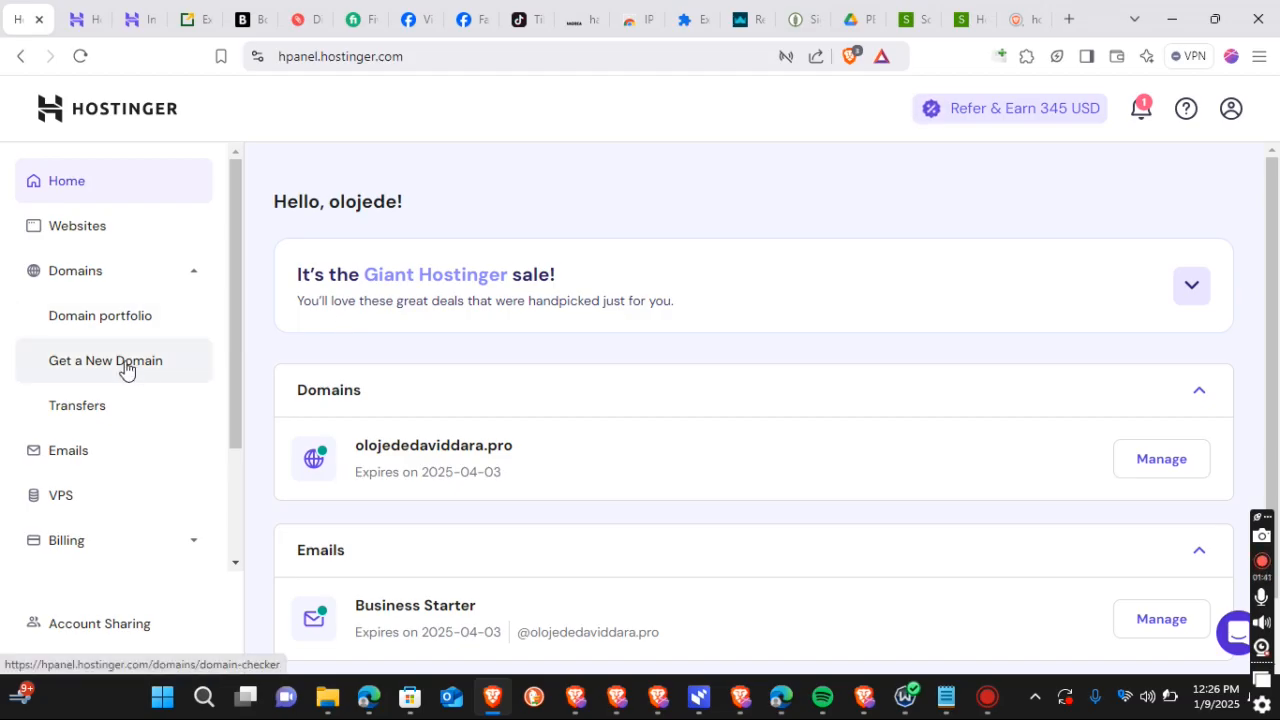
# Go to Get a New Domain and enter 'Socialelite' in the domain search field
pyautogui.click(104, 360)
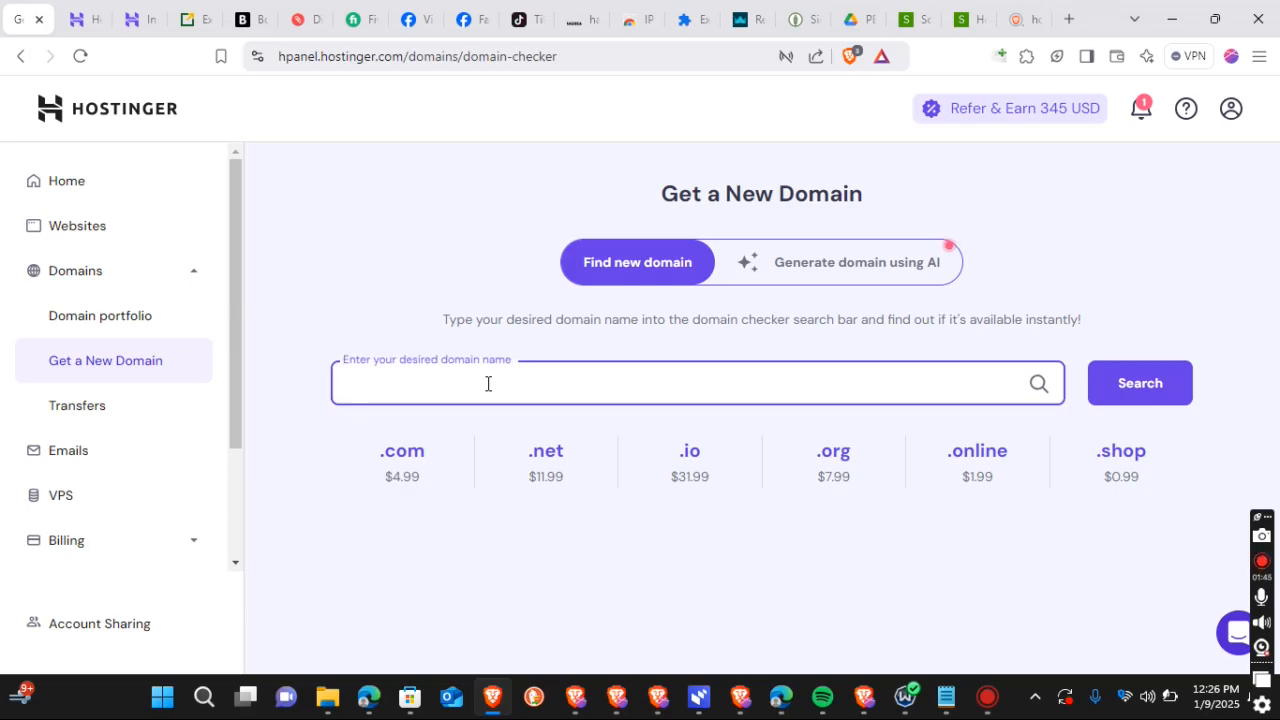
pyautogui.write('d')
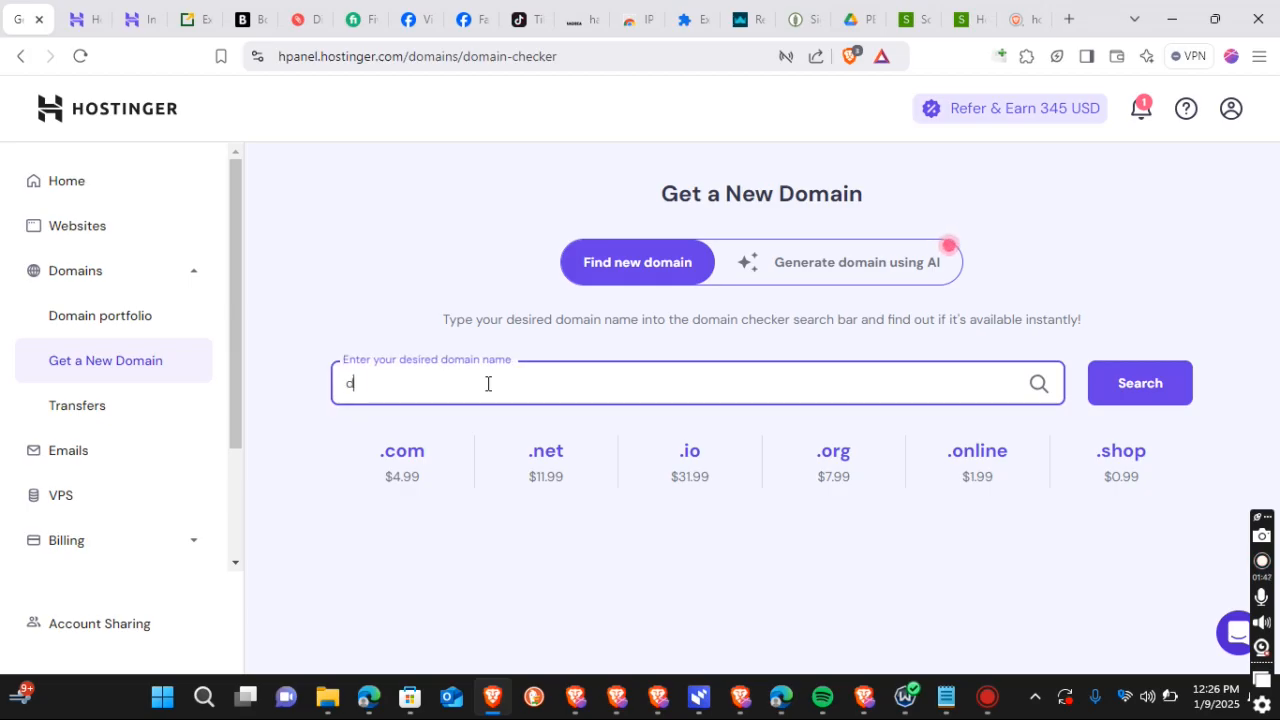
pyautogui.write('ivine')
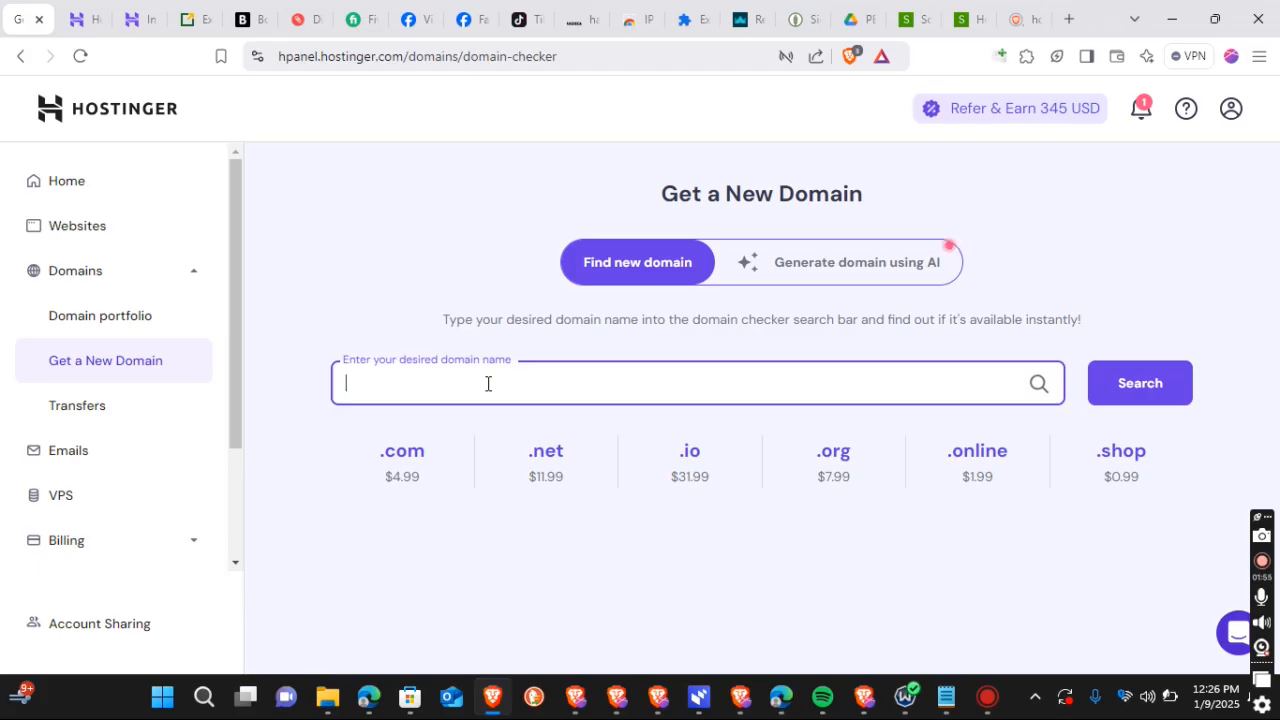
pyautogui.write('Sociale')
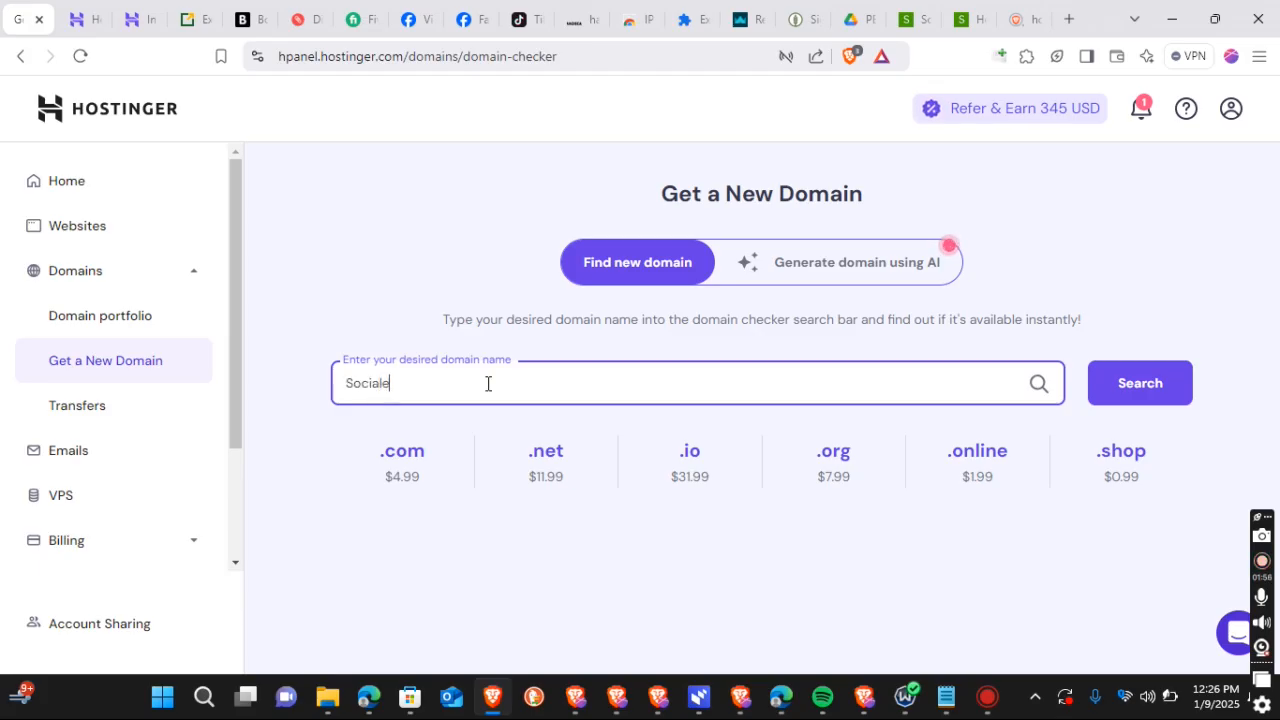
pyautogui.write('lita')
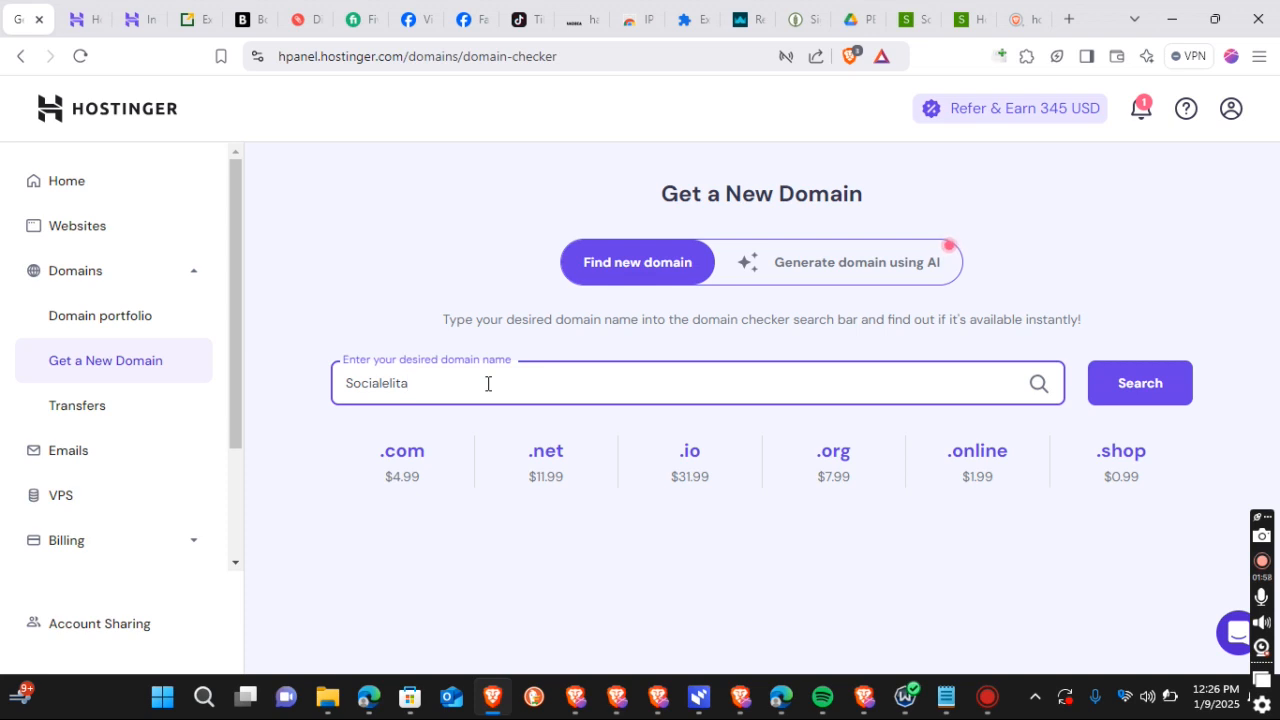
pyautogui.write('e')
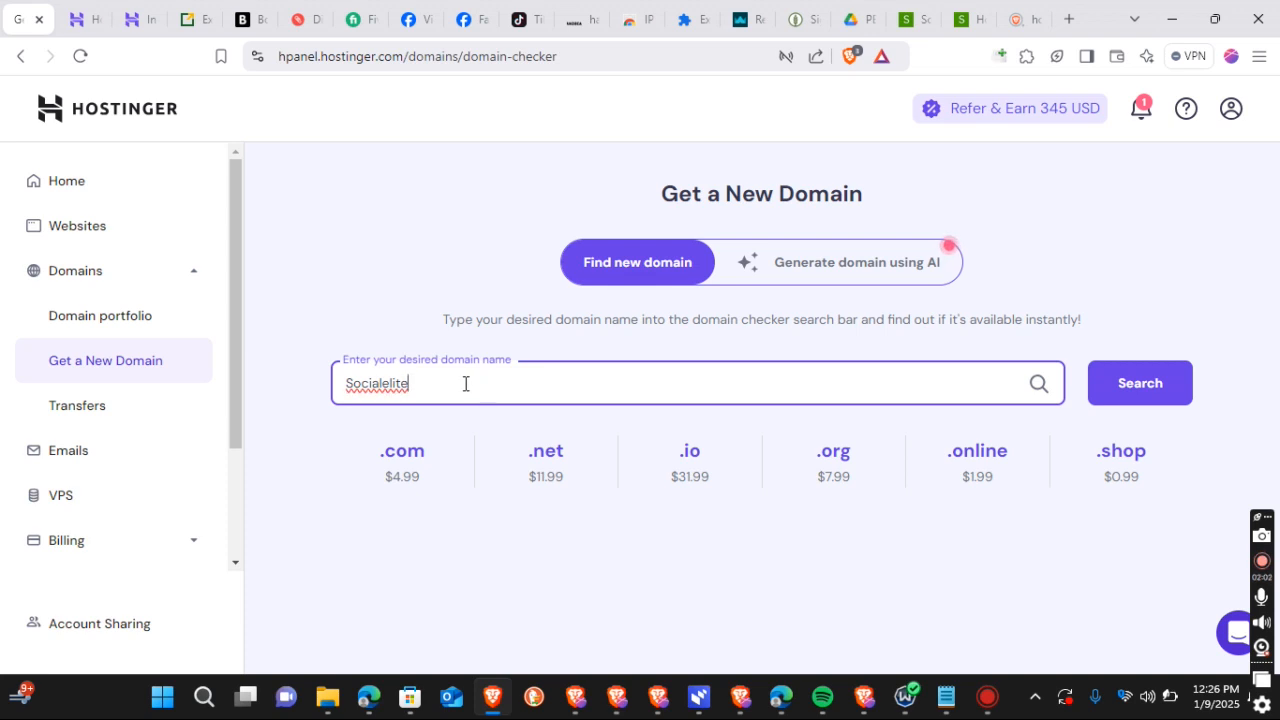
pyautogui.moveTo(1140, 384)
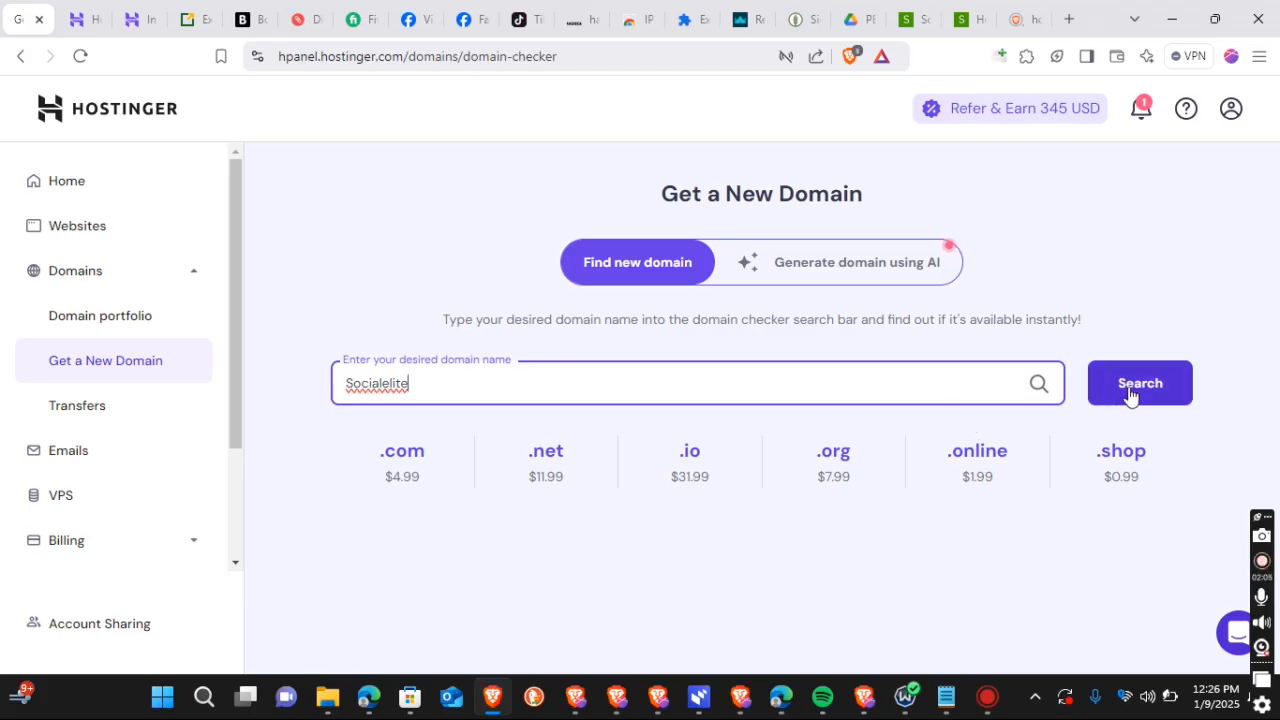
pyautogui.moveTo(920, 368)
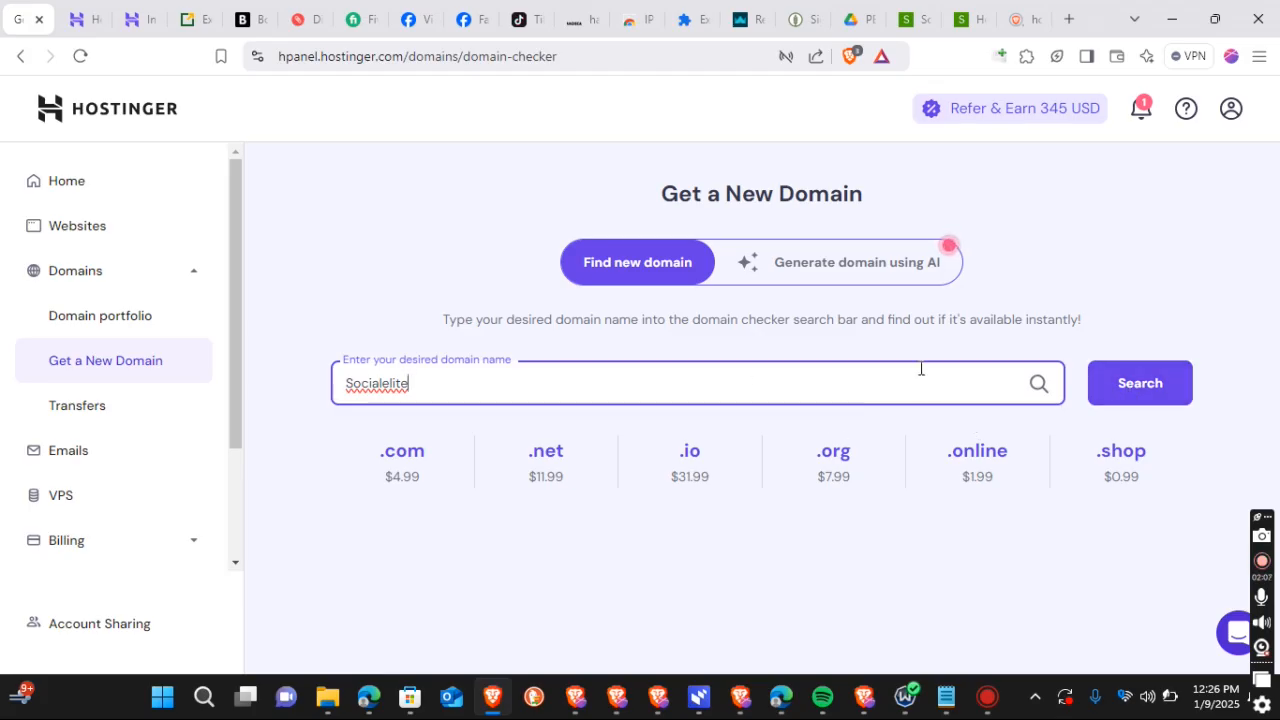
# Search Socialelite and scroll the results past .tech, .shop, .store to socialelite.pro at $2.99
pyautogui.click(1140, 382)
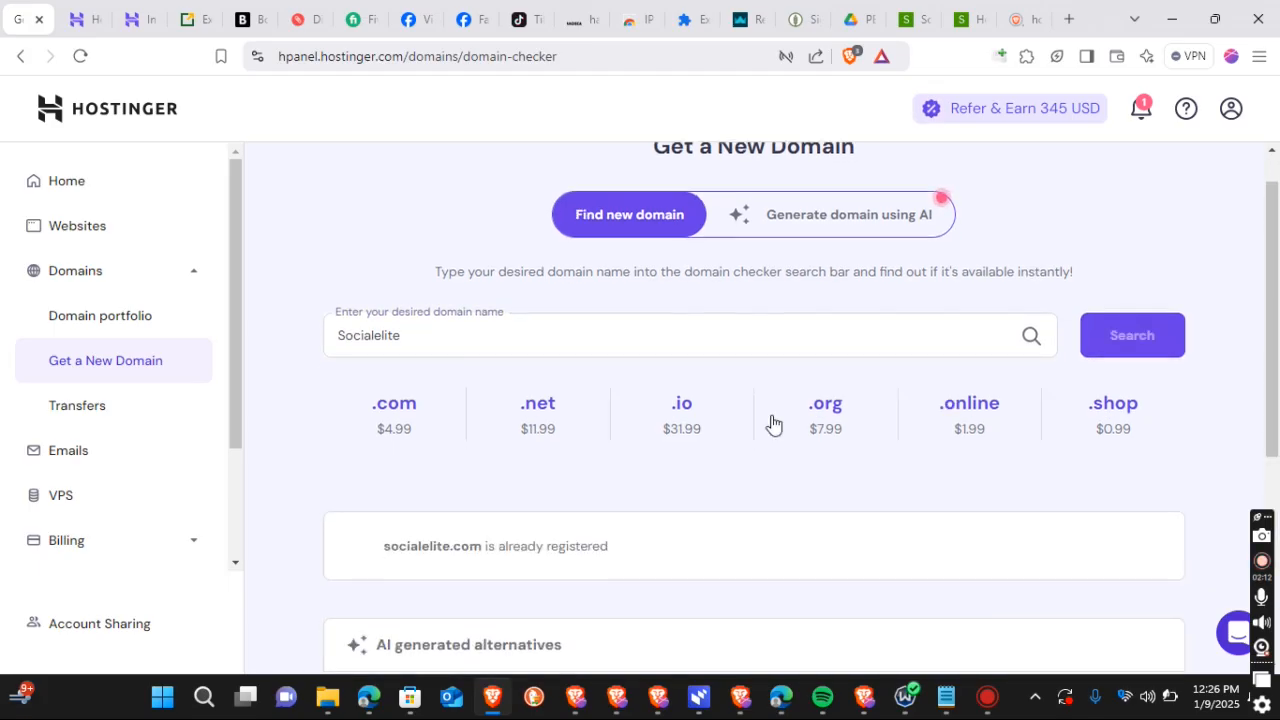
pyautogui.scroll(-3)
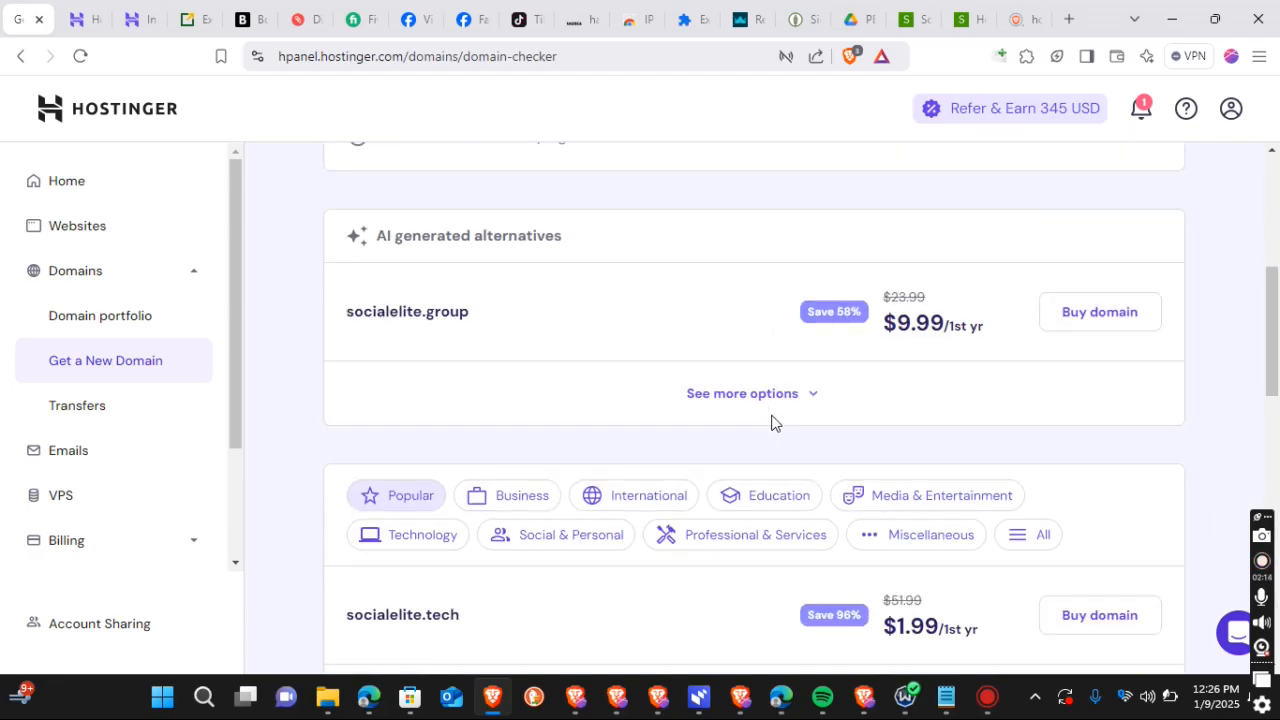
pyautogui.scroll(-3)
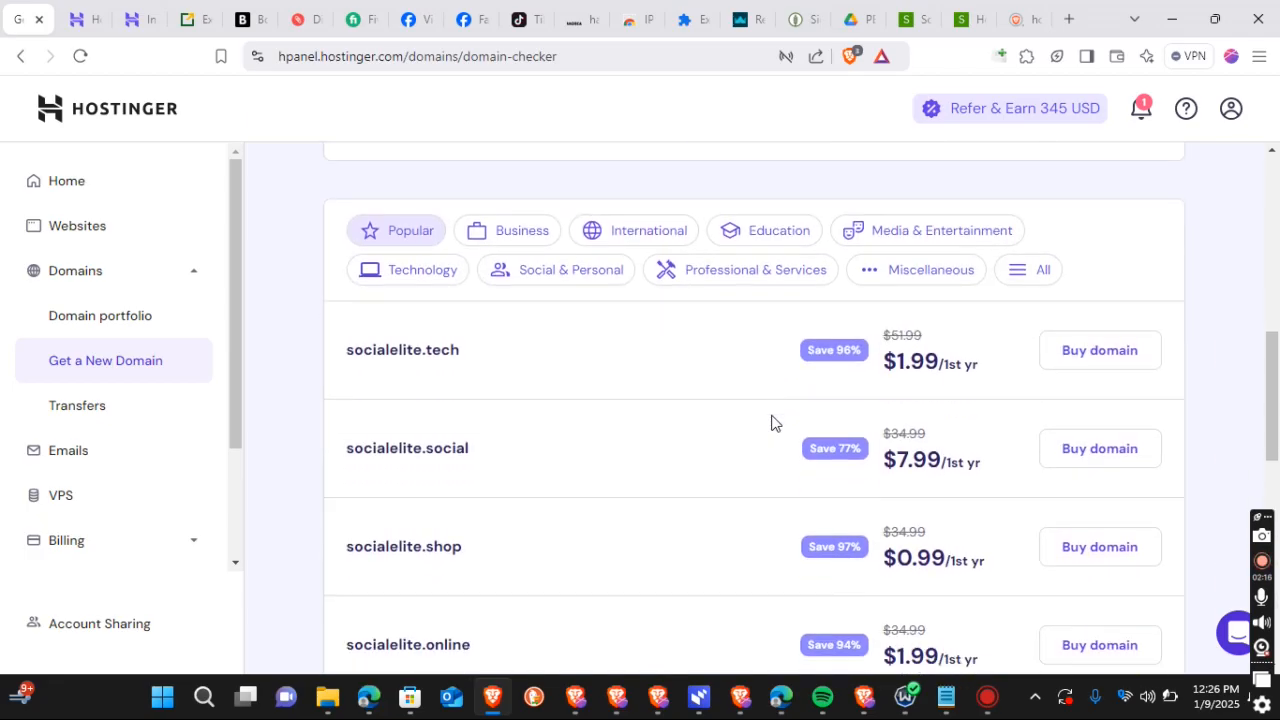
pyautogui.scroll(3)
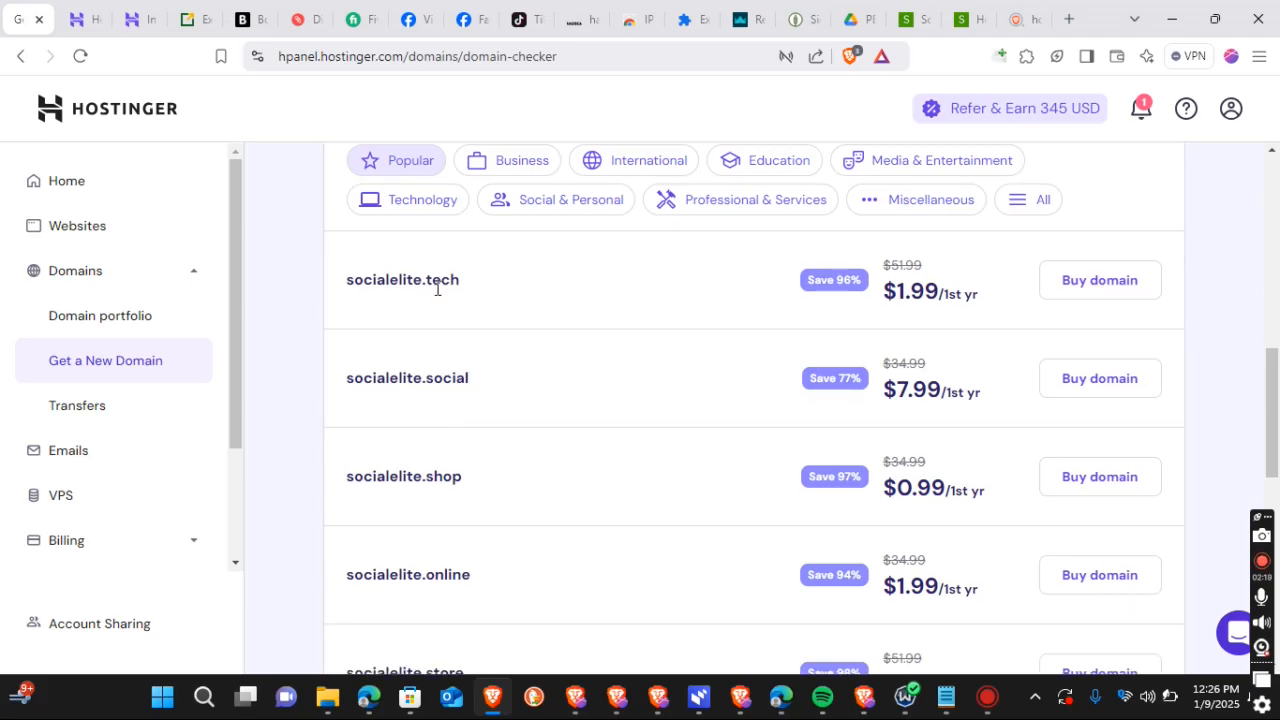
pyautogui.moveTo(438, 300)
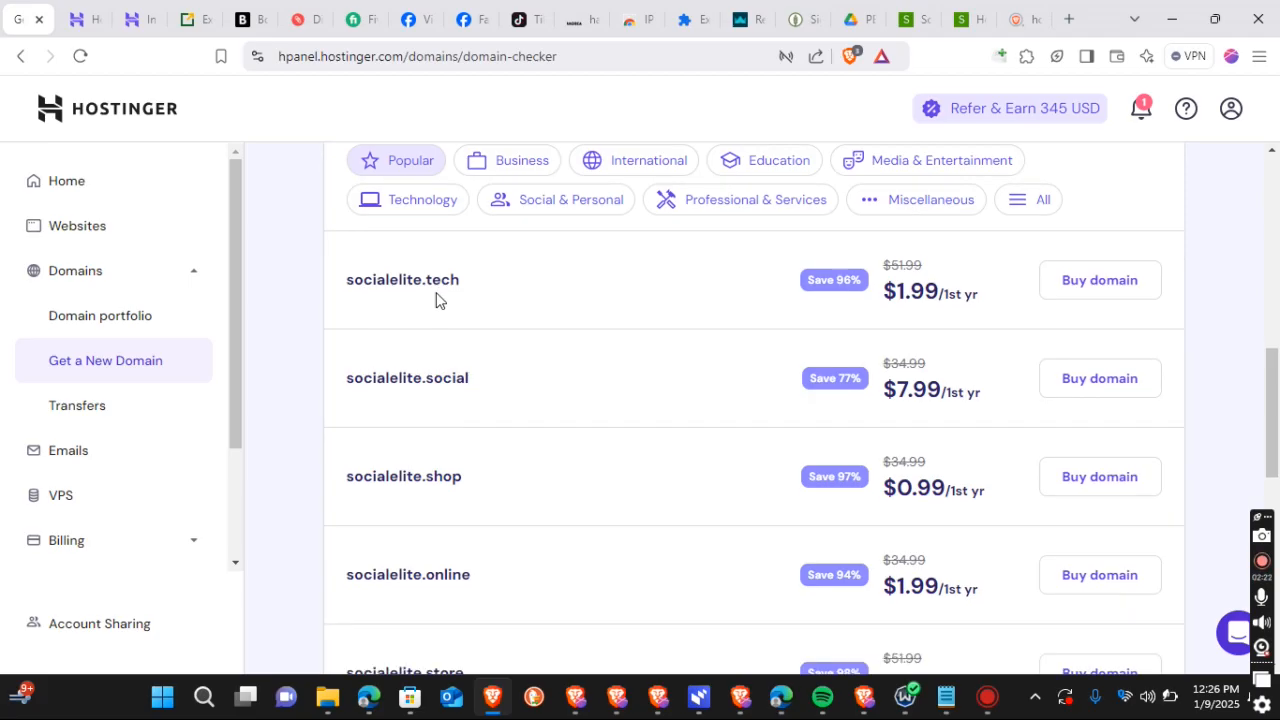
pyautogui.moveTo(440, 404)
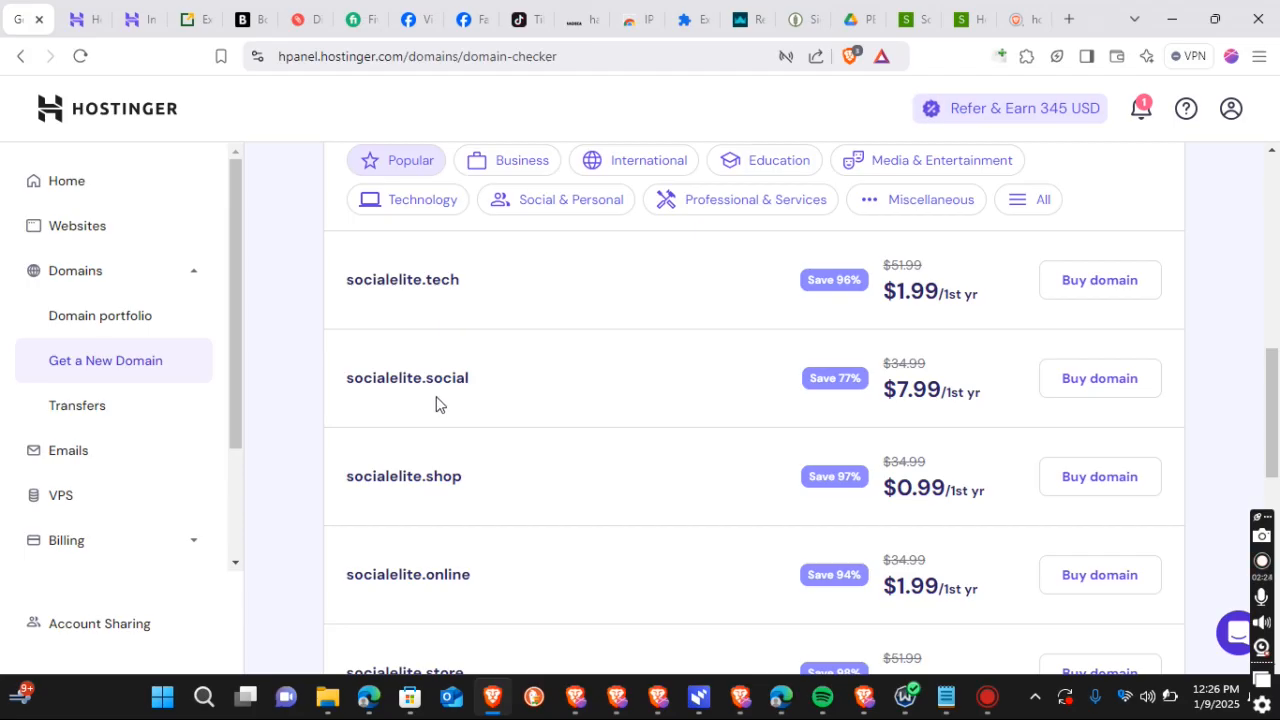
pyautogui.scroll(-3)
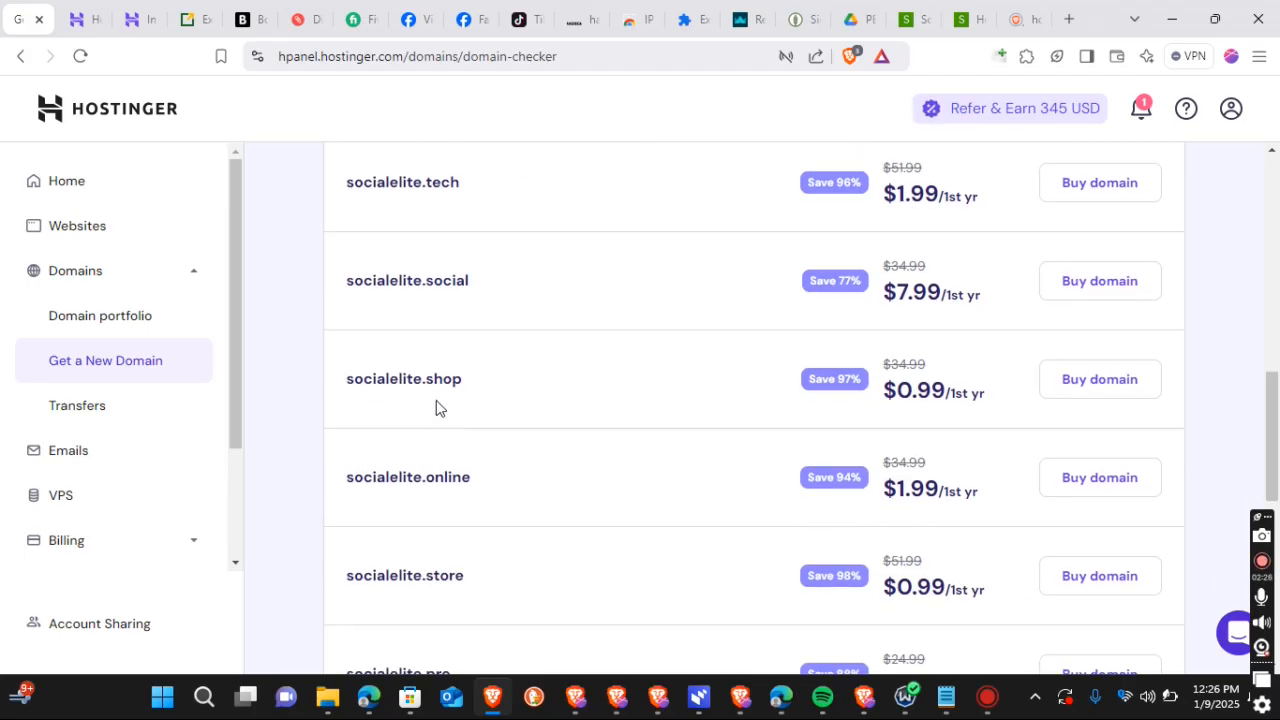
pyautogui.moveTo(430, 410)
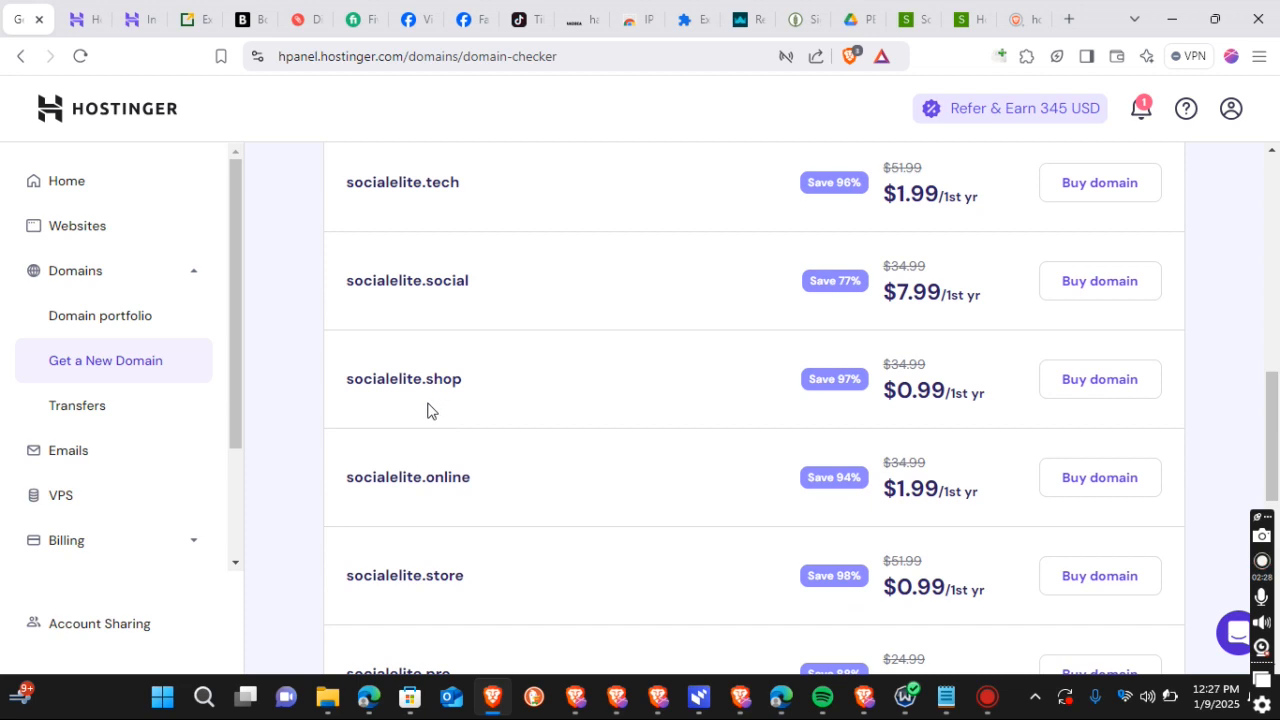
pyautogui.scroll(-3)
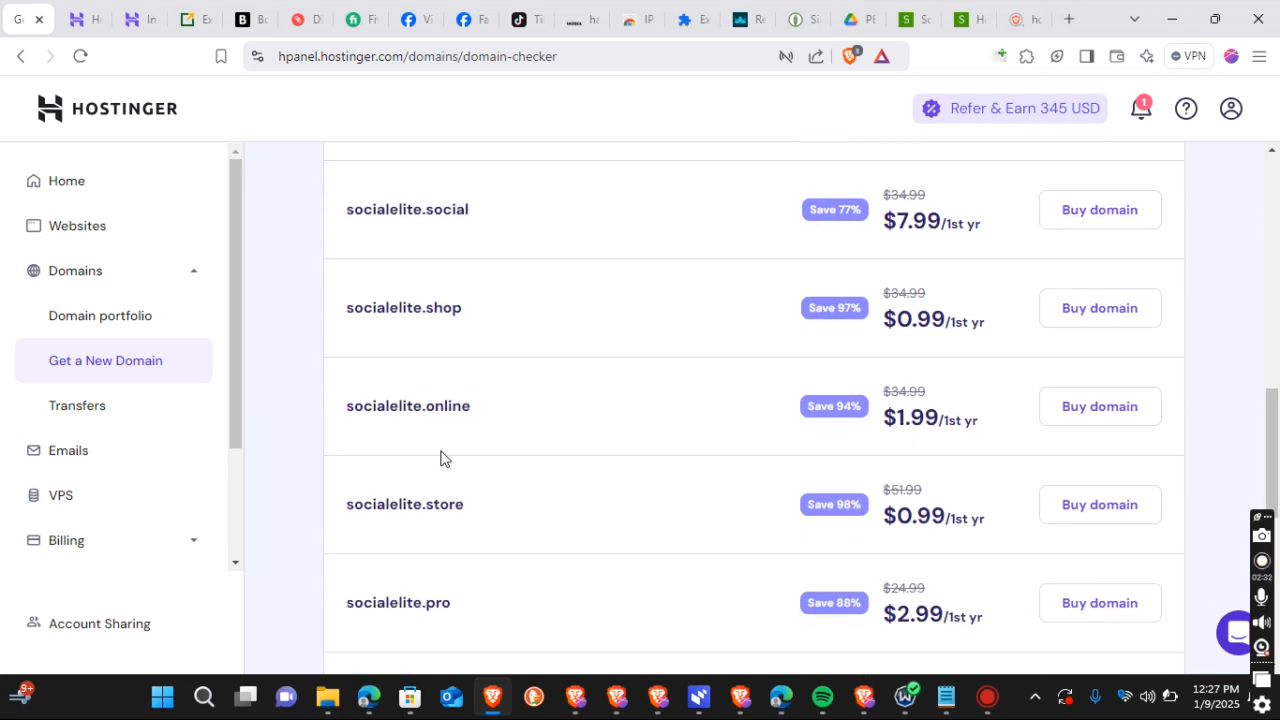
pyautogui.scroll(-3)
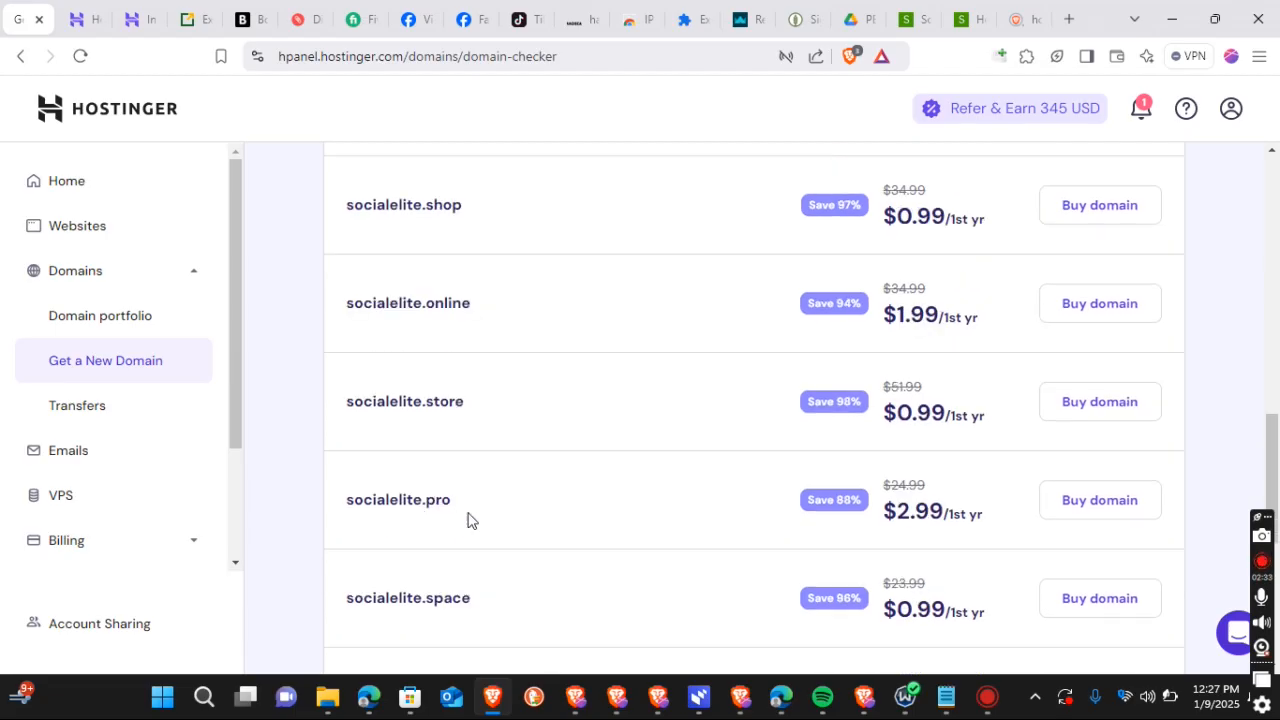
pyautogui.moveTo(548, 520)
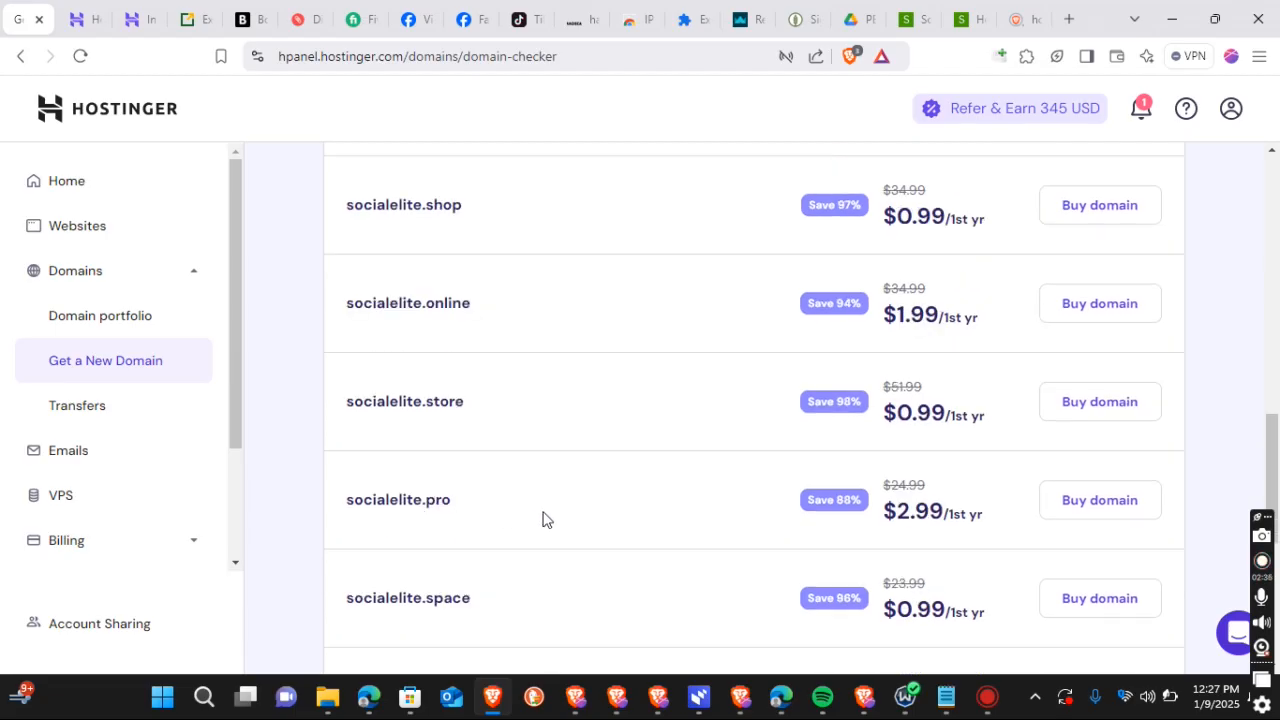
pyautogui.moveTo(700, 514)
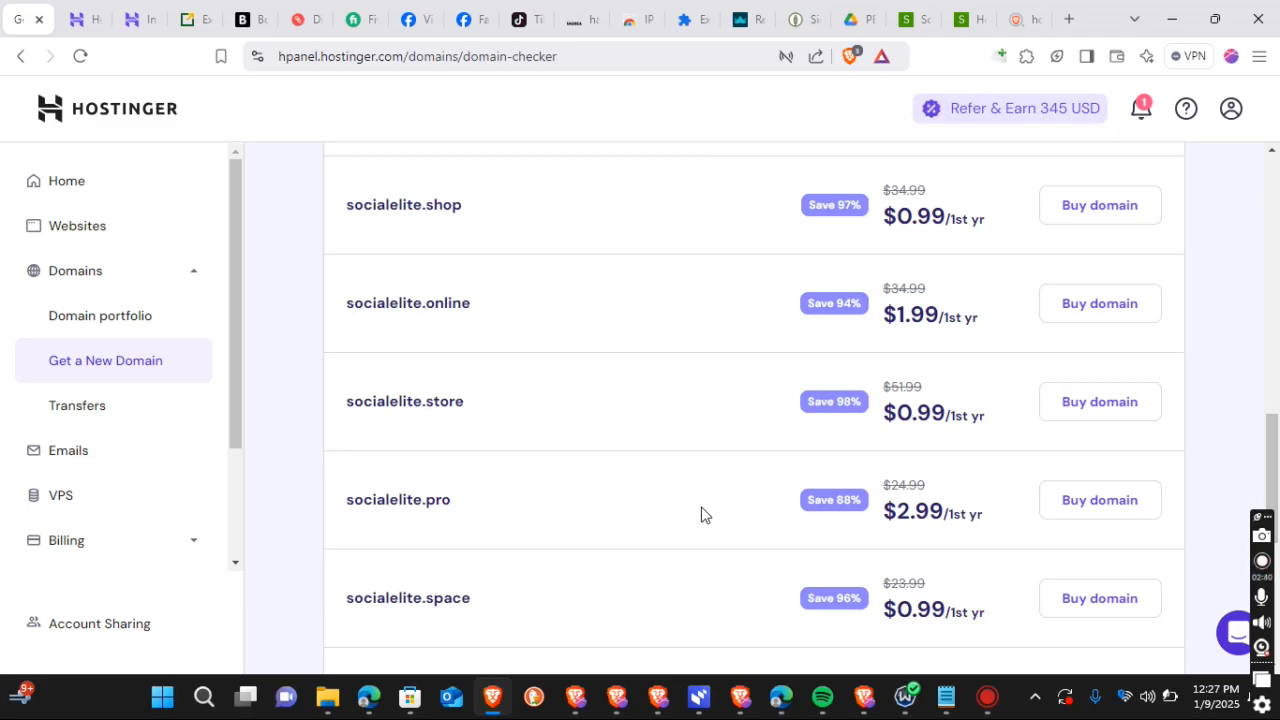
pyautogui.moveTo(450, 516)
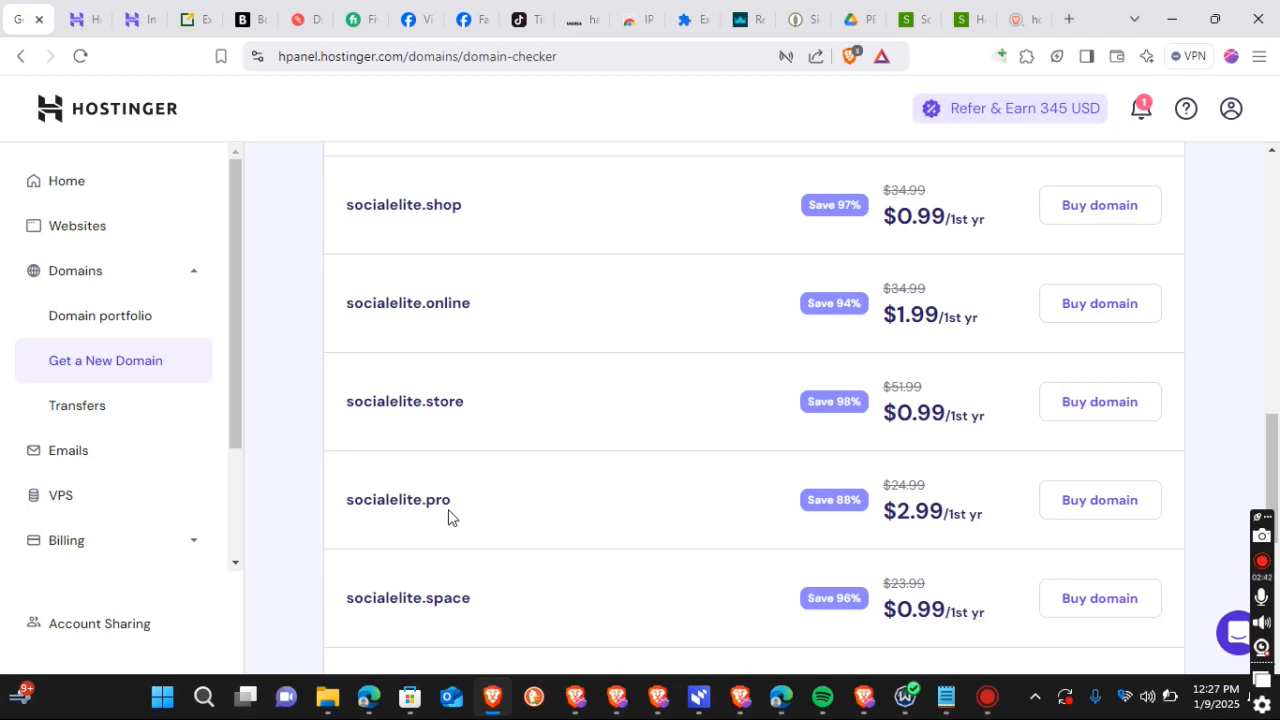
pyautogui.moveTo(906, 492)
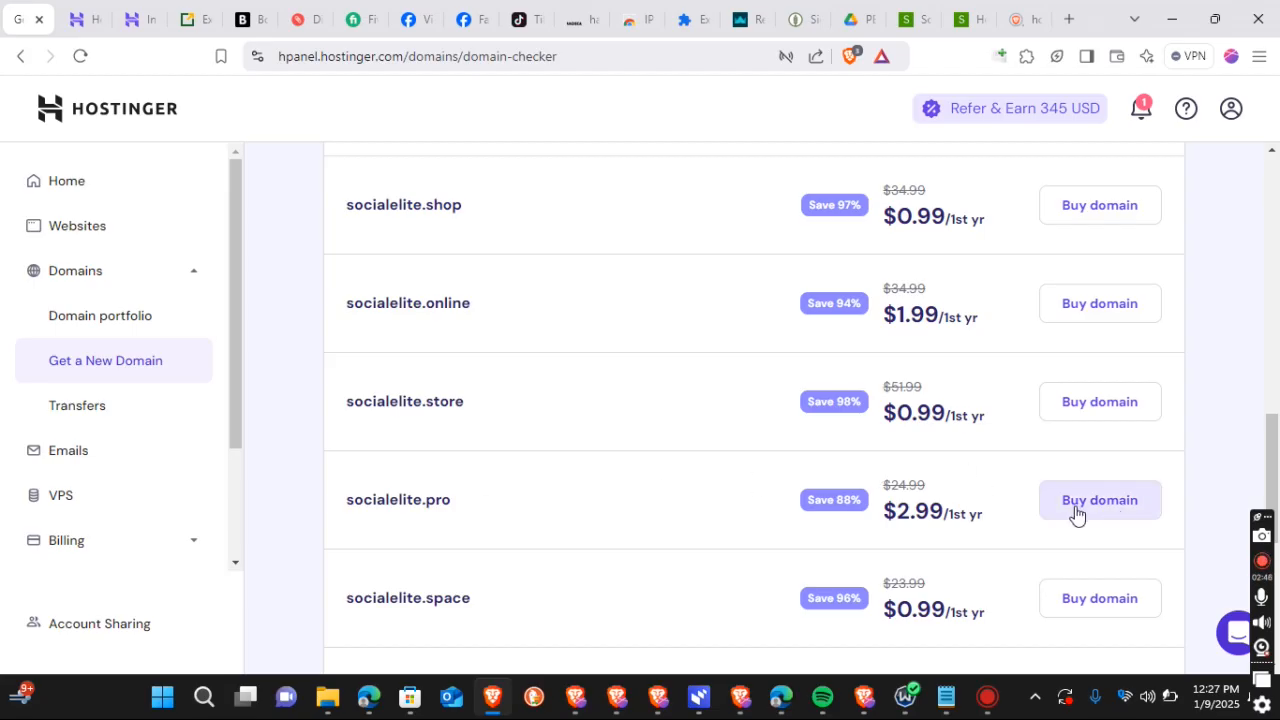
# Buy socialelite.pro on a 1-year billing period and review the $3.17 total with taxes
pyautogui.click(1100, 500)
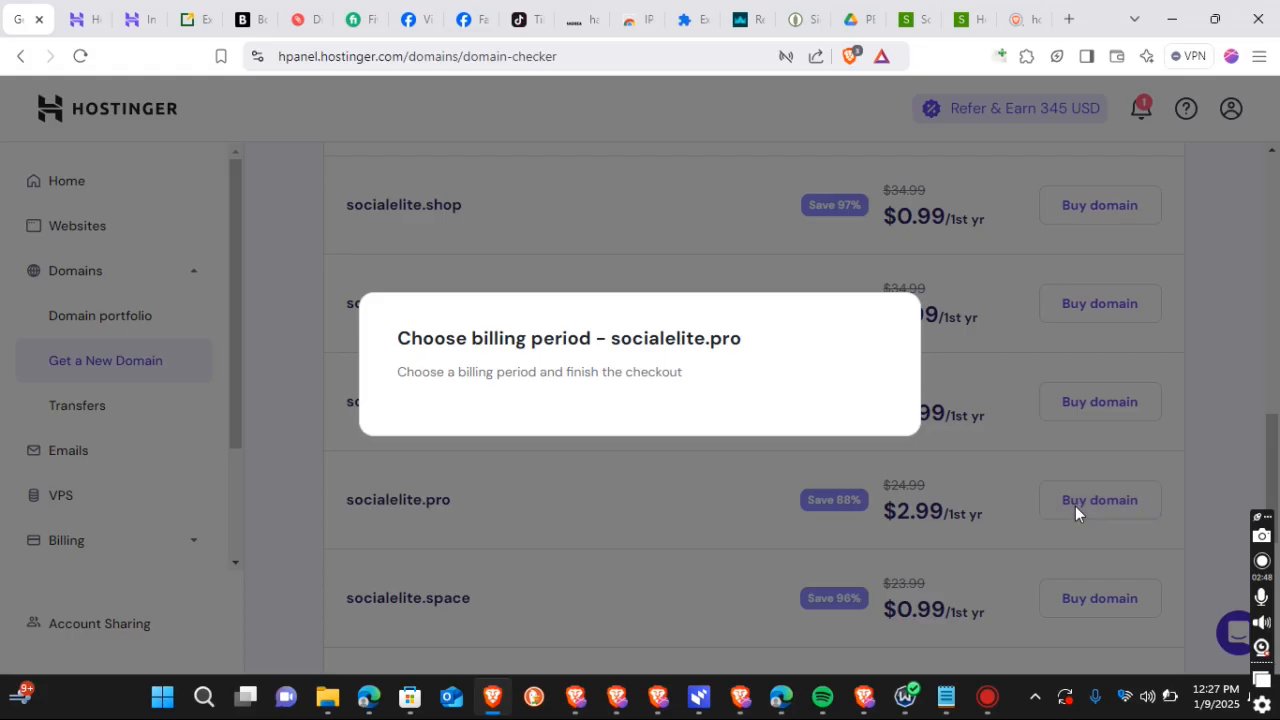
pyautogui.moveTo(780, 476)
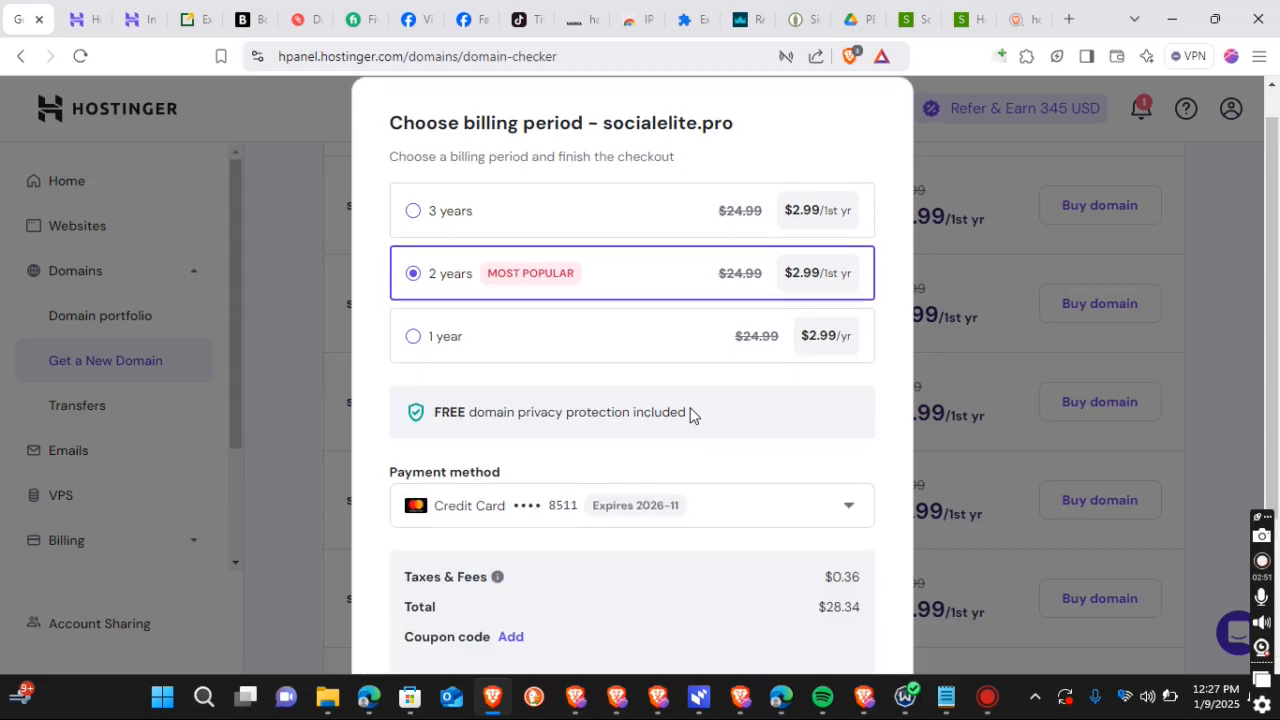
pyautogui.moveTo(652, 342)
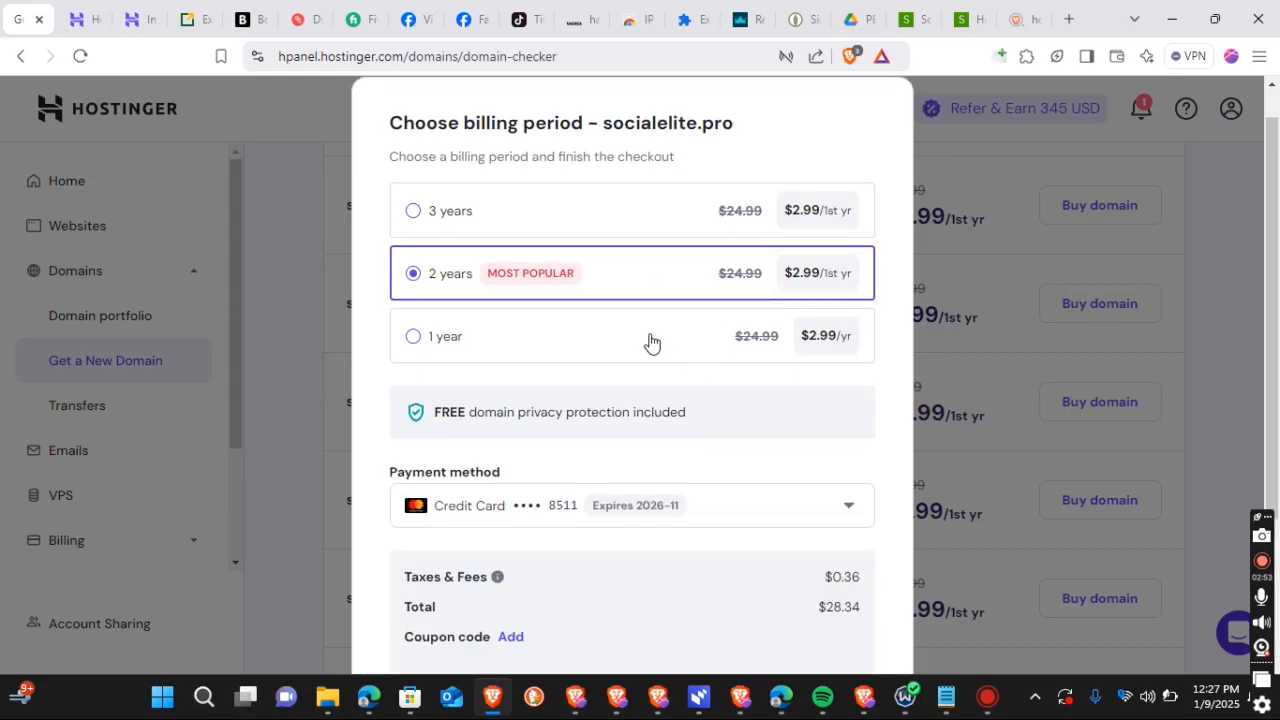
pyautogui.click(412, 336)
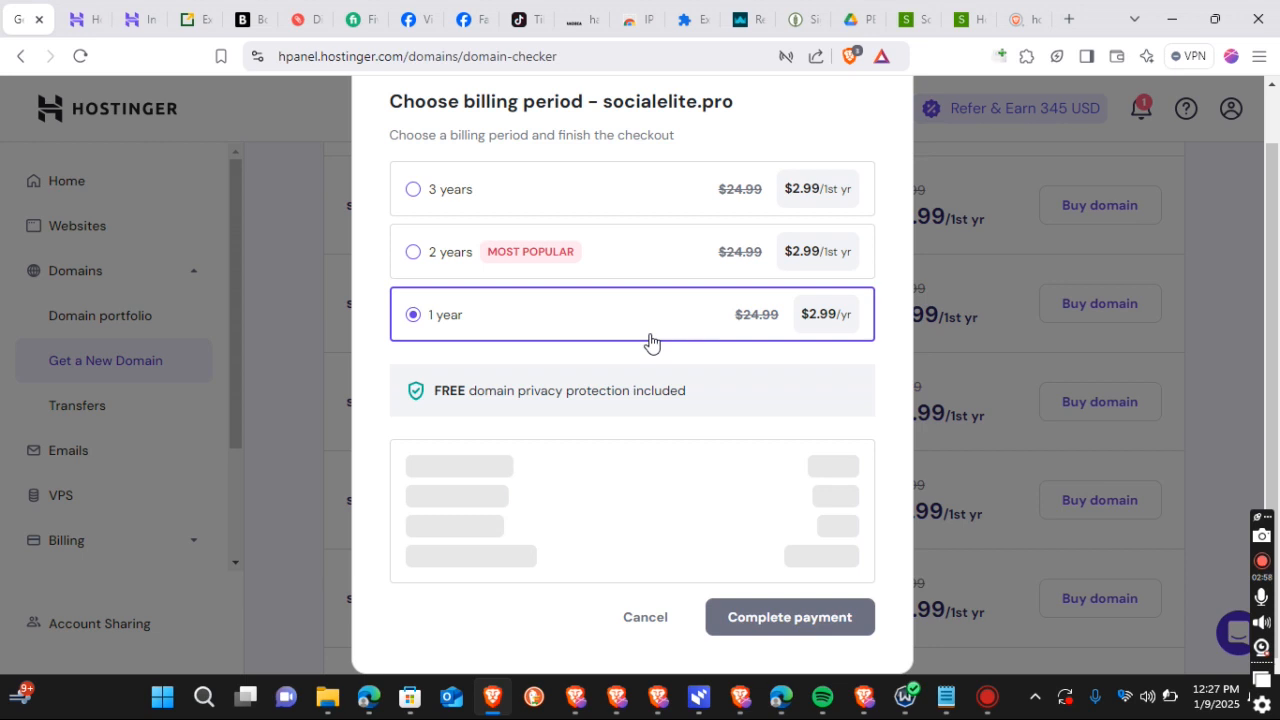
pyautogui.scroll(-3)
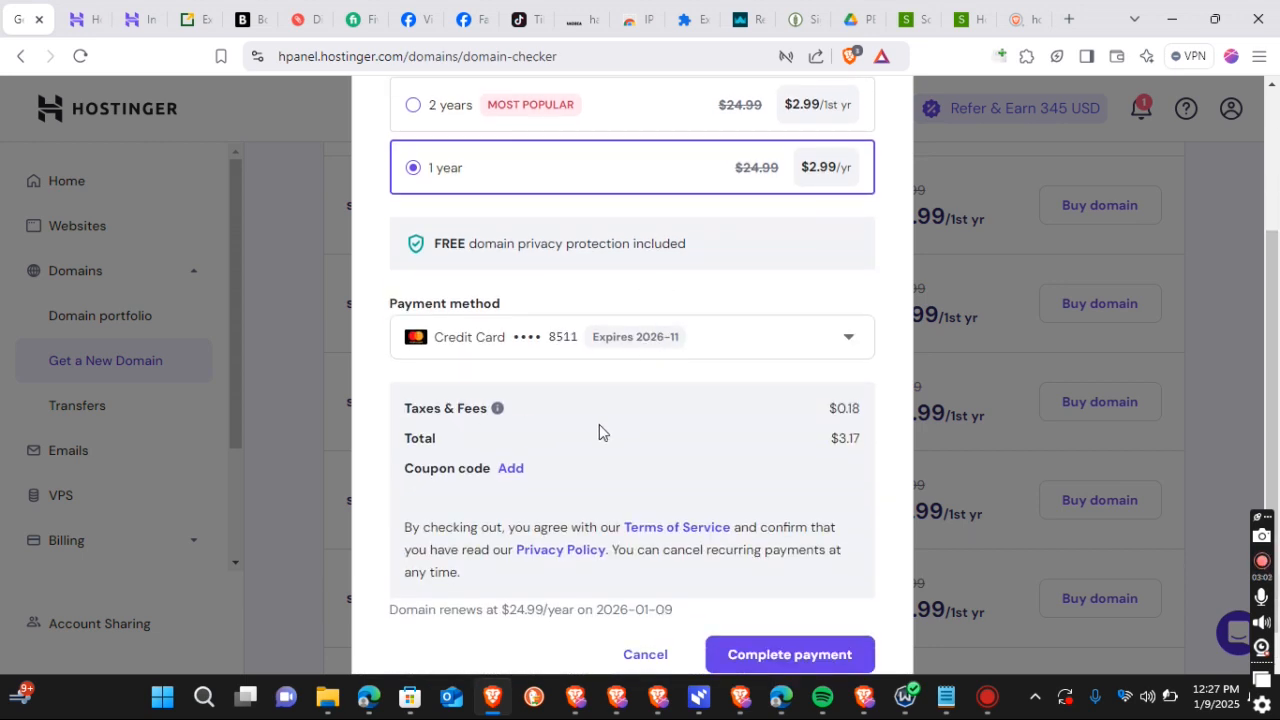
pyautogui.moveTo(756, 396)
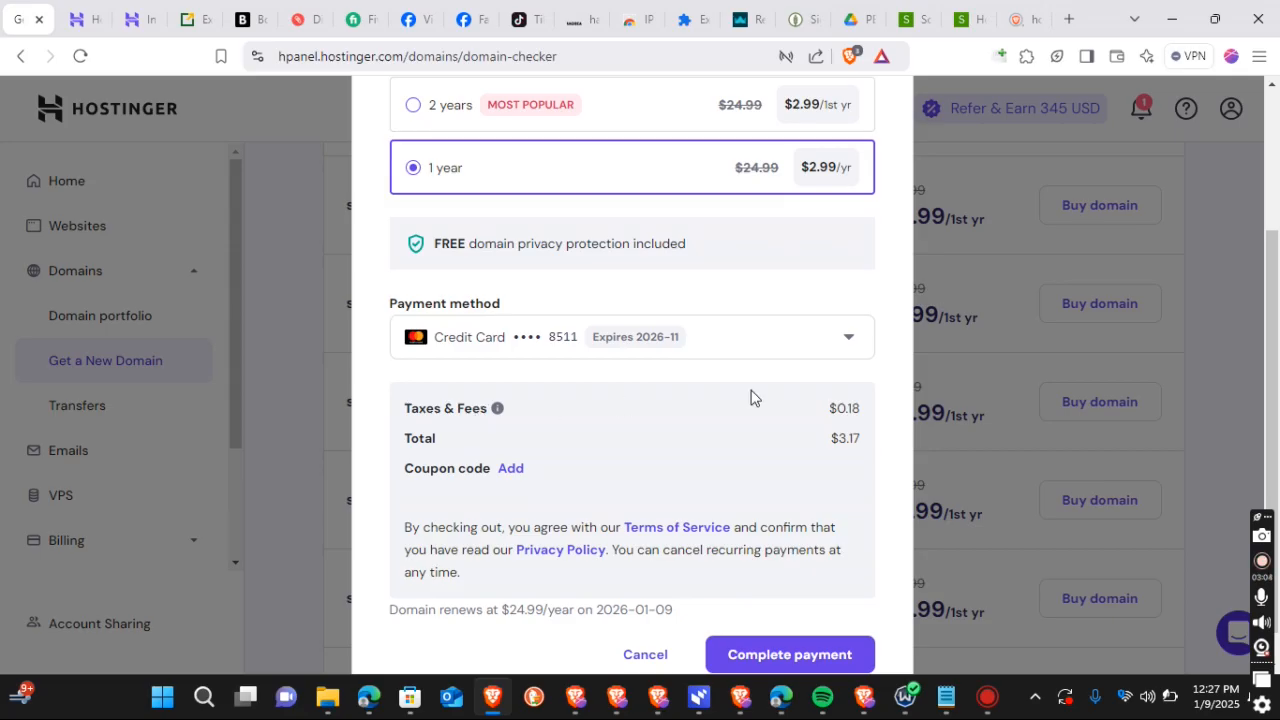
pyautogui.moveTo(668, 448)
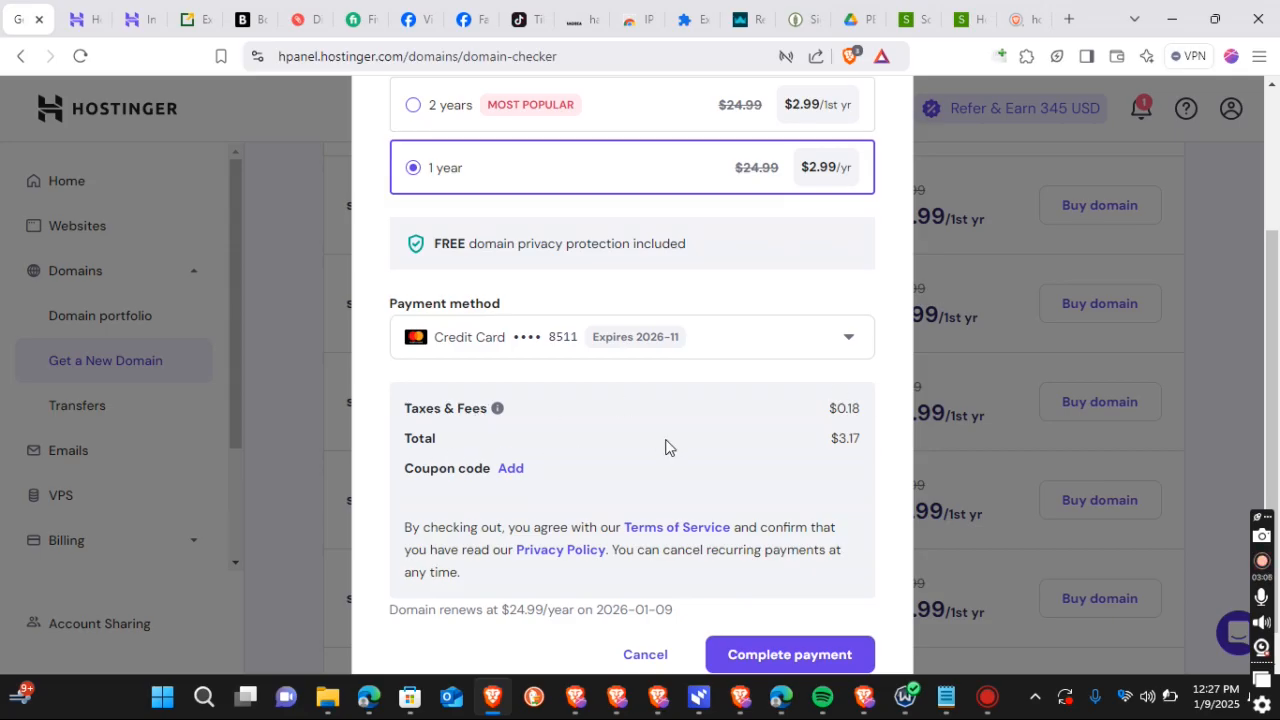
pyautogui.moveTo(854, 456)
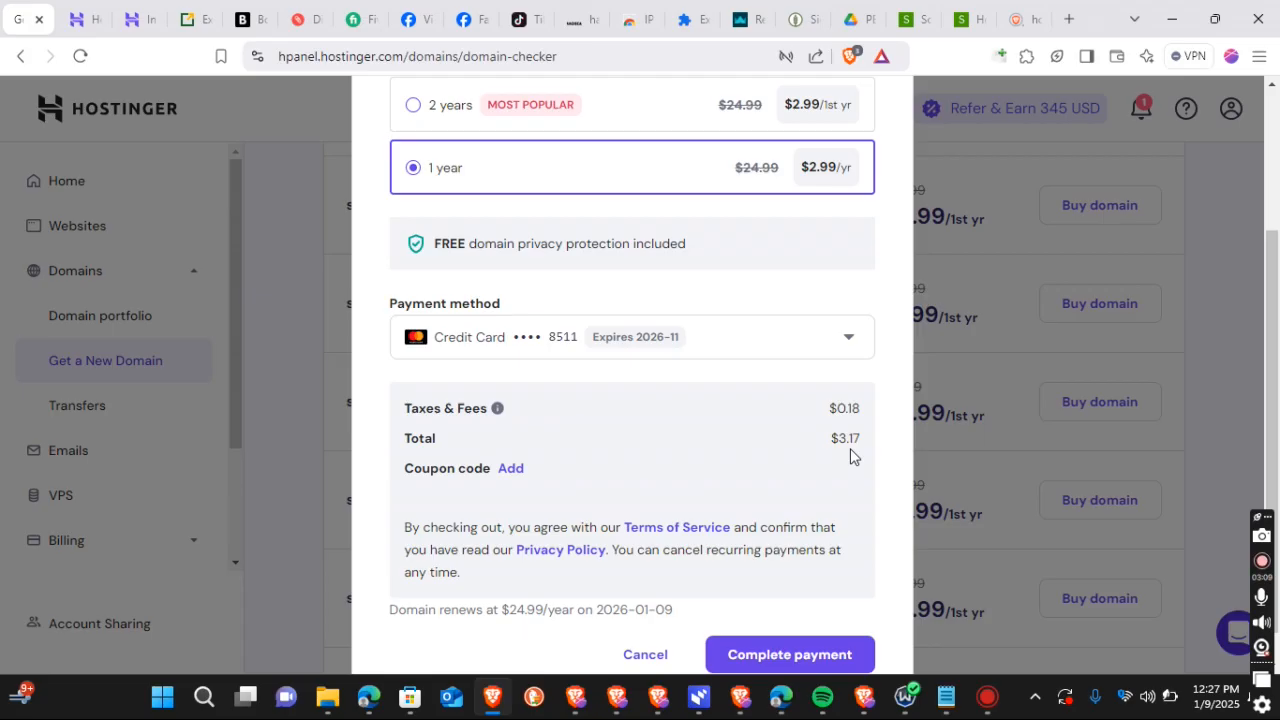
pyautogui.moveTo(758, 456)
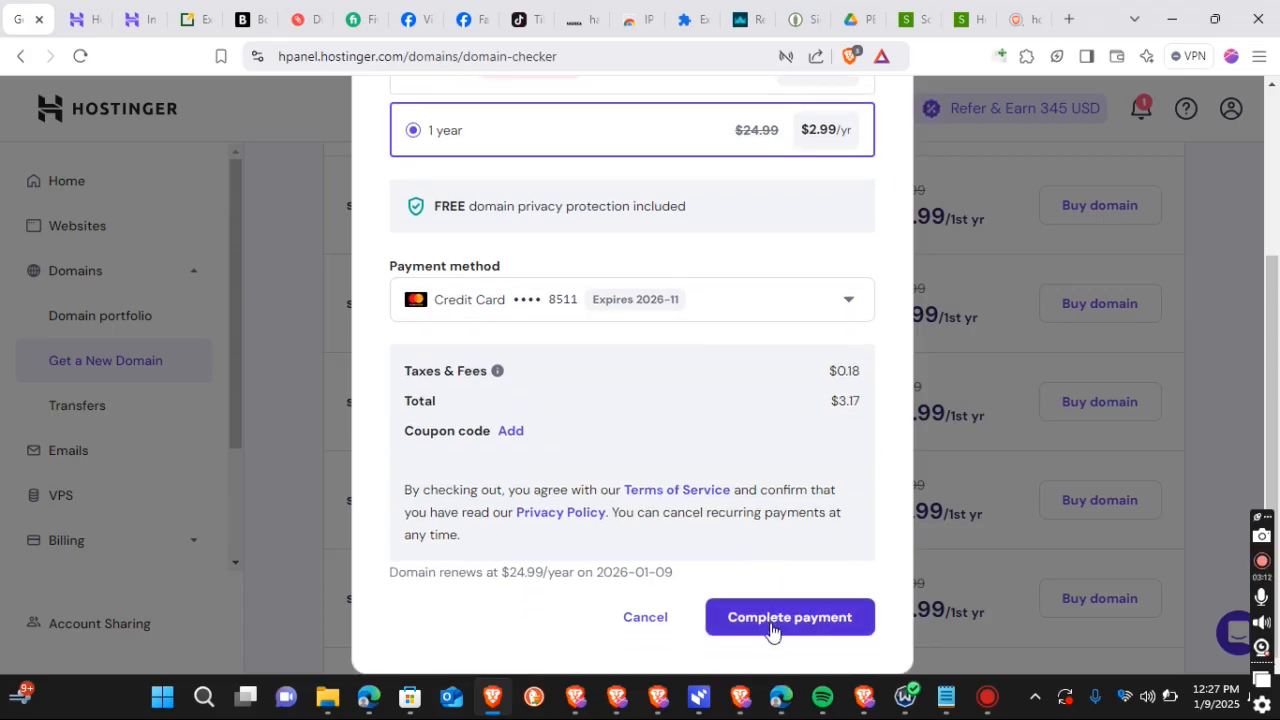
pyautogui.moveTo(1228, 356)
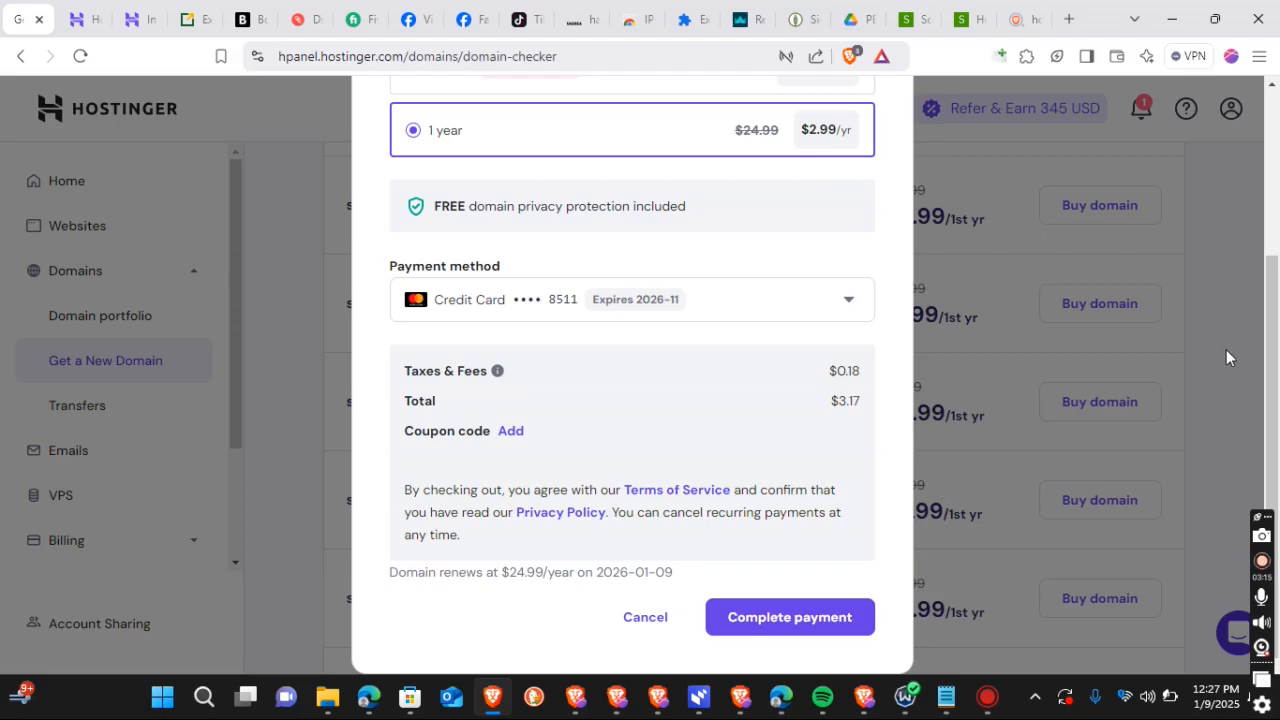
pyautogui.moveTo(636, 614)
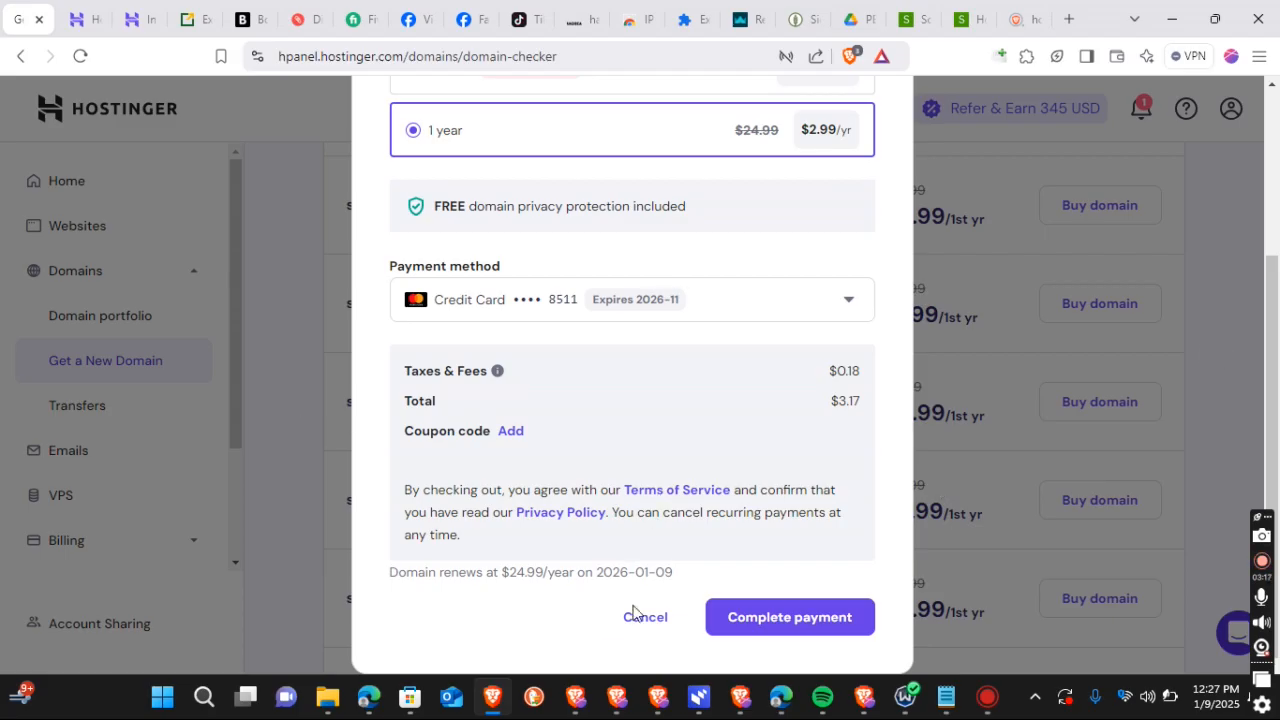
# Cancel the socialelite.pro checkout and go to the Emails page showing Business Starter
pyautogui.click(644, 616)
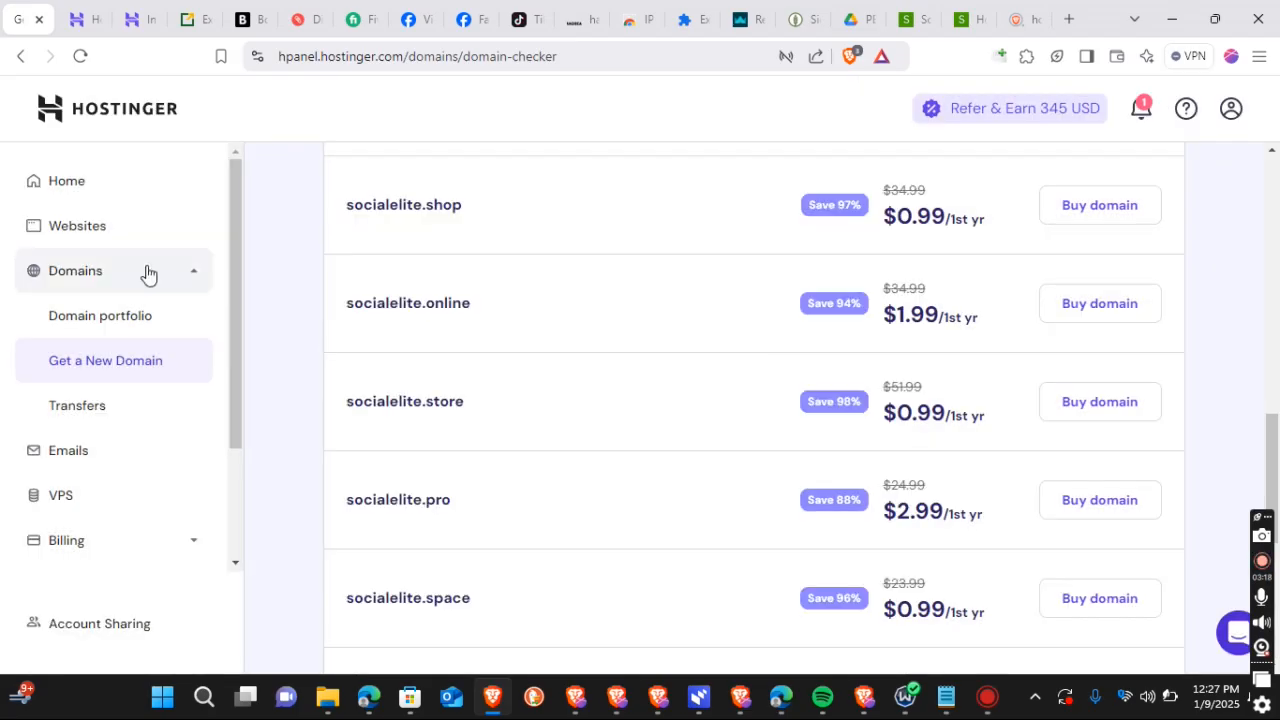
pyautogui.moveTo(76, 224)
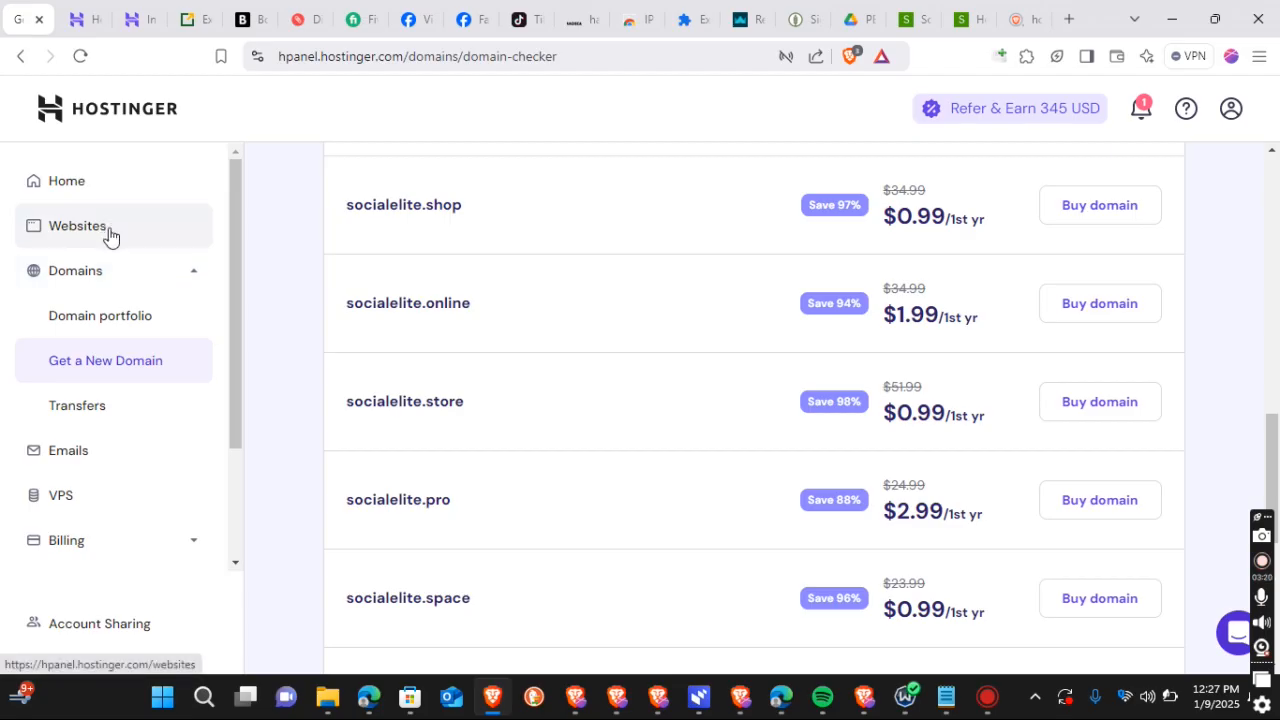
pyautogui.moveTo(96, 450)
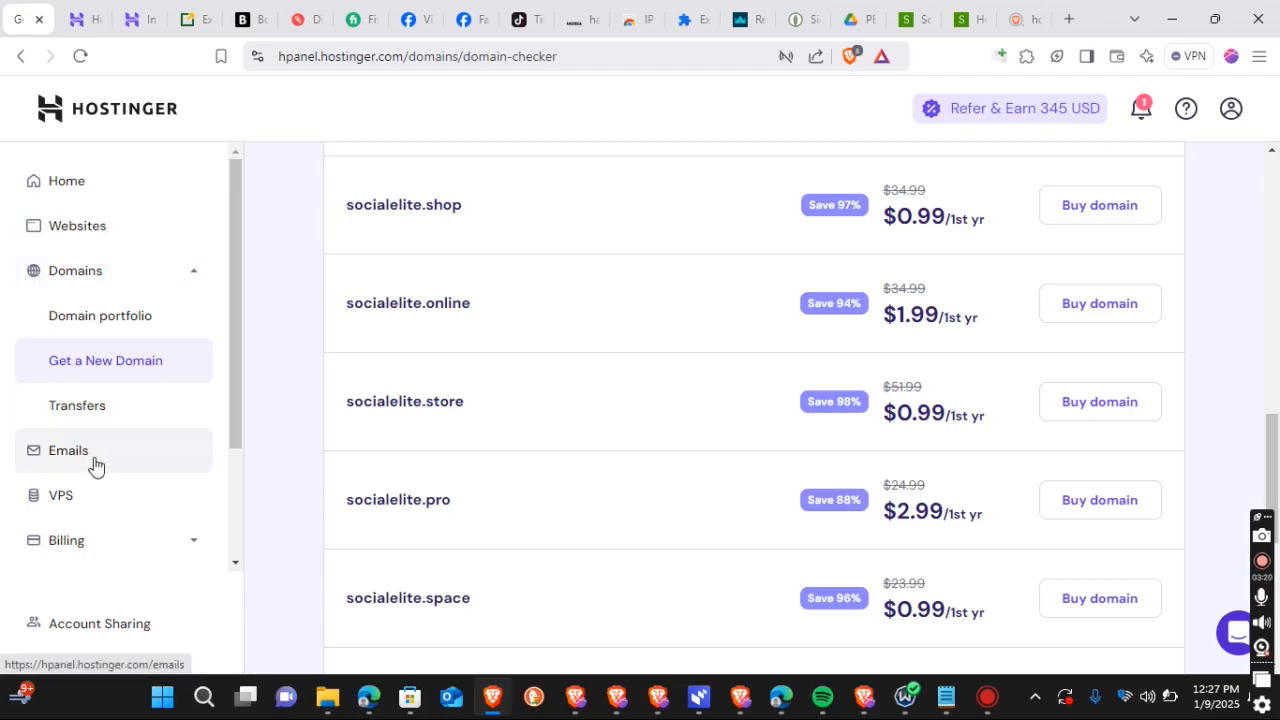
pyautogui.moveTo(104, 464)
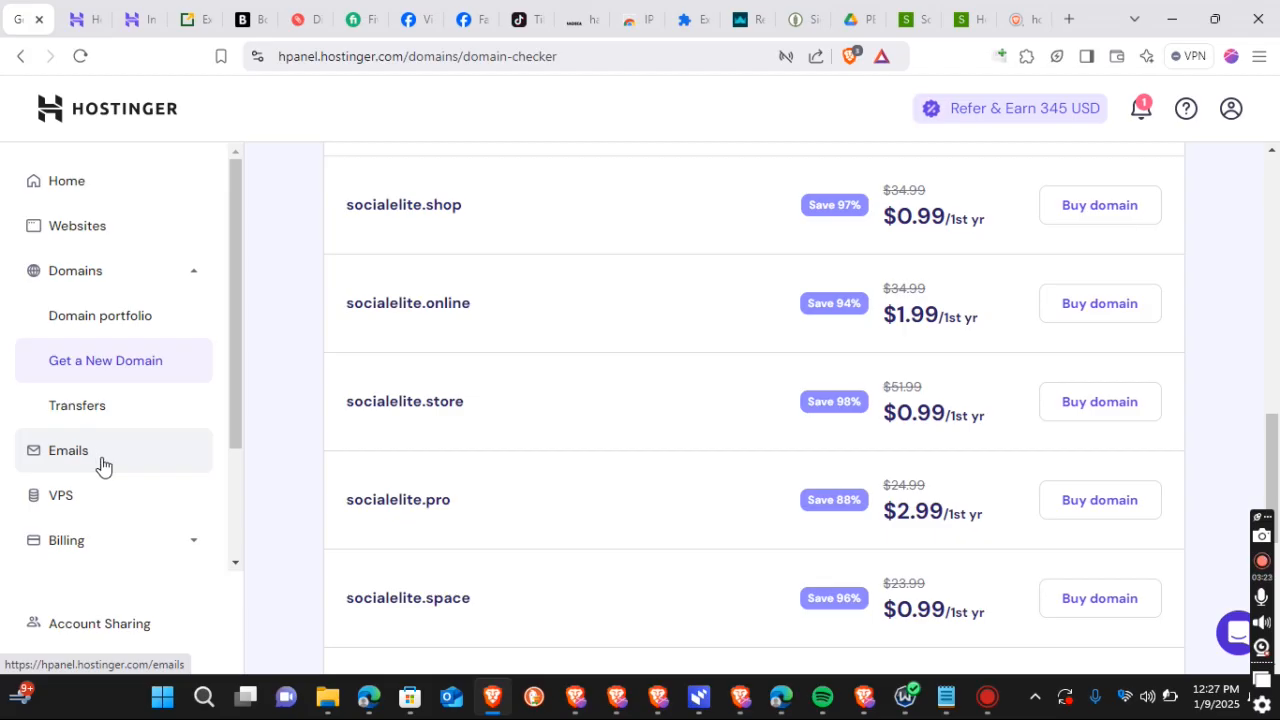
pyautogui.click(68, 450)
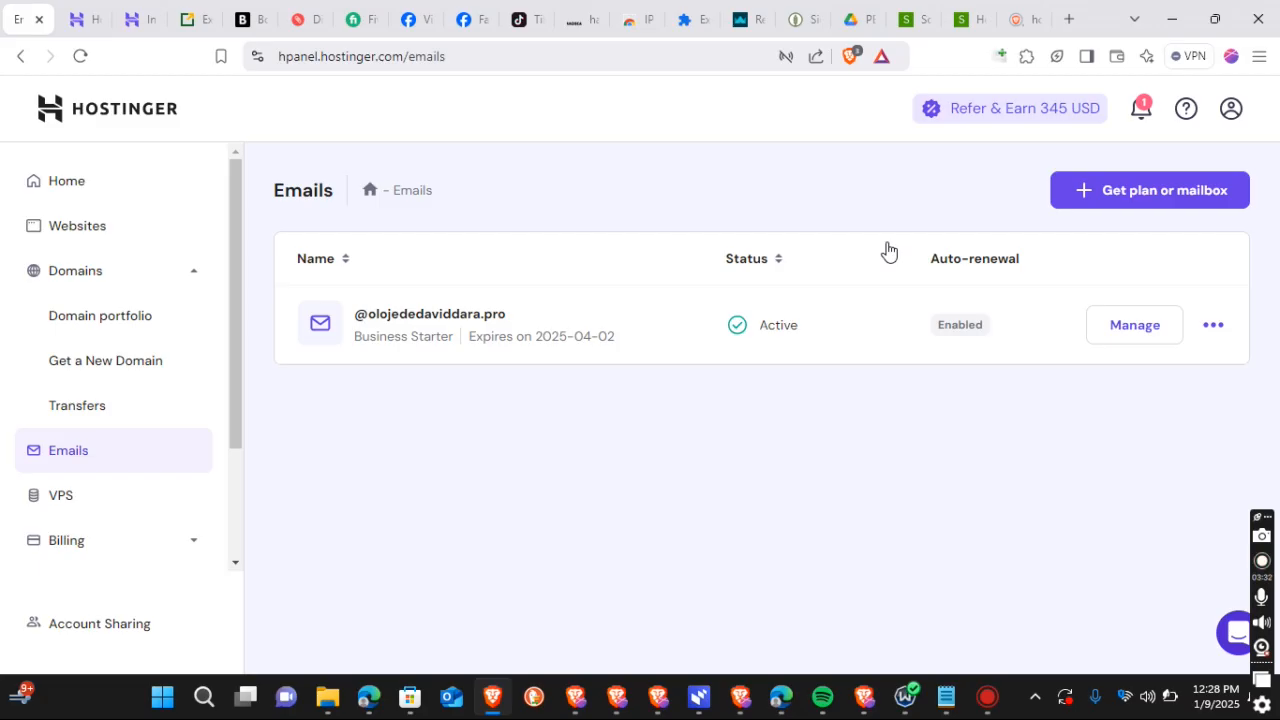
pyautogui.moveTo(1184, 200)
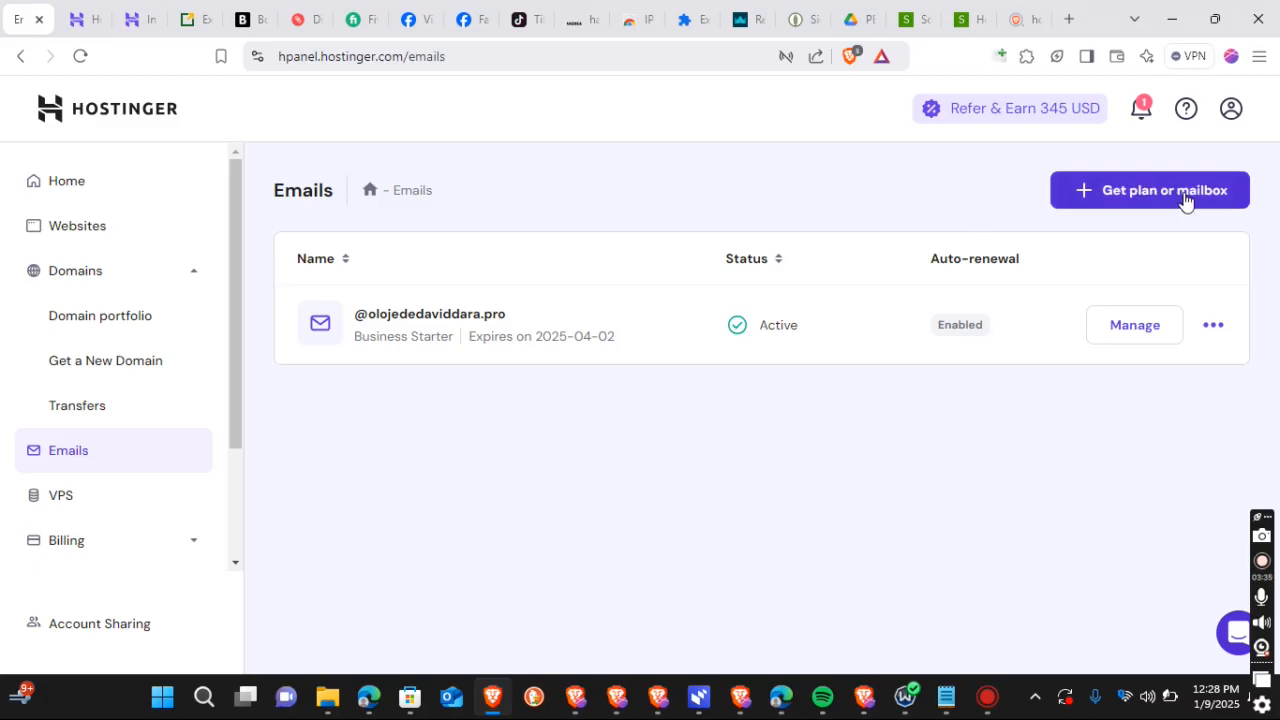
# Choose 'Get an email plan' to compare Business Starter at $0.79/mo, Business Premium and Google Workspace
pyautogui.click(1148, 190)
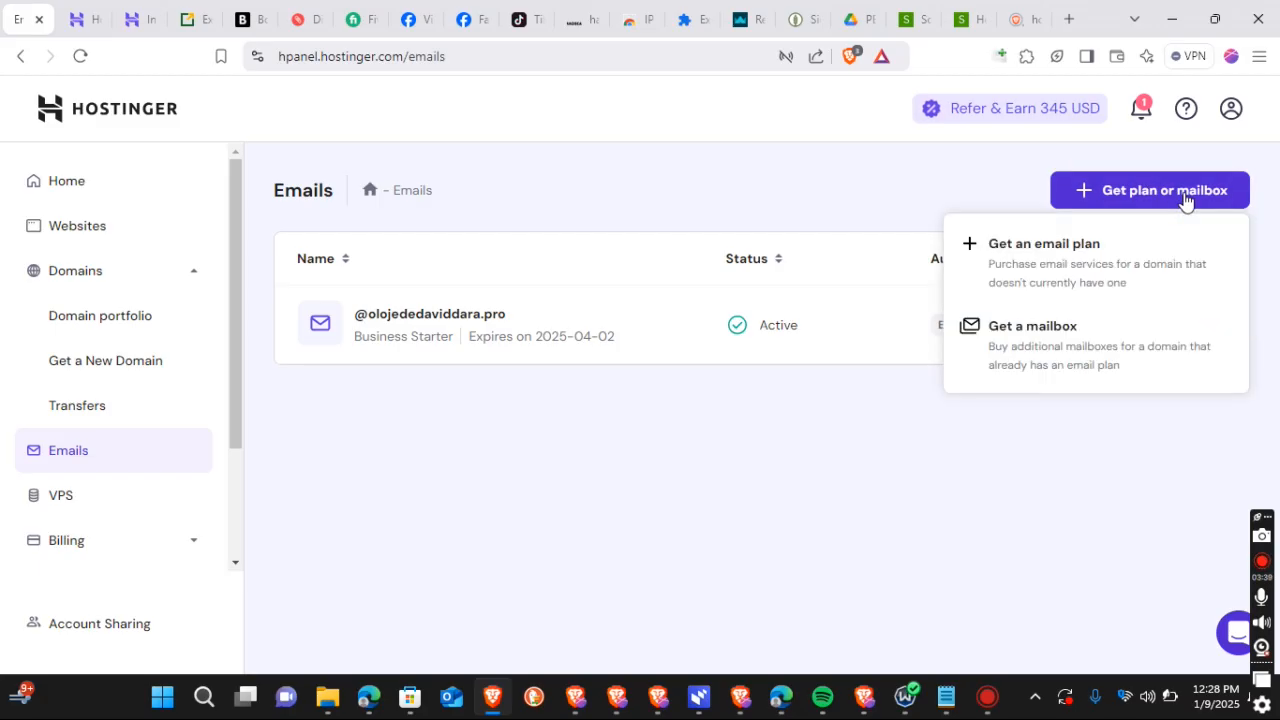
pyautogui.click(1044, 244)
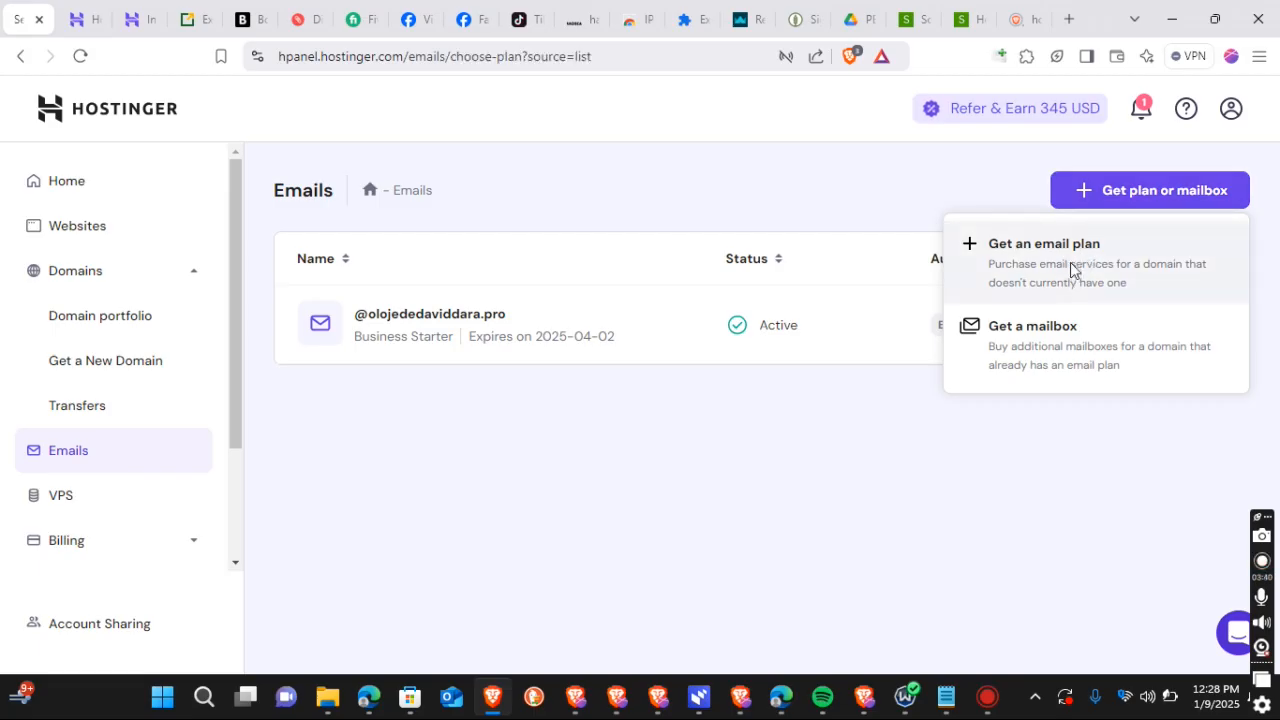
pyautogui.click(1044, 244)
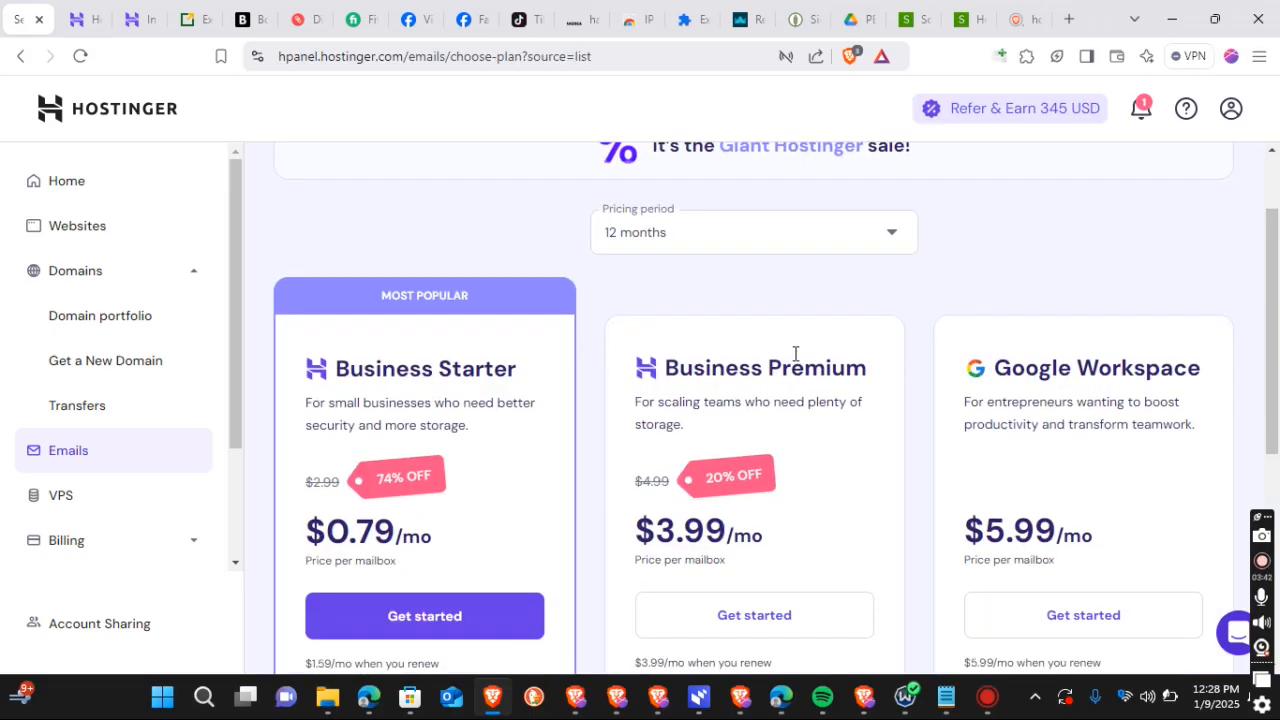
pyautogui.scroll(-3)
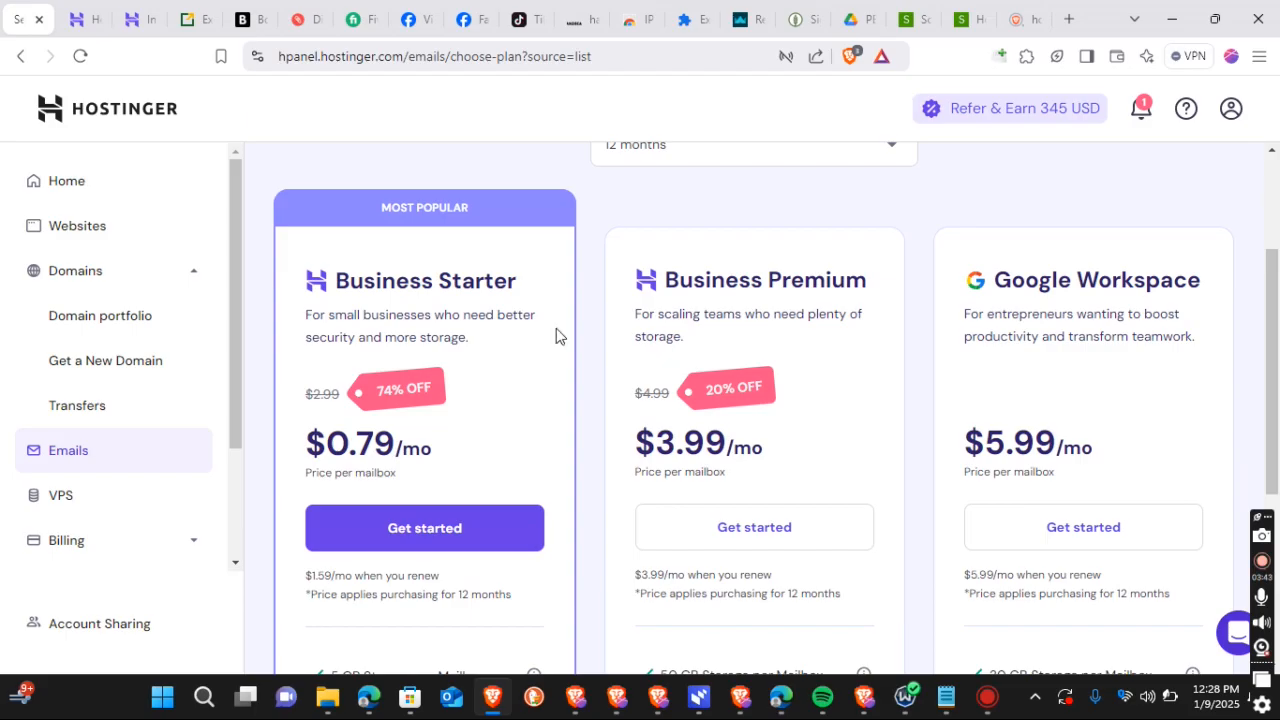
pyautogui.moveTo(744, 316)
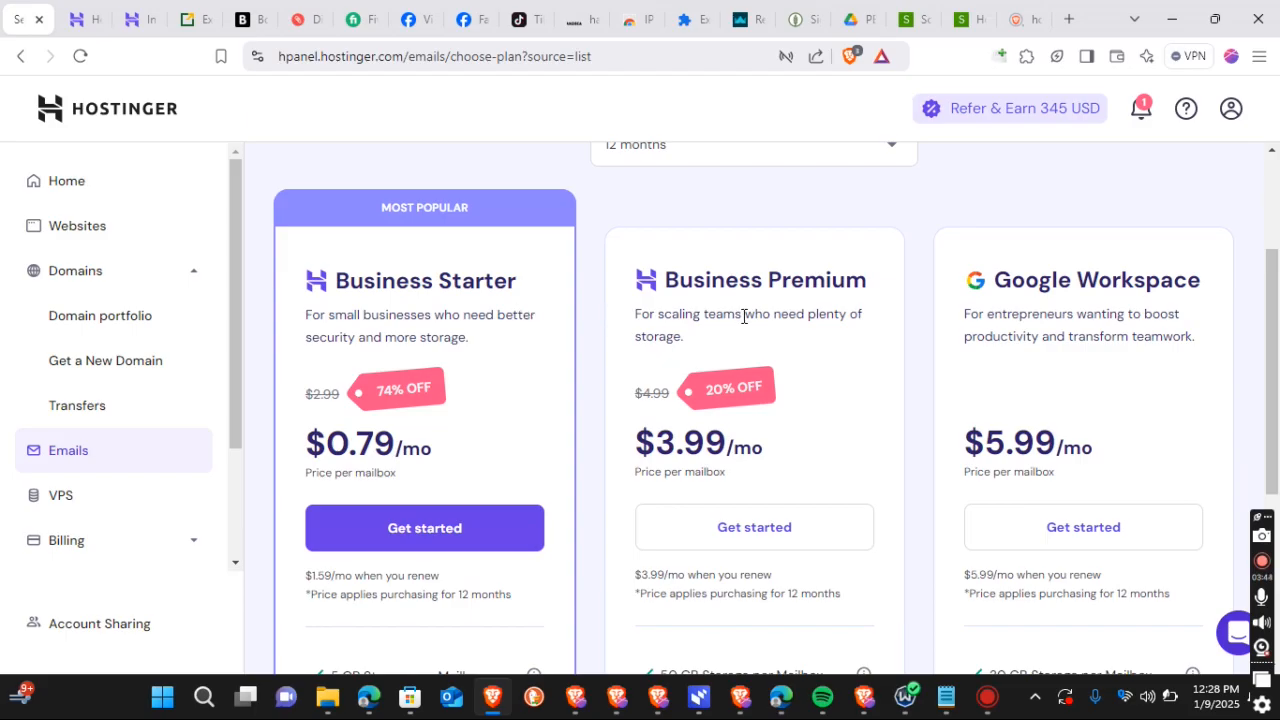
pyautogui.moveTo(1084, 360)
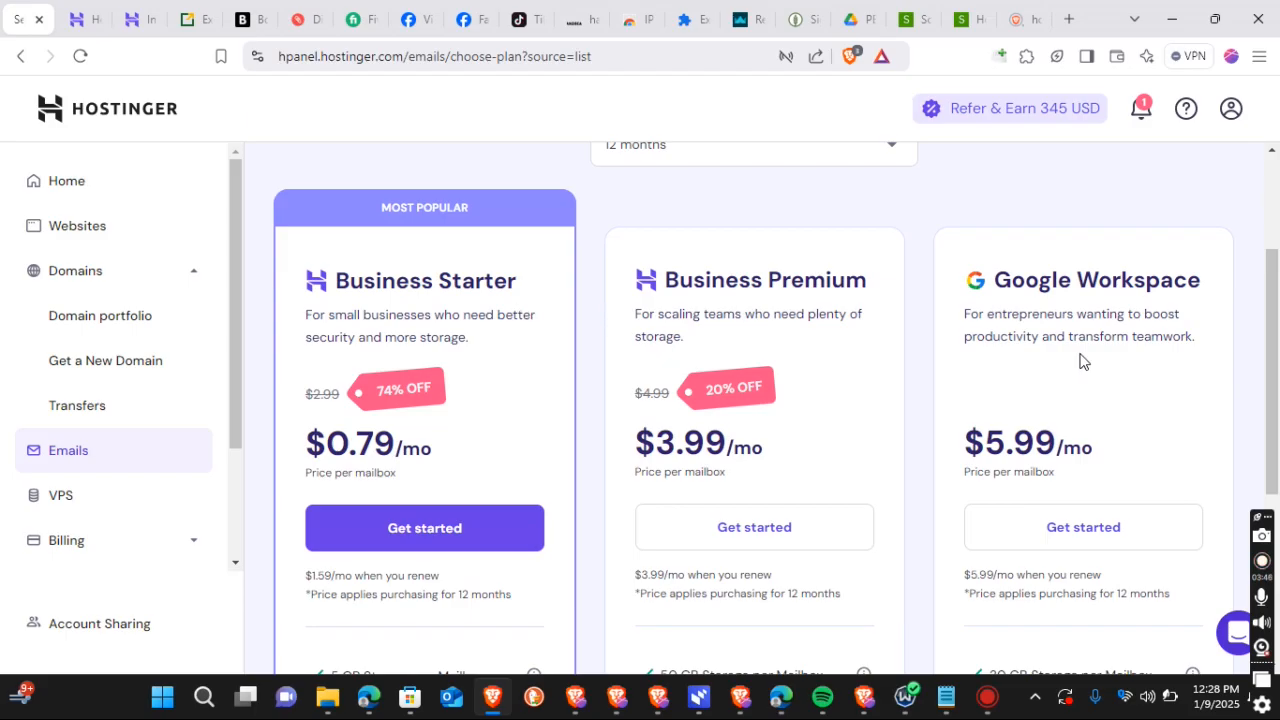
pyautogui.moveTo(976, 336)
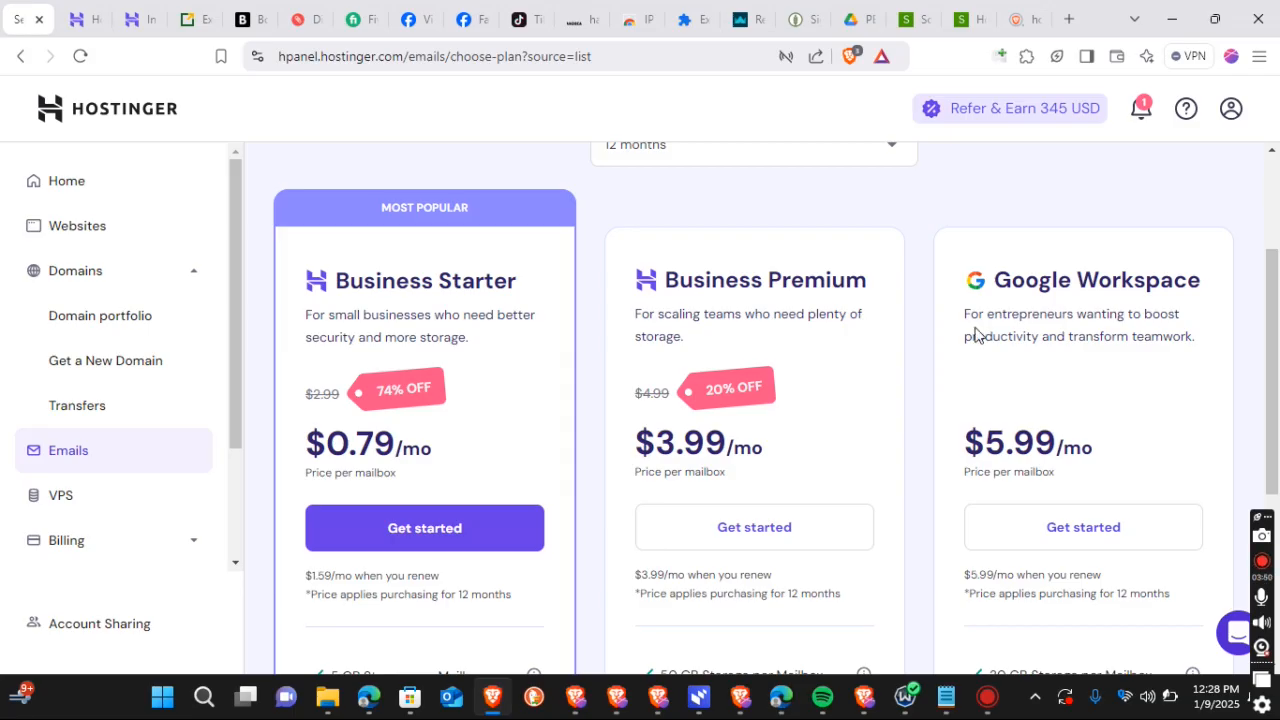
pyautogui.moveTo(412, 520)
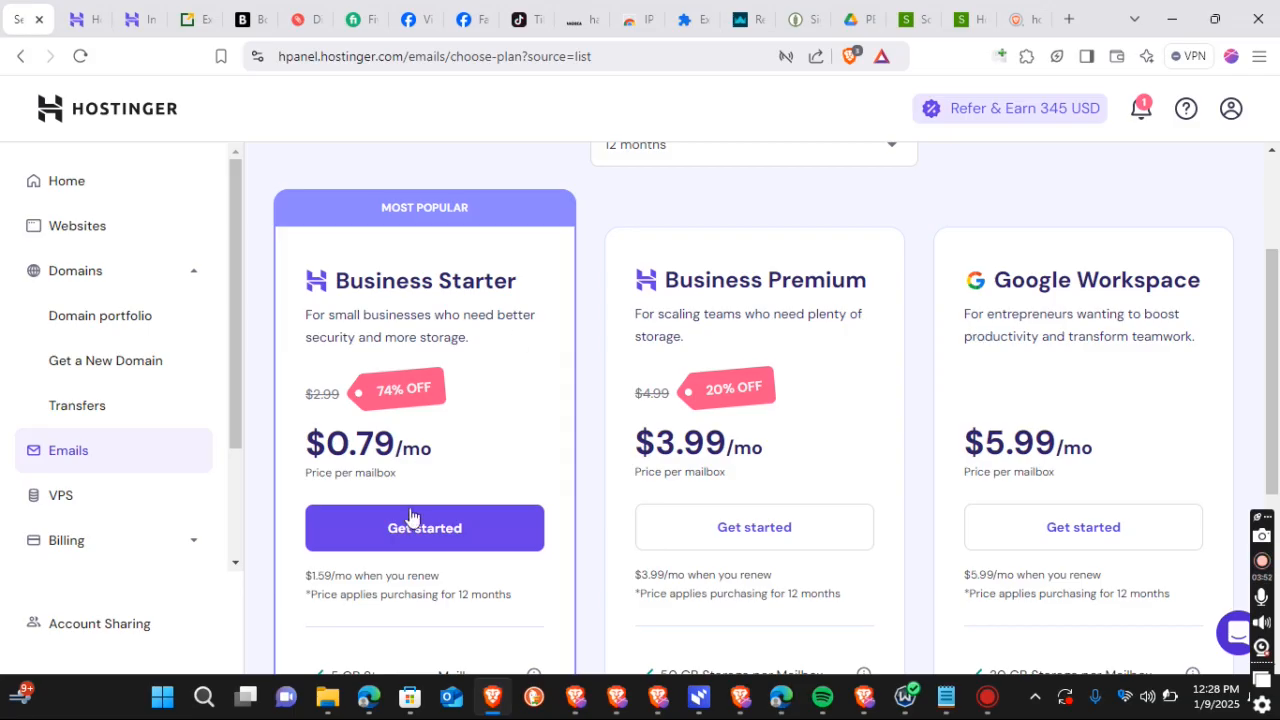
pyautogui.scroll(3)
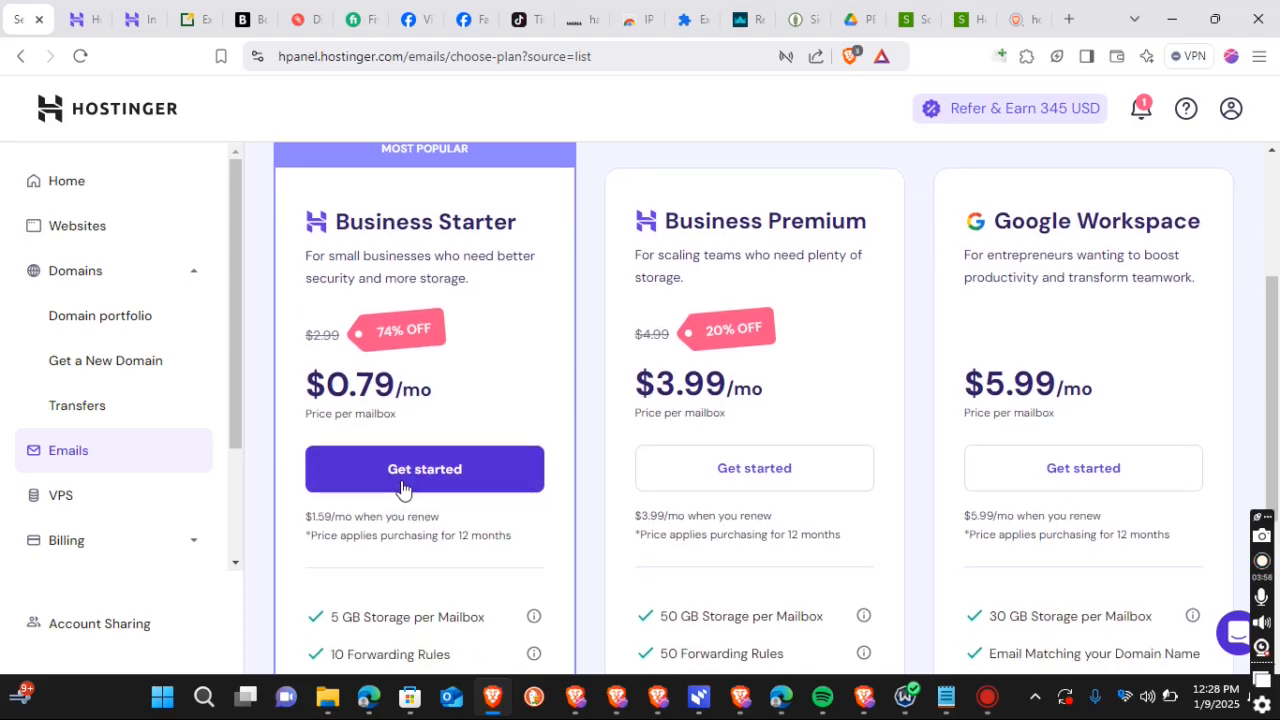
# Start Business Starter checkout and review the 12-month billing, payment method and $9.48 total
pyautogui.click(424, 468)
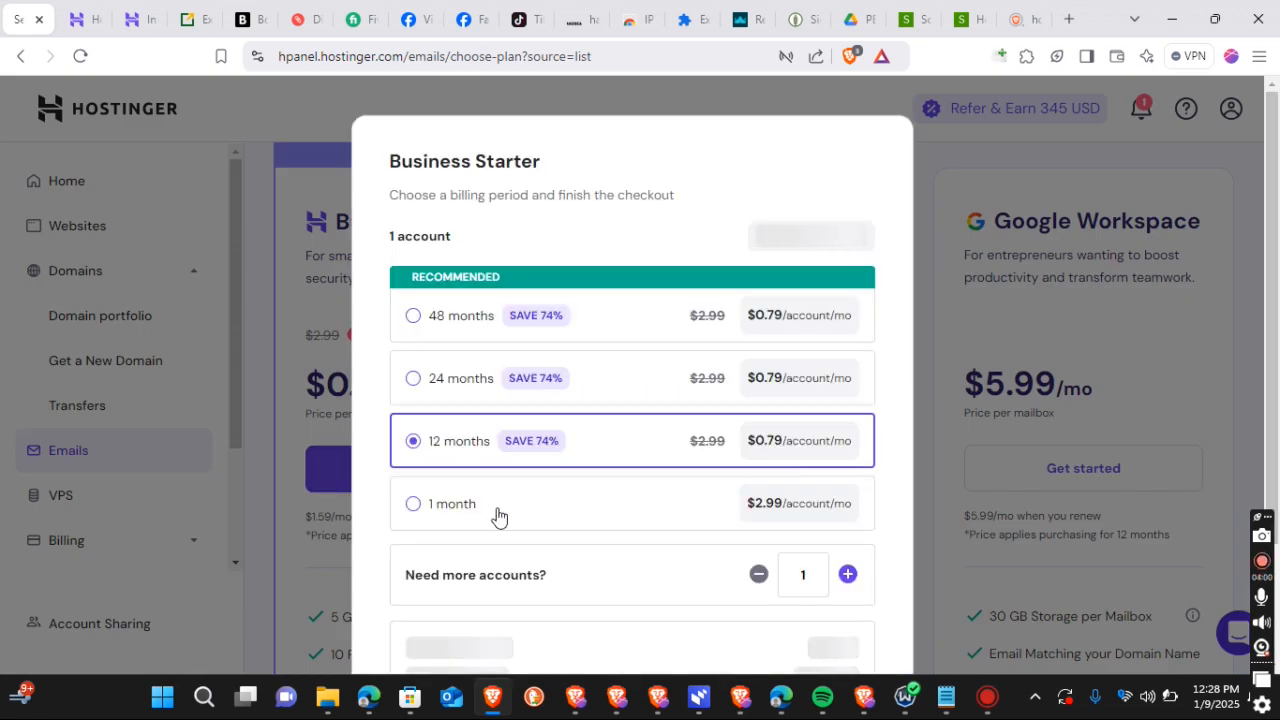
pyautogui.scroll(-3)
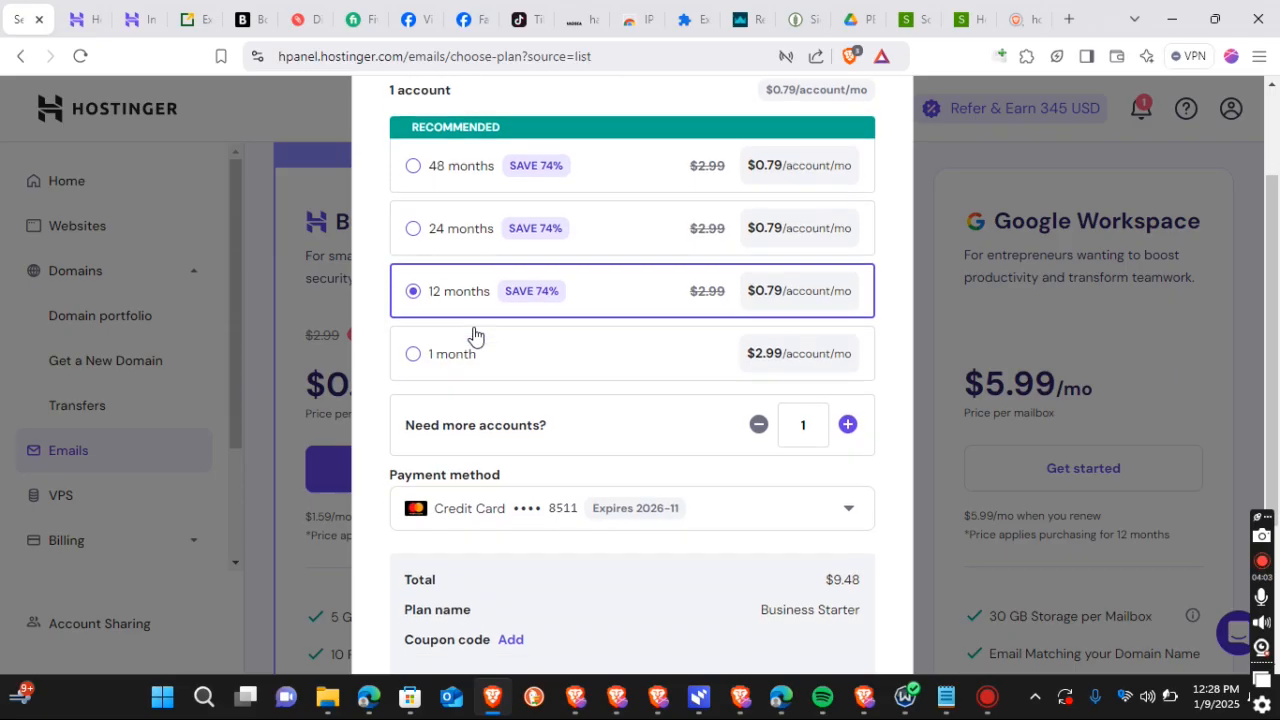
pyautogui.scroll(-3)
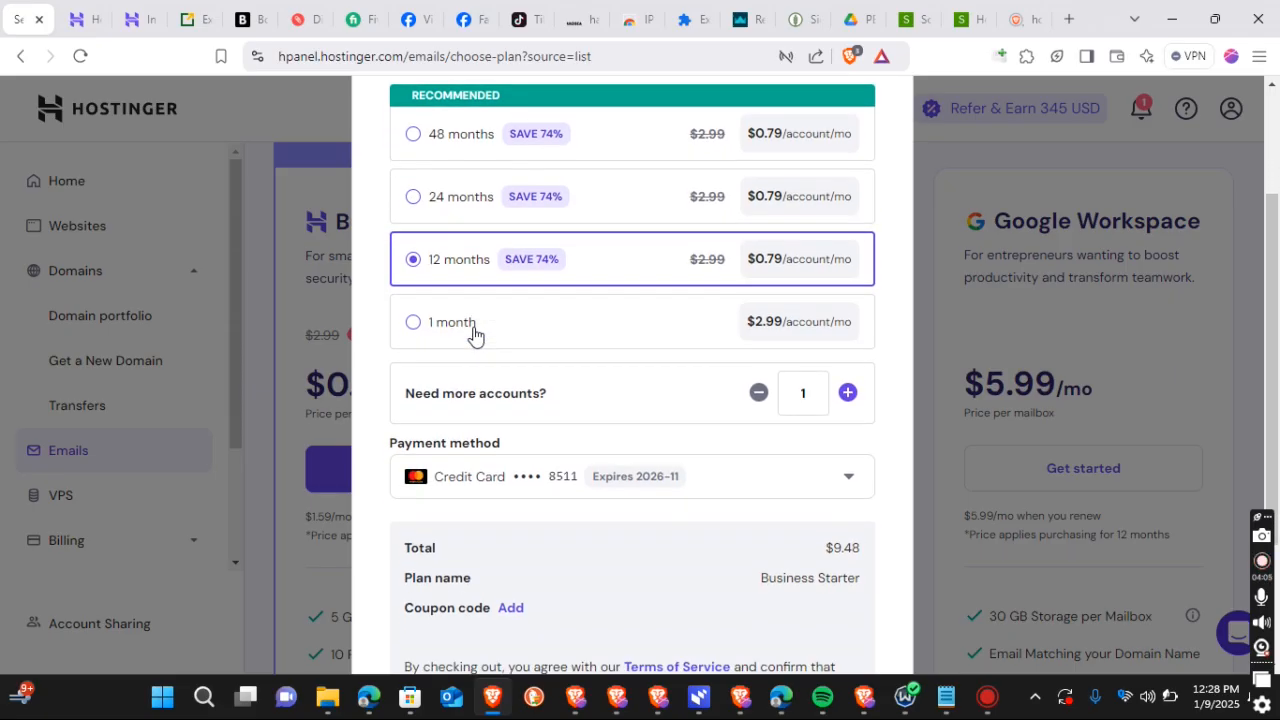
pyautogui.scroll(-3)
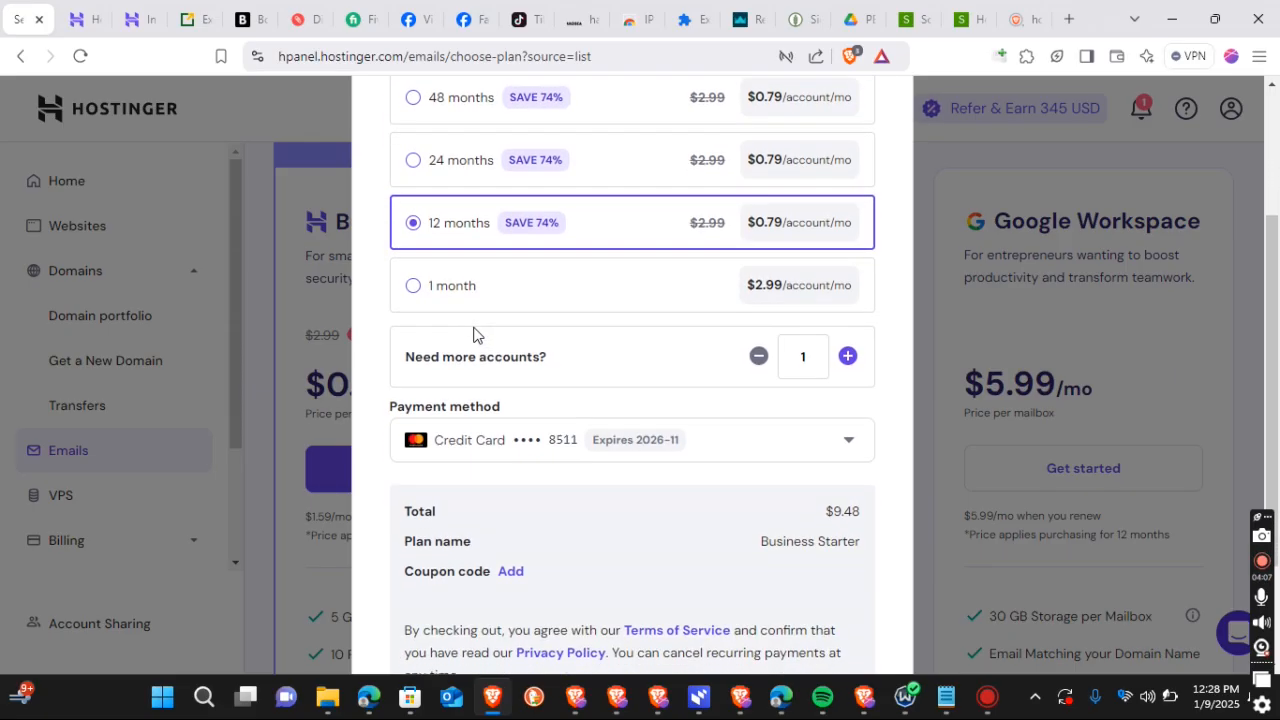
pyautogui.scroll(-3)
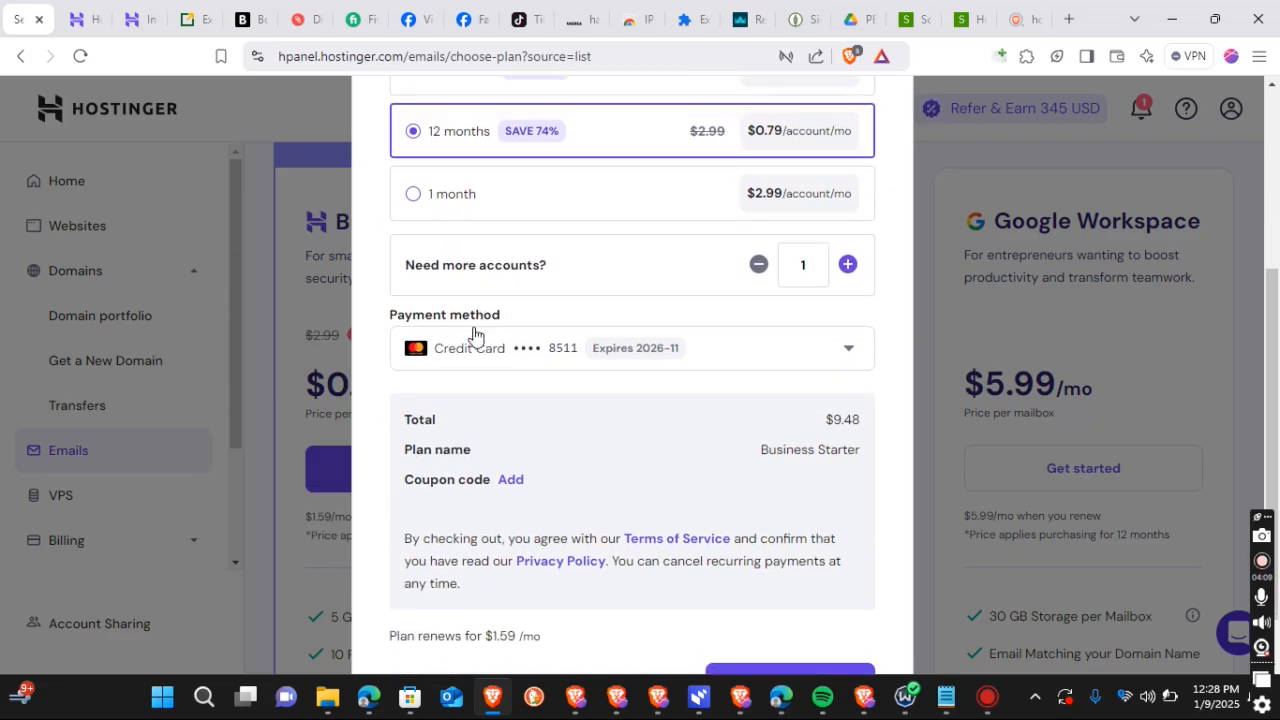
pyautogui.scroll(-3)
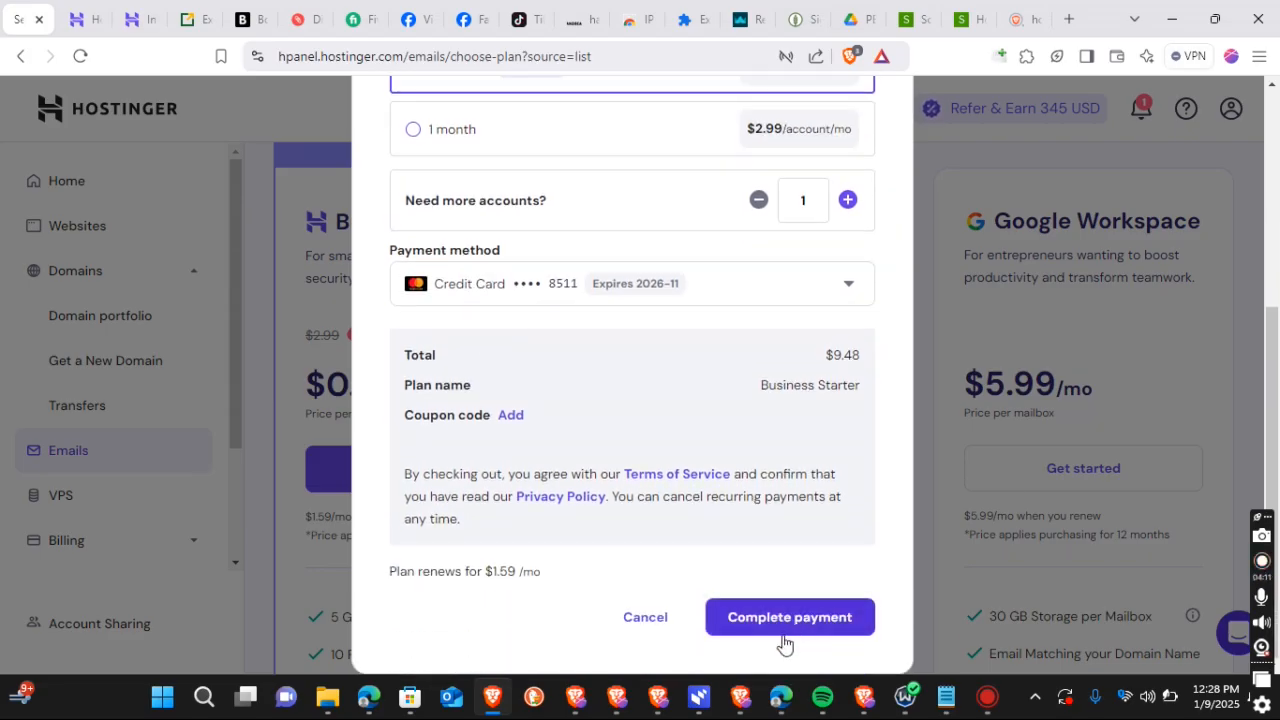
pyautogui.moveTo(644, 340)
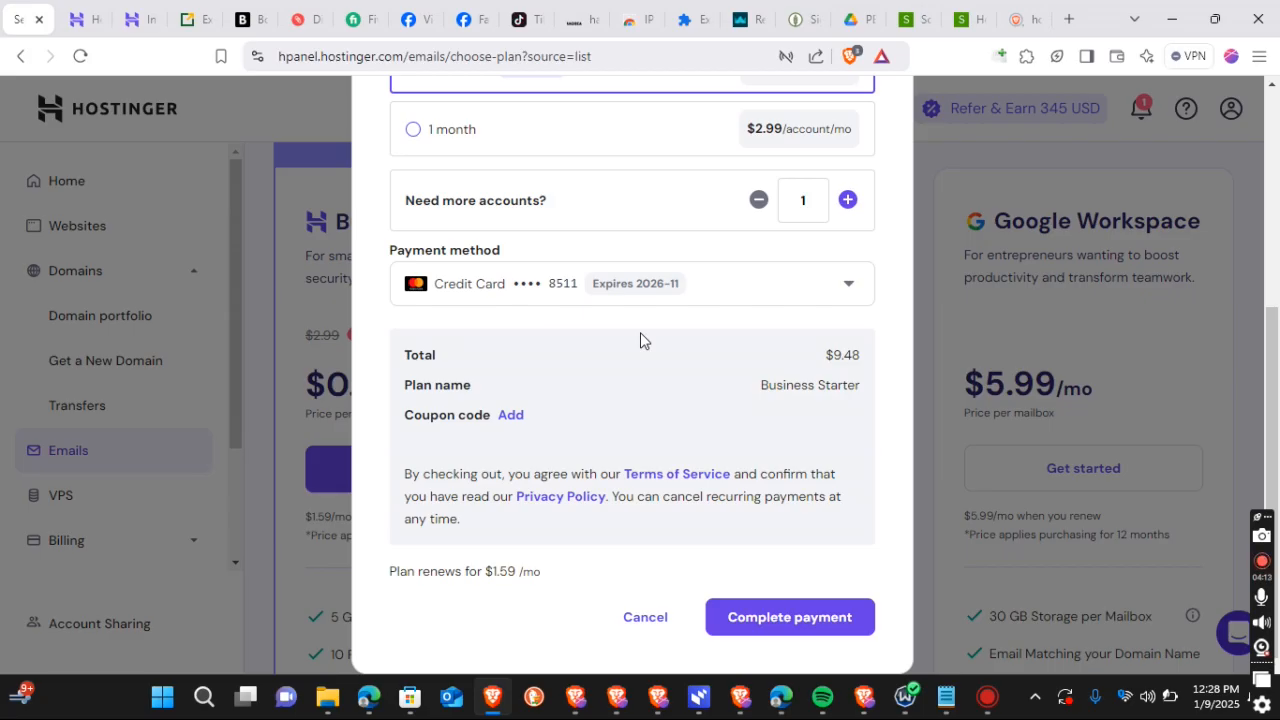
pyautogui.scroll(3)
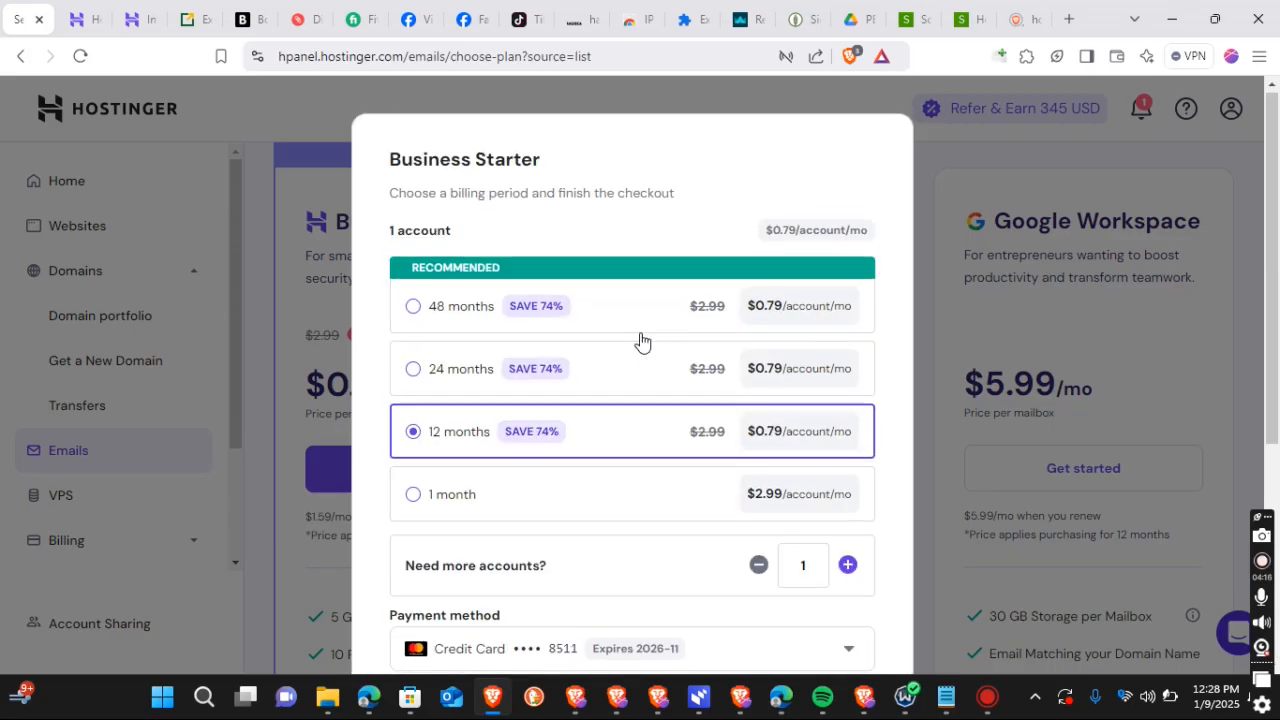
pyautogui.scroll(-3)
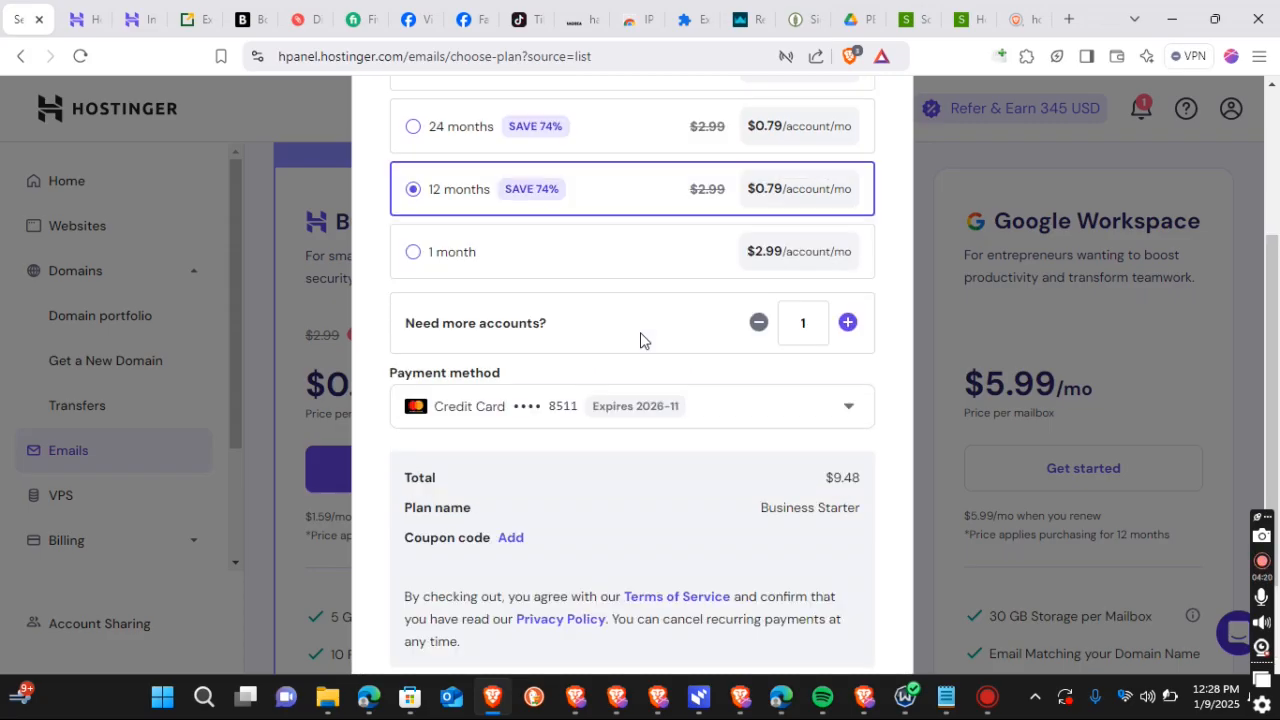
pyautogui.scroll(3)
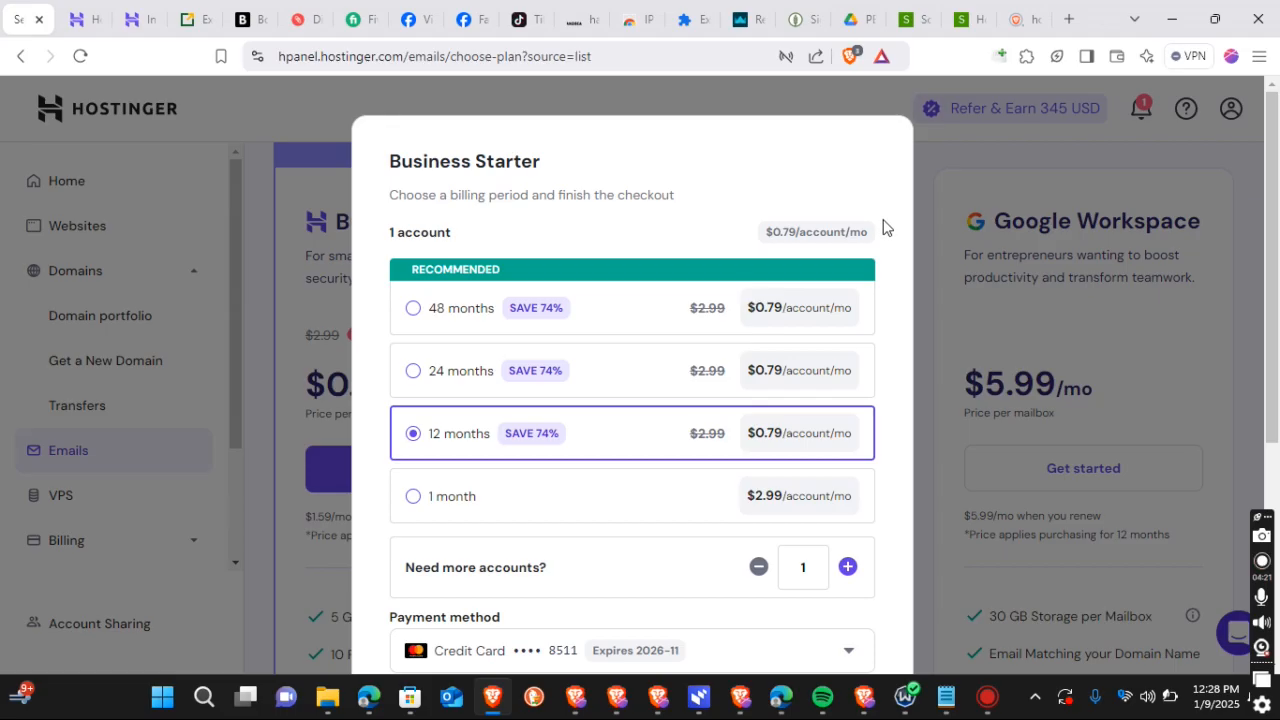
pyautogui.moveTo(662, 122)
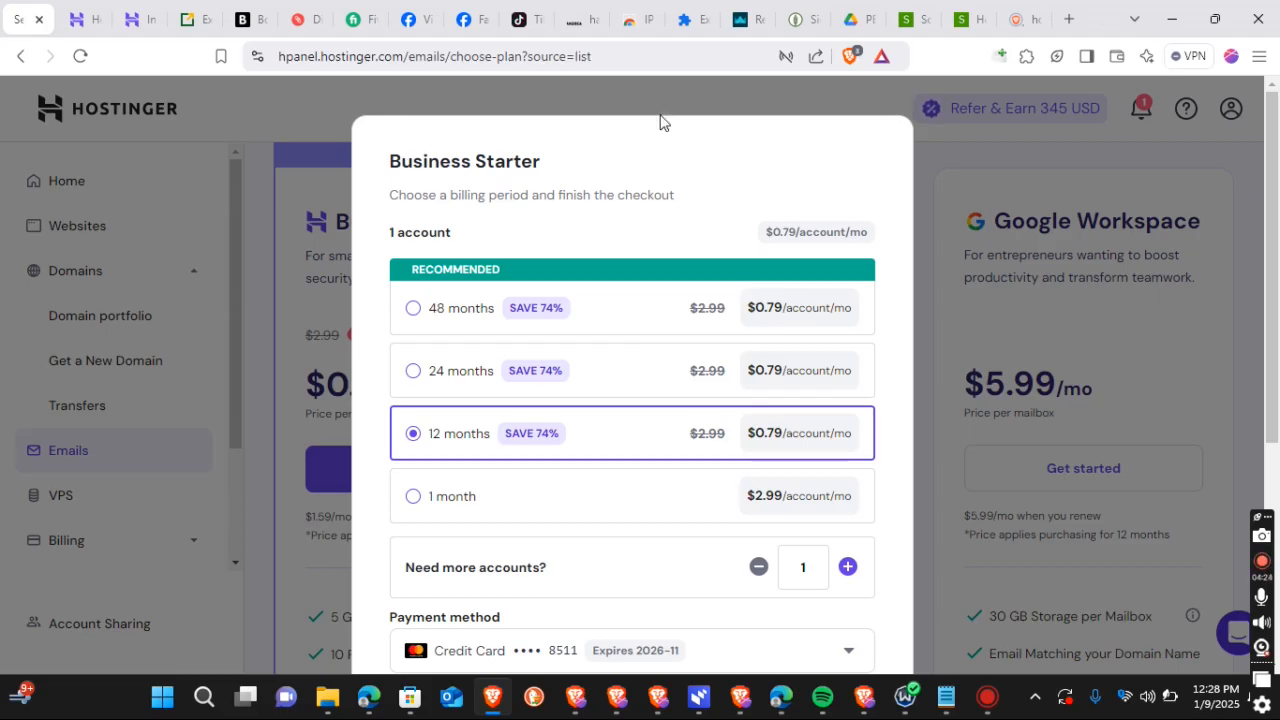
pyautogui.scroll(-3)
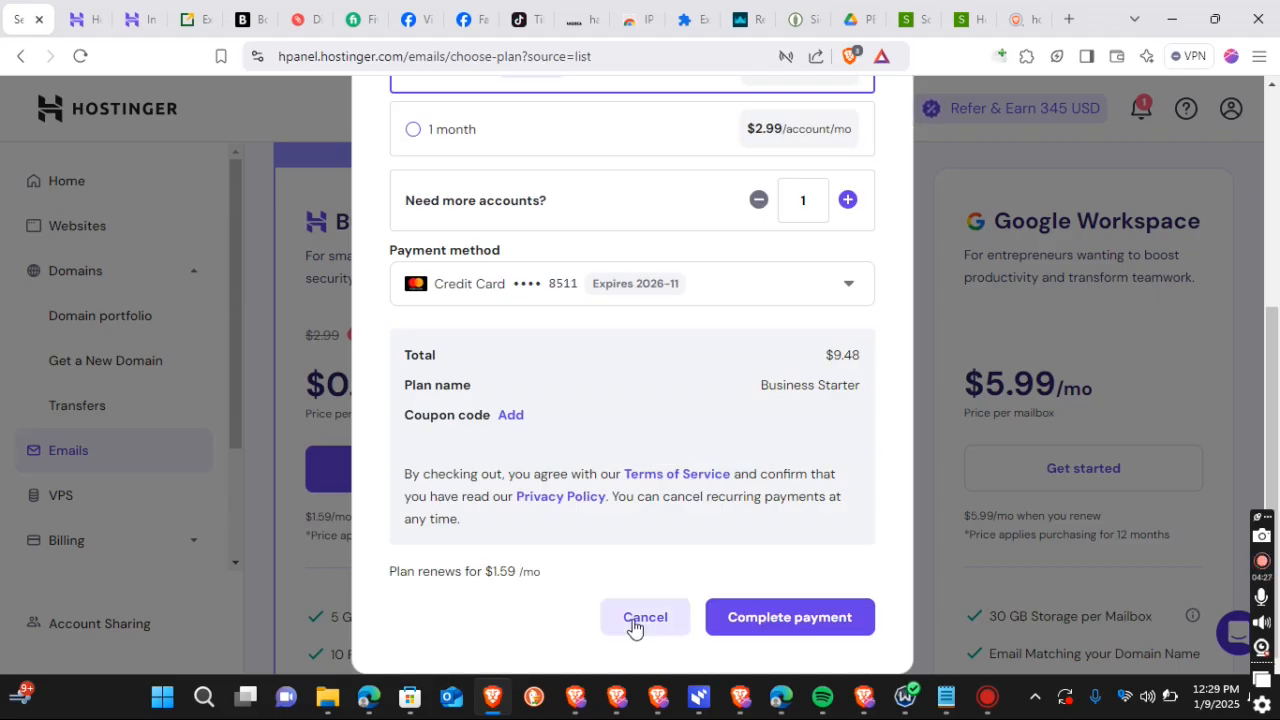
# Cancel the Business Starter checkout and return to the home dashboard
pyautogui.click(644, 616)
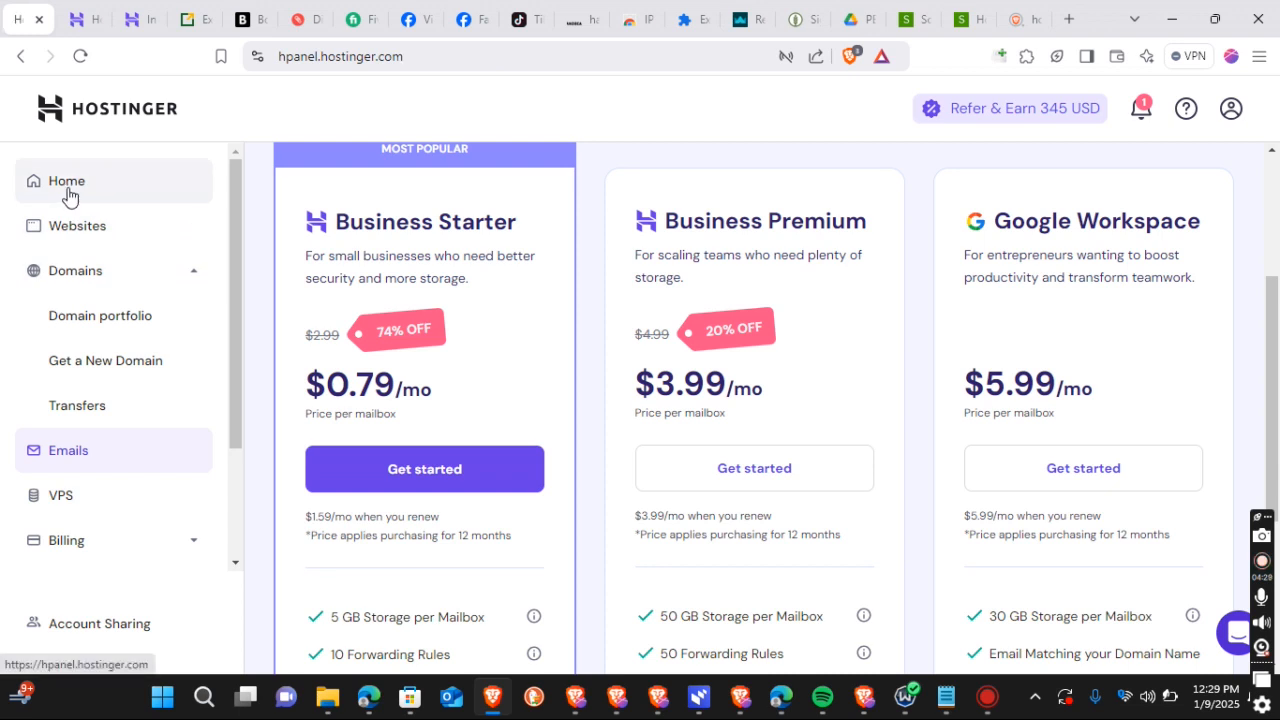
pyautogui.click(66, 180)
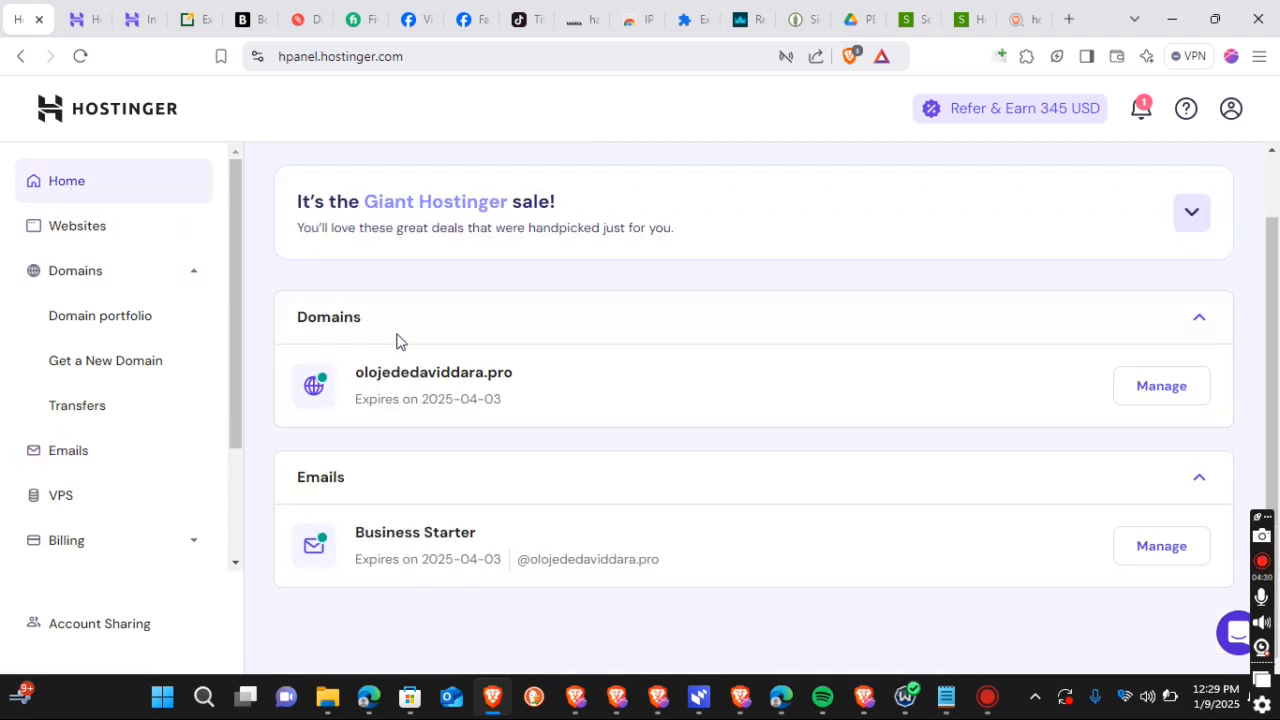
pyautogui.moveTo(404, 390)
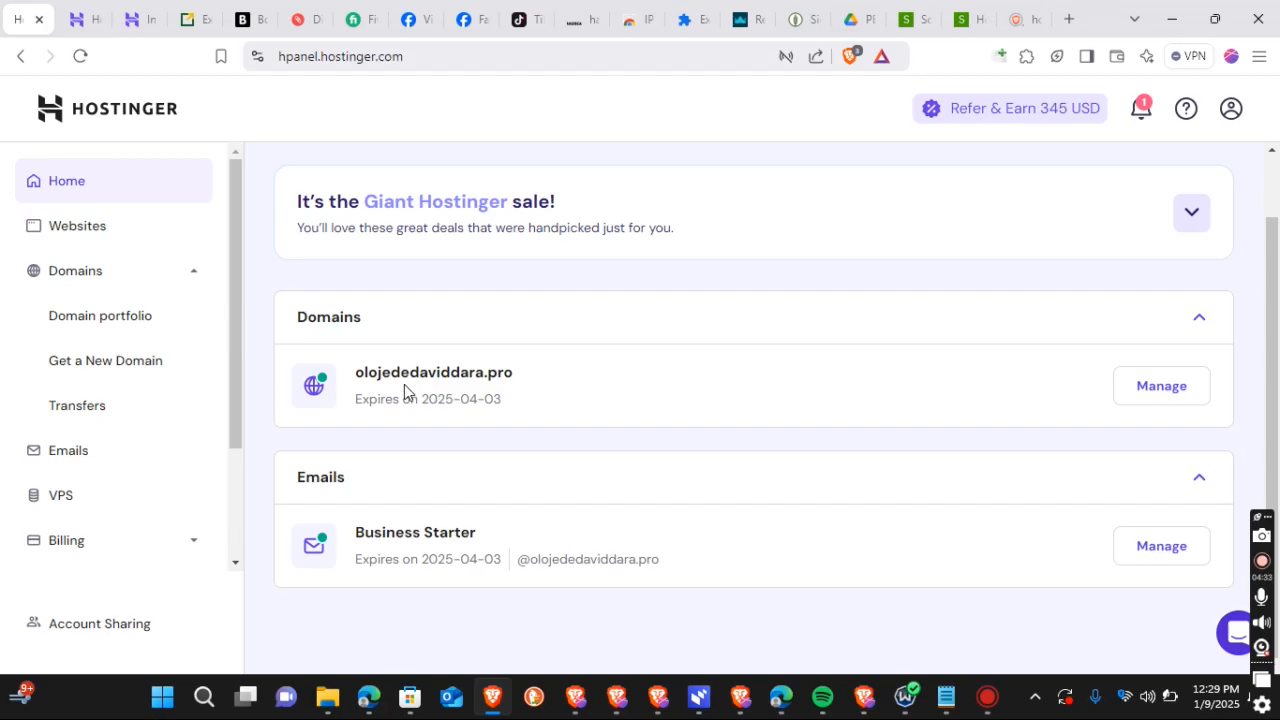
pyautogui.moveTo(376, 382)
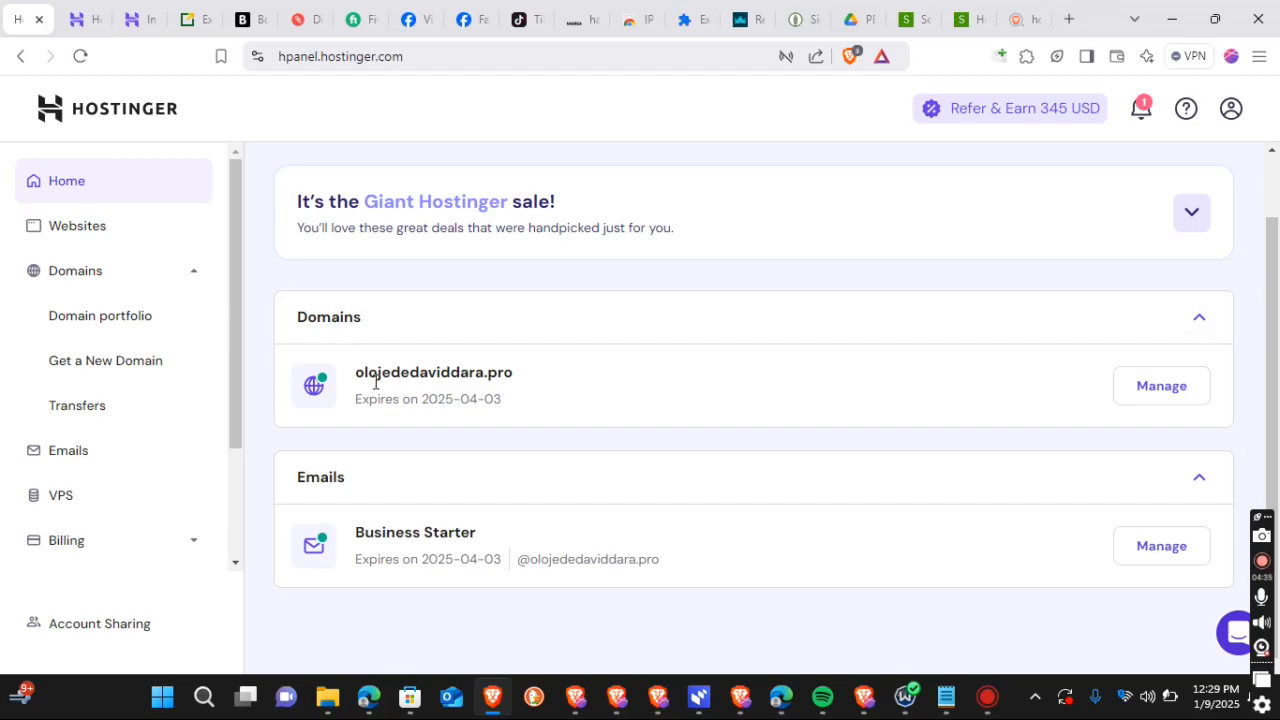
pyautogui.moveTo(476, 376)
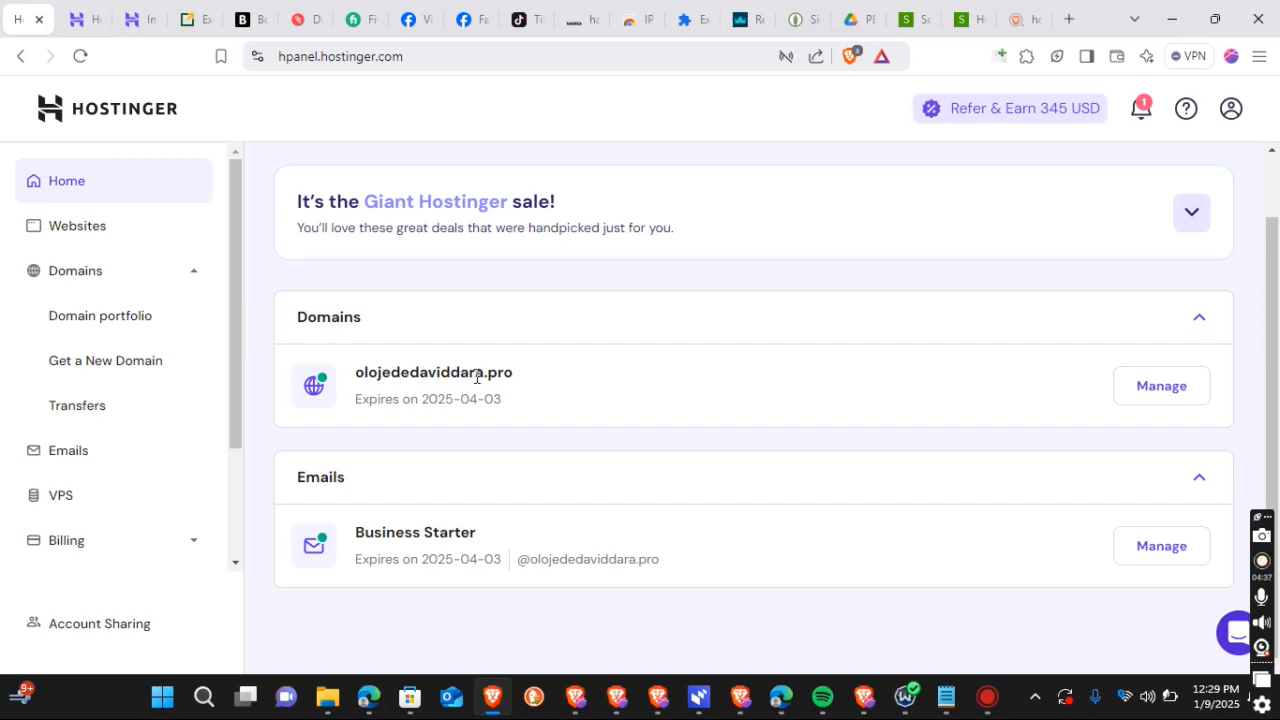
pyautogui.moveTo(444, 552)
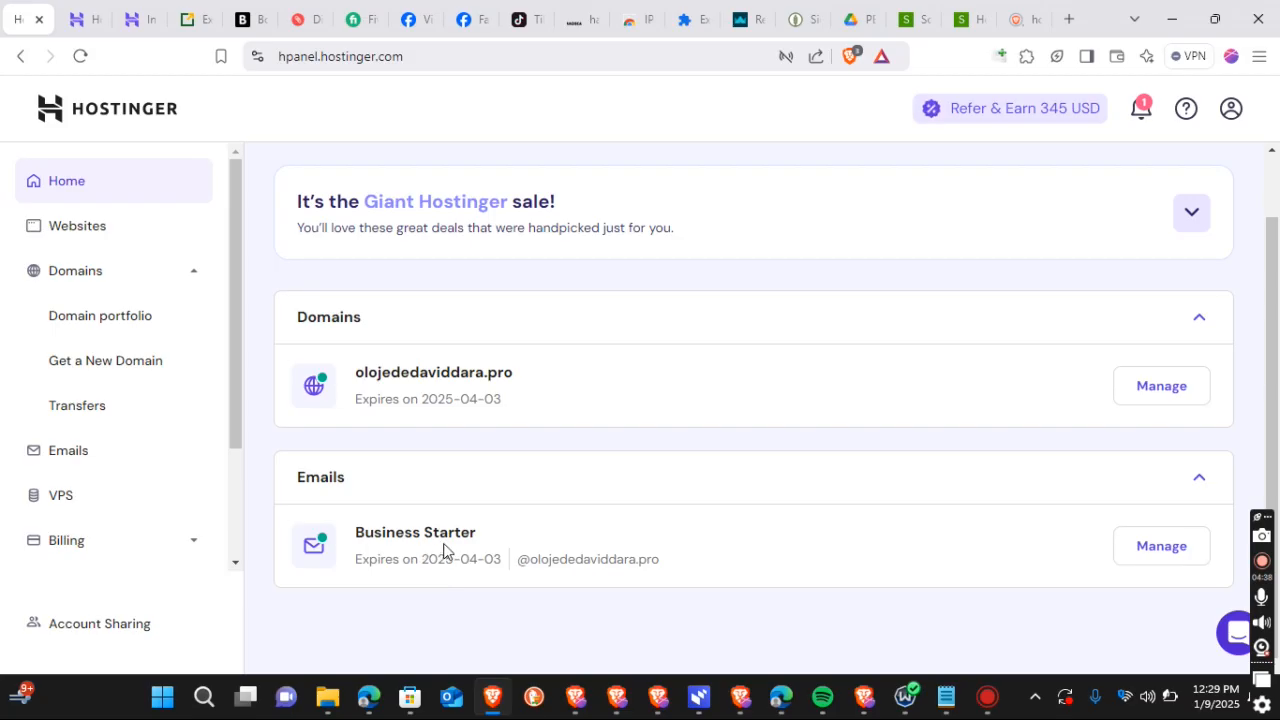
pyautogui.moveTo(1160, 546)
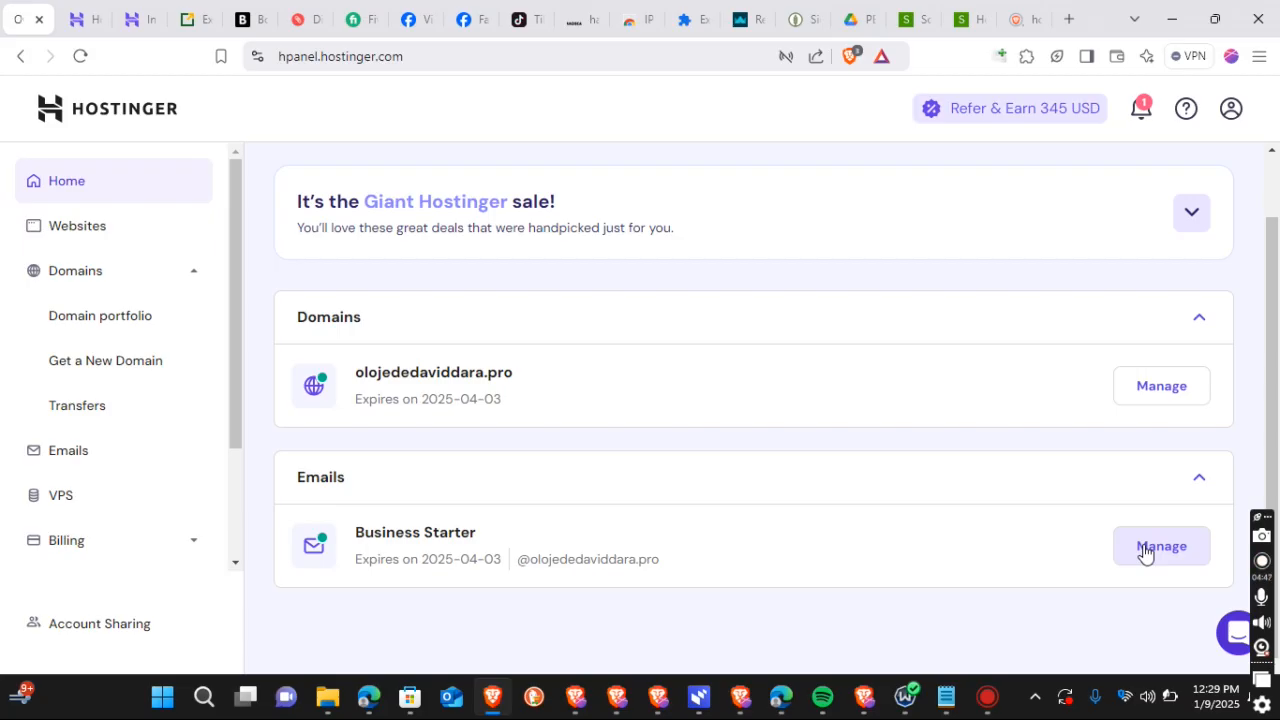
# Manage the Business Starter plan for olojededaviddara.pro and choose 'View all (1)' email accounts
pyautogui.click(1160, 546)
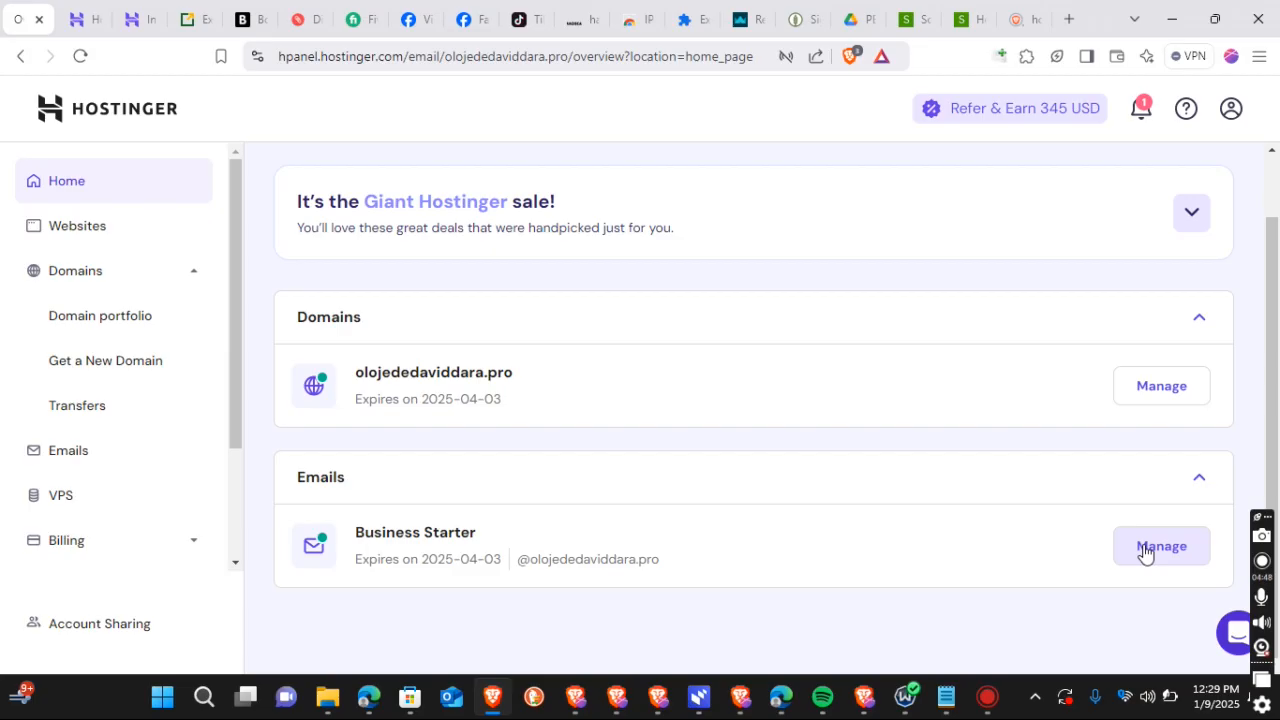
pyautogui.click(1160, 546)
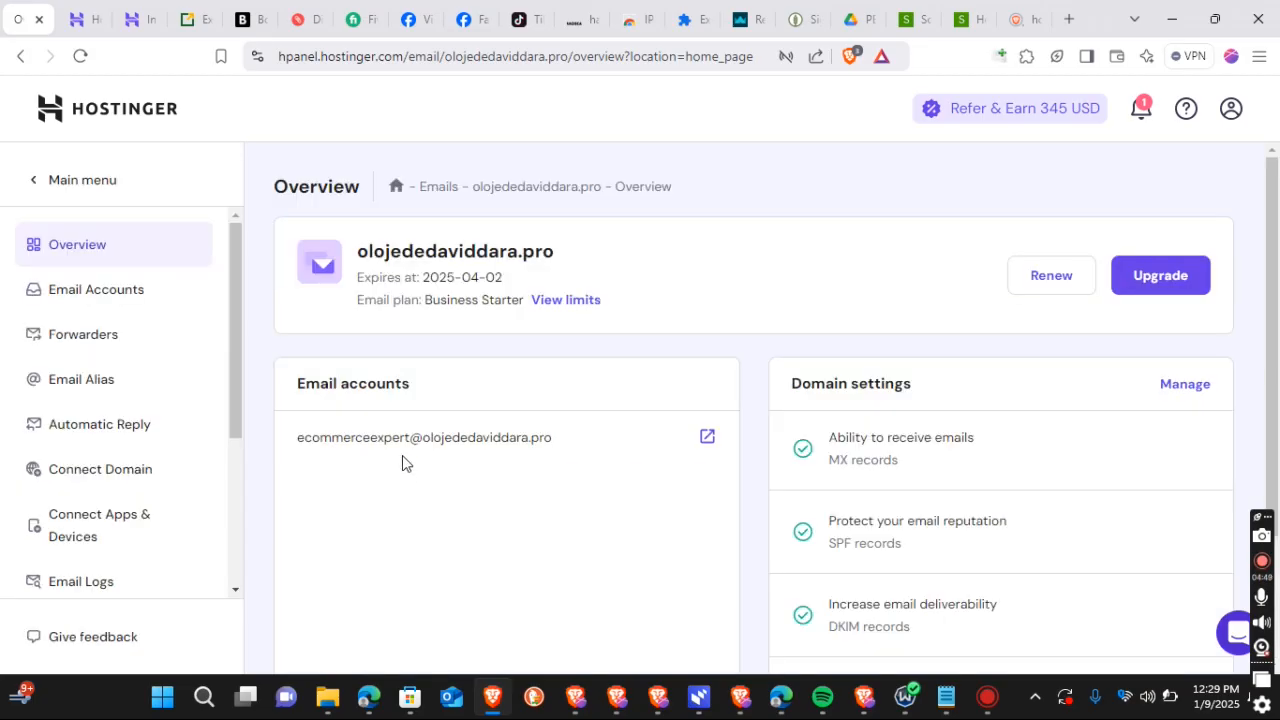
pyautogui.click(92, 636)
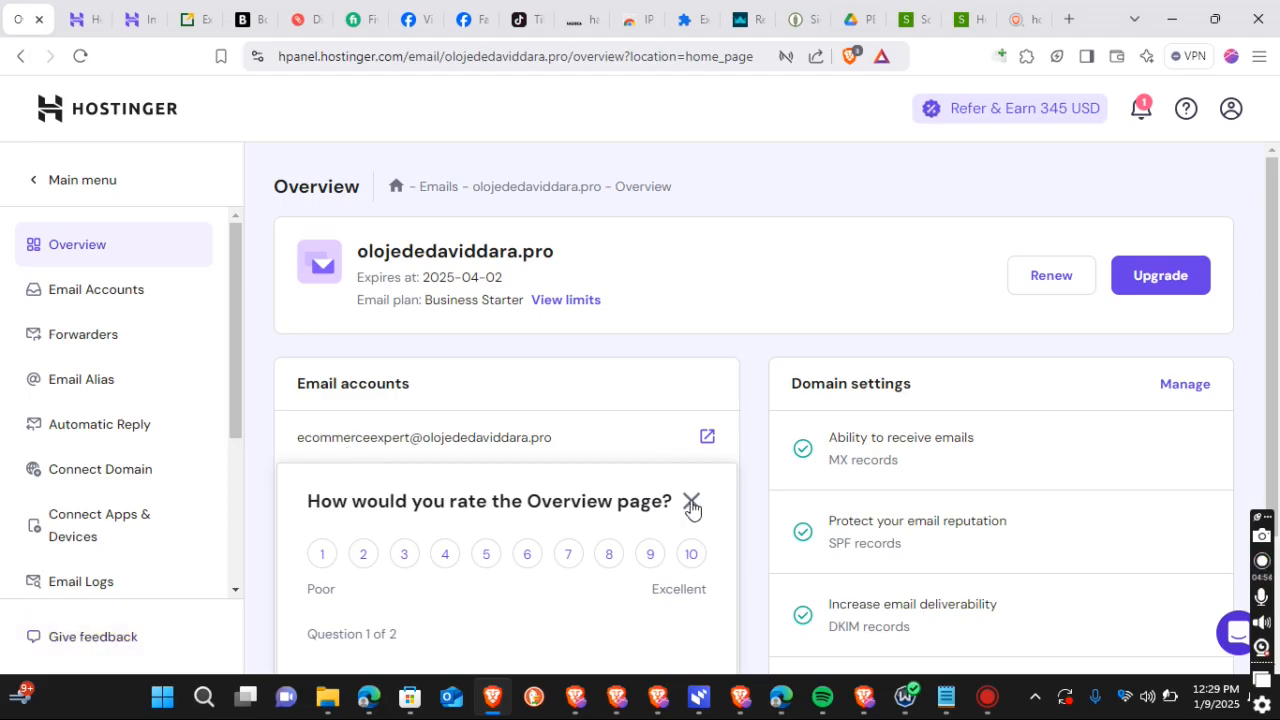
pyautogui.click(692, 502)
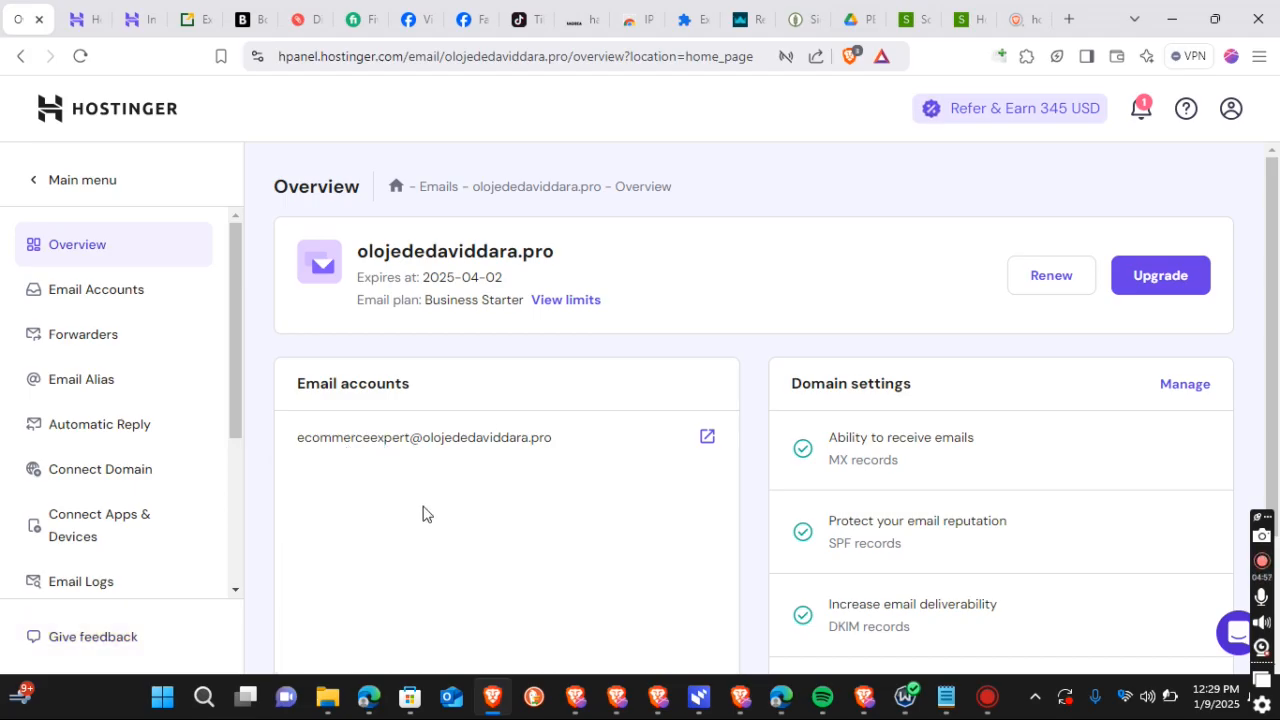
pyautogui.scroll(-3)
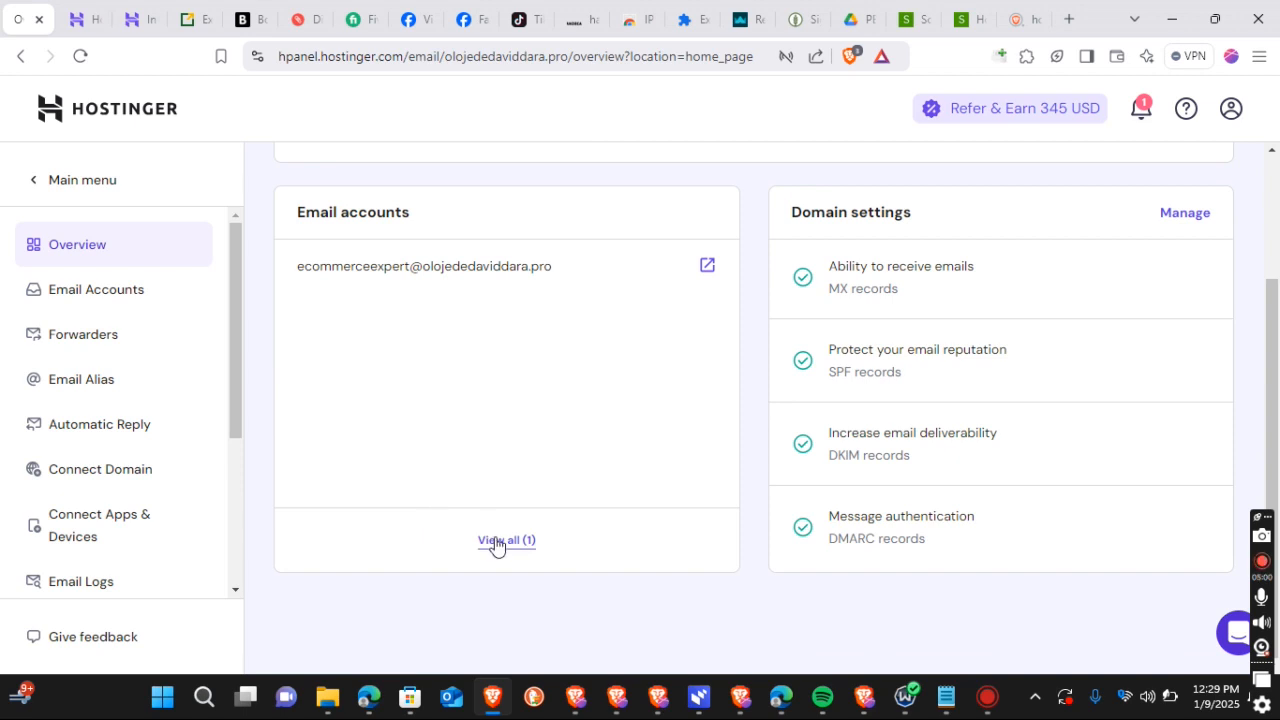
pyautogui.click(506, 540)
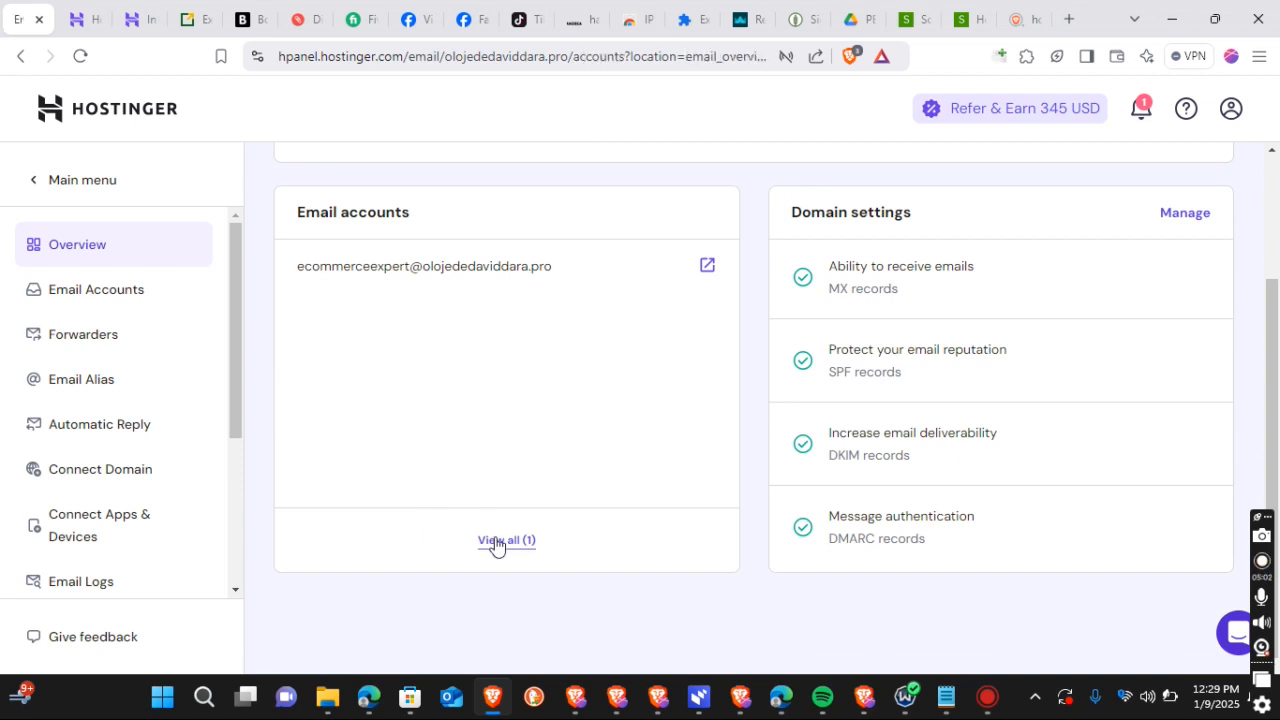
# Review the Email Accounts page: plan details and the active ecommerceexpert mailbox at 0% of 10 GB
pyautogui.click(504, 540)
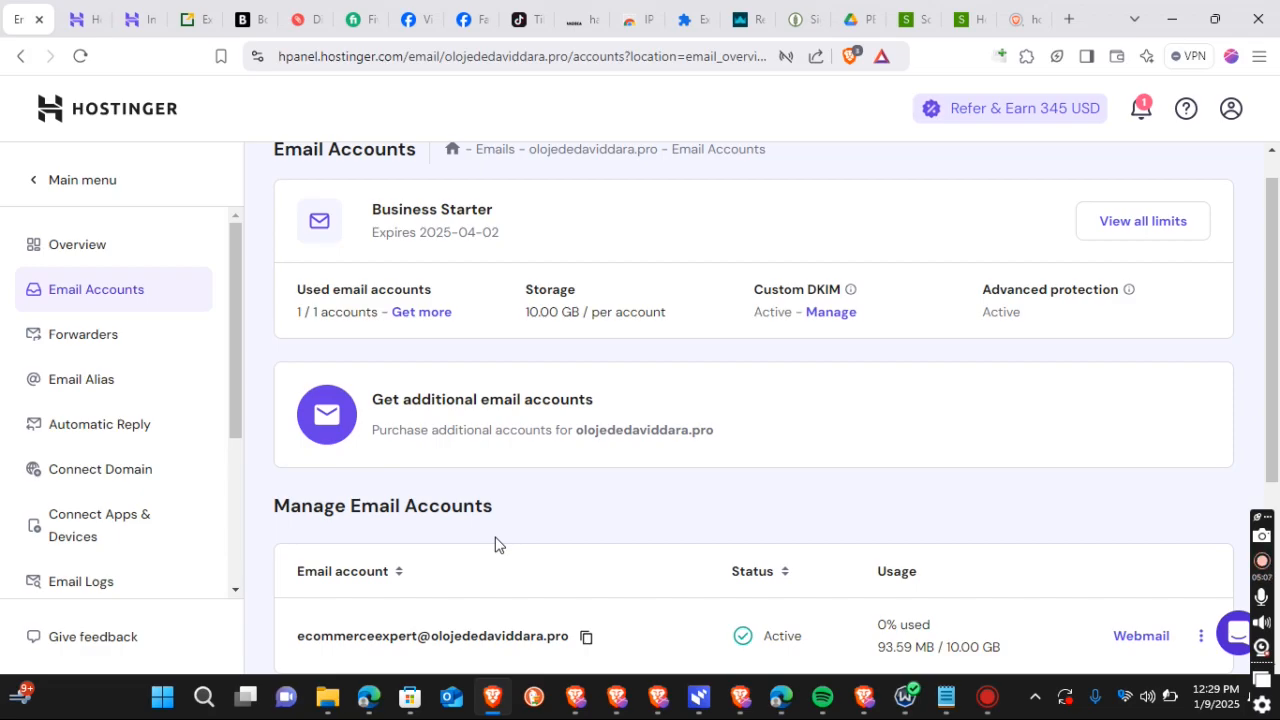
pyautogui.scroll(-3)
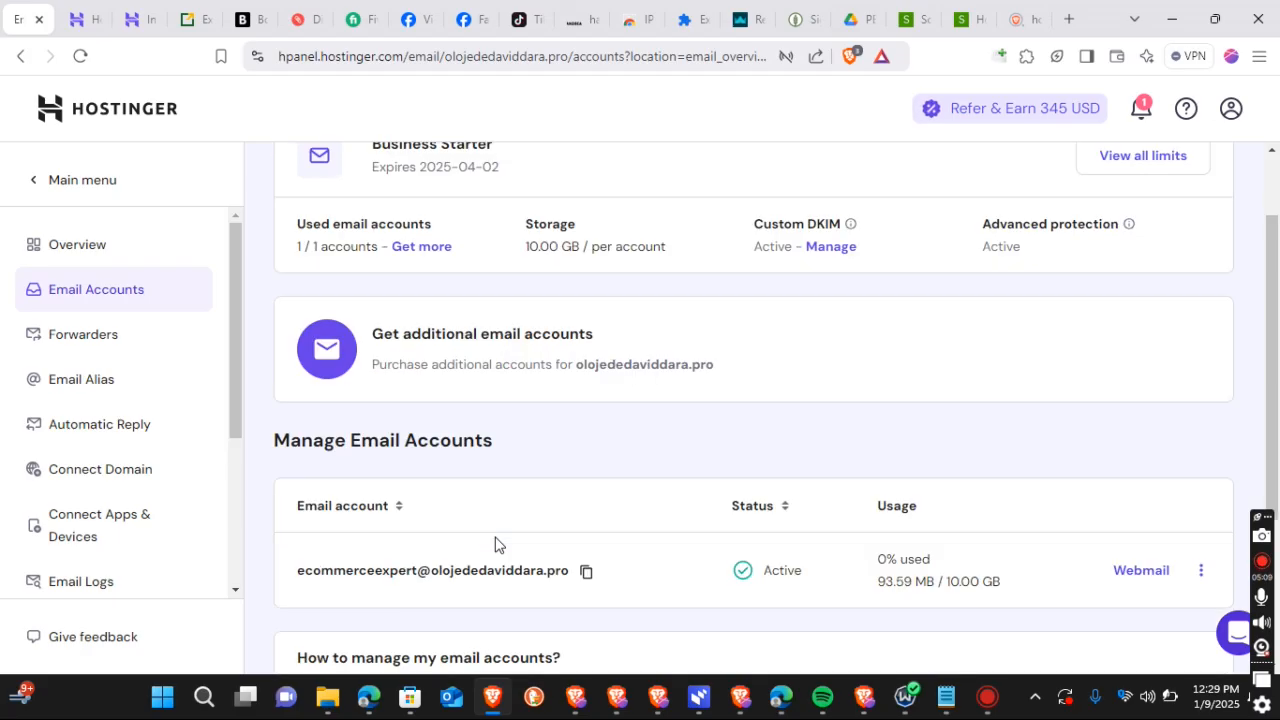
pyautogui.scroll(-3)
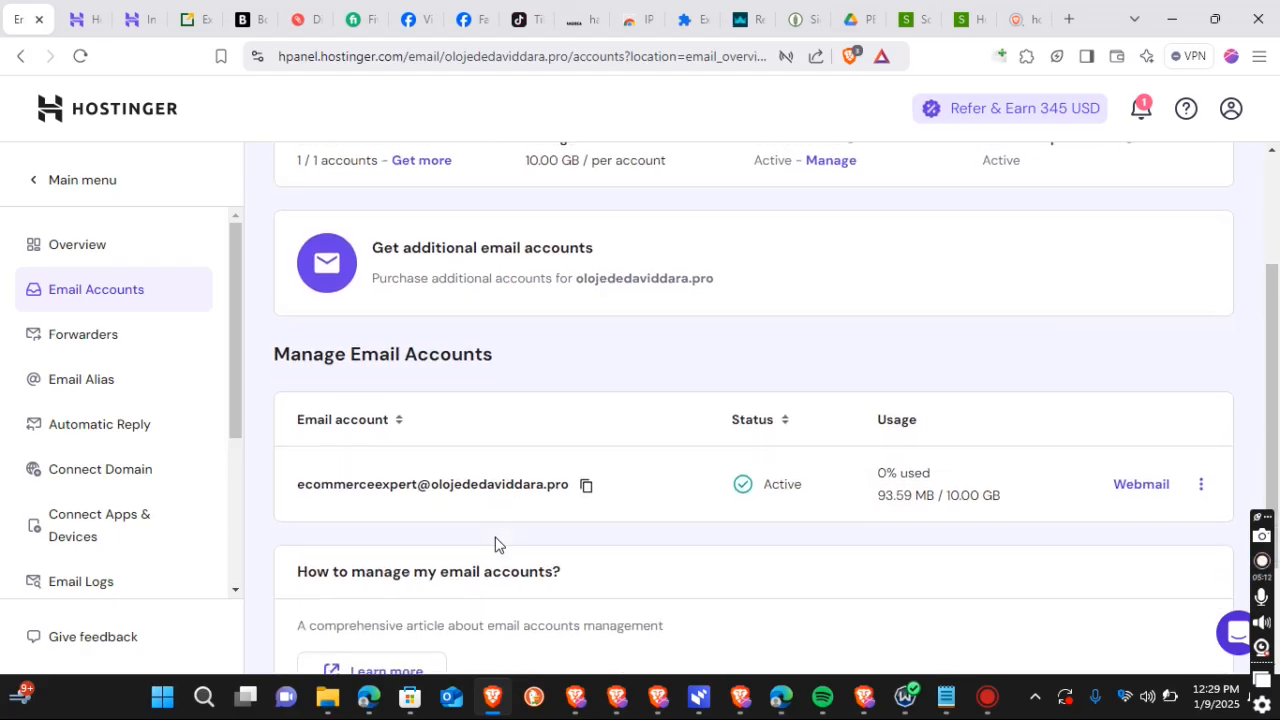
pyautogui.scroll(-3)
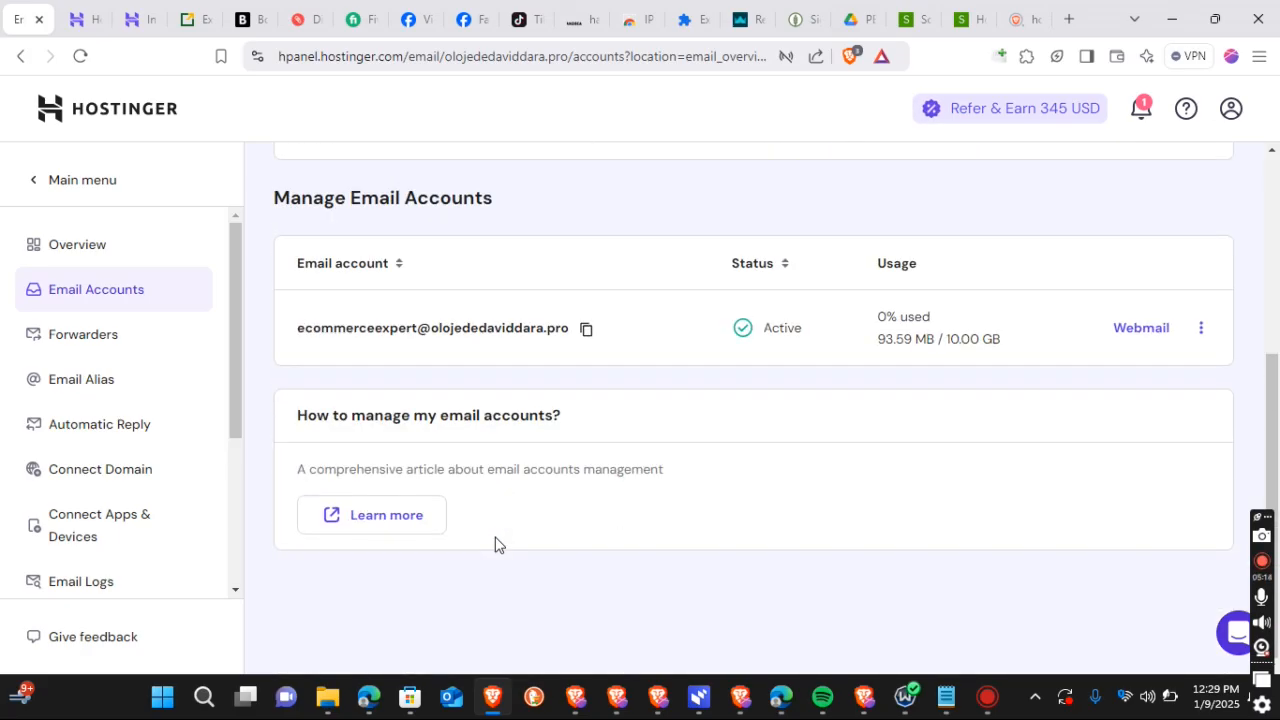
pyautogui.scroll(3)
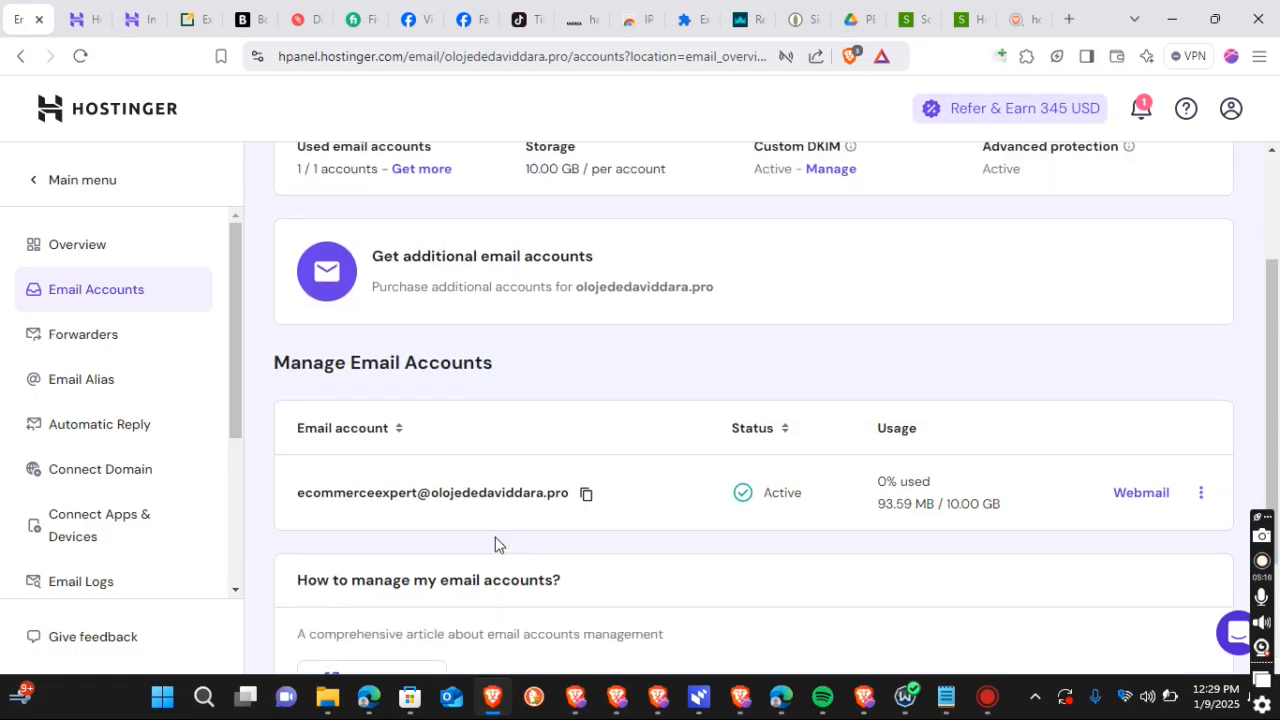
pyautogui.scroll(3)
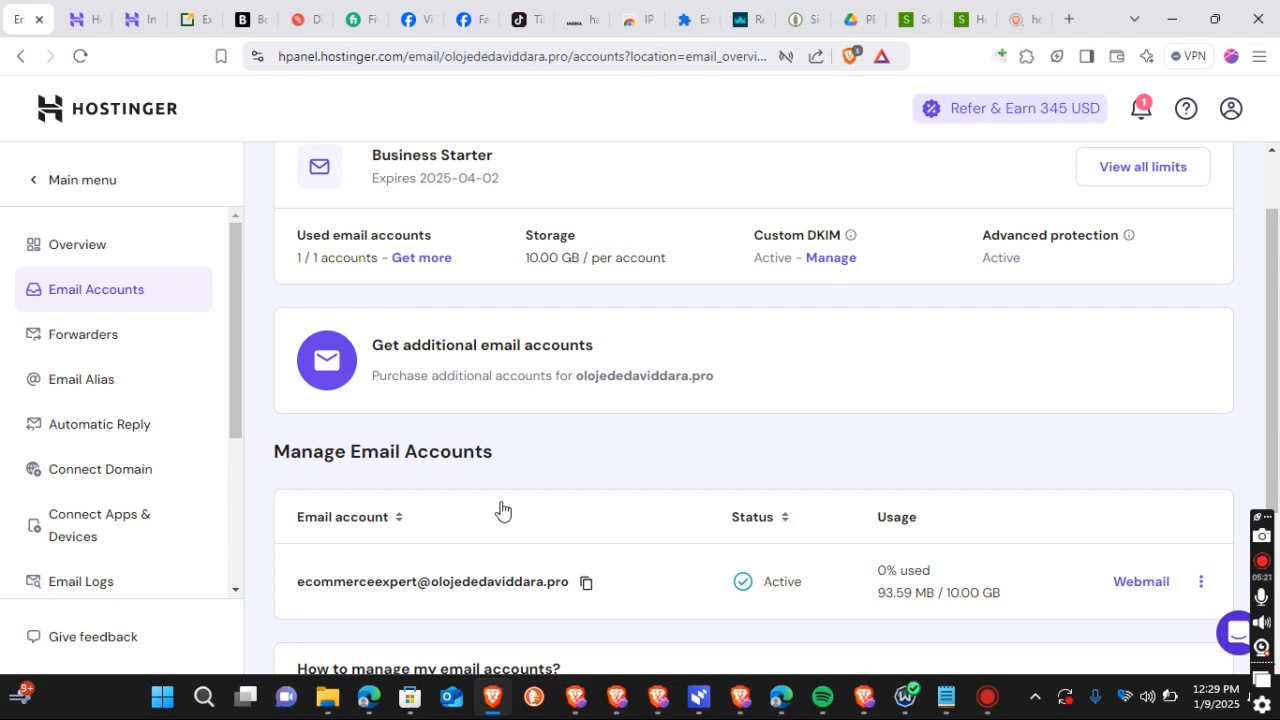
pyautogui.moveTo(504, 488)
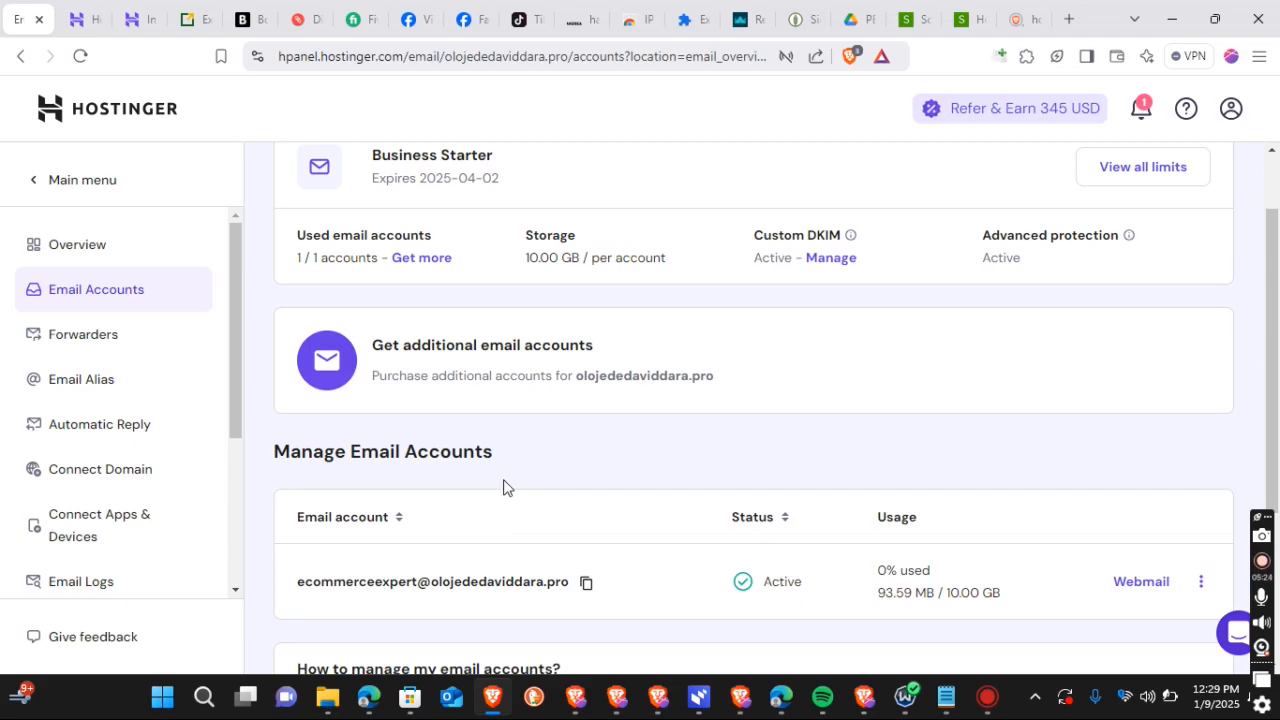
pyautogui.moveTo(688, 434)
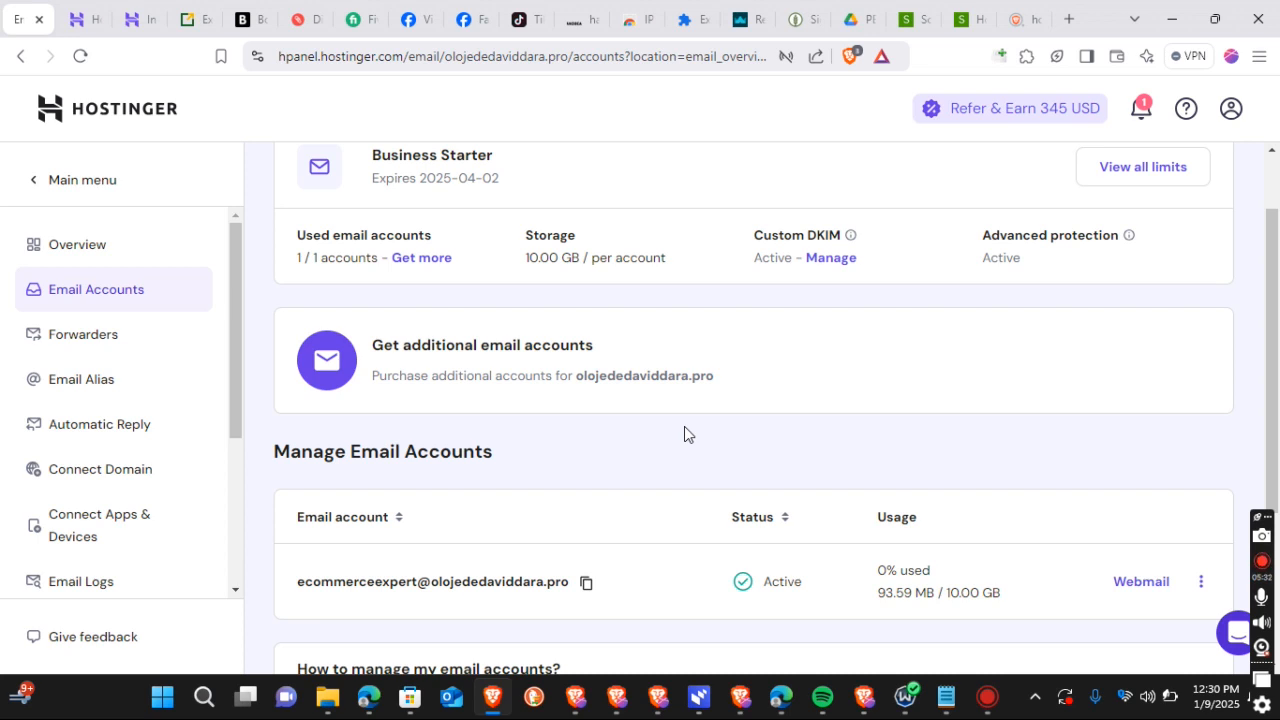
pyautogui.scroll(3)
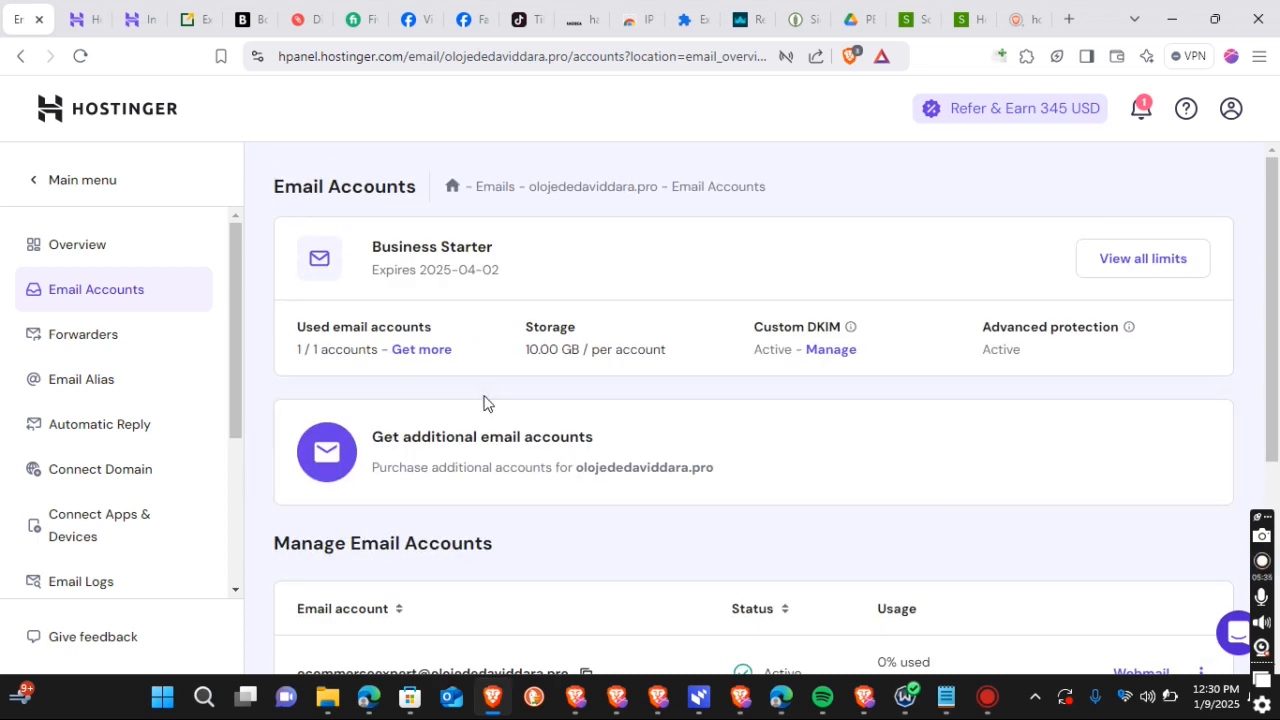
pyautogui.scroll(-3)
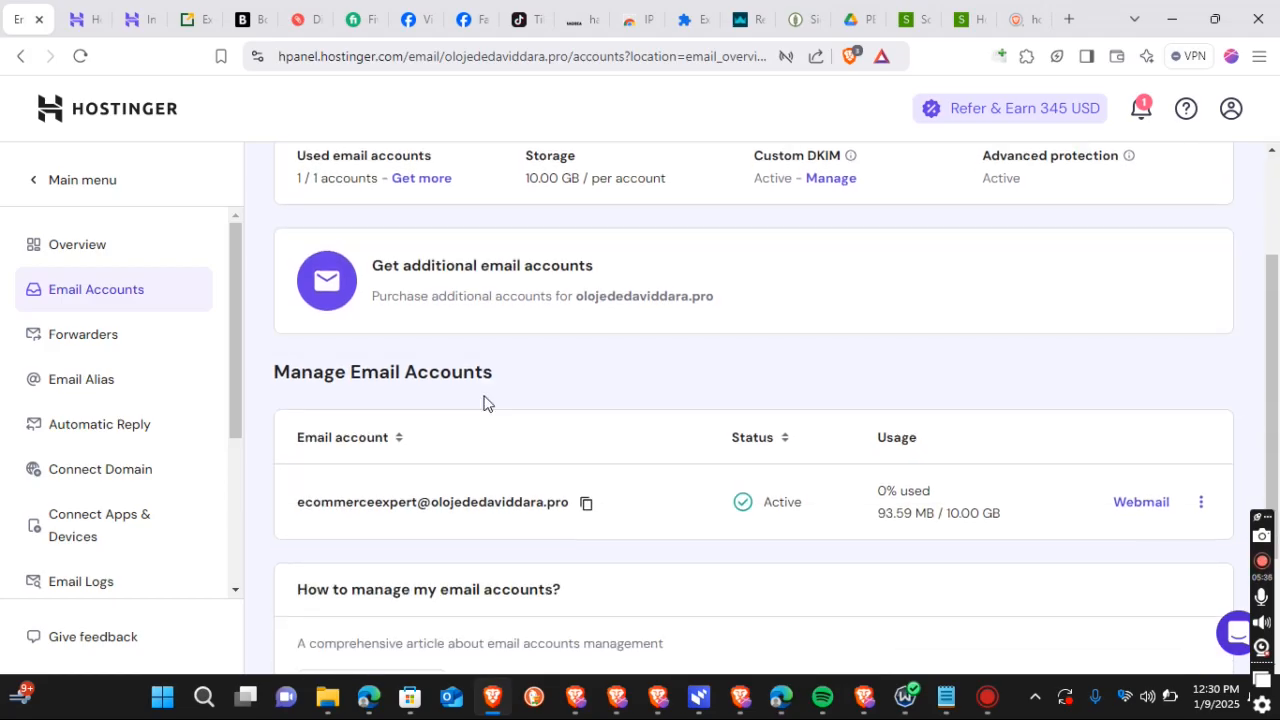
pyautogui.moveTo(884, 496)
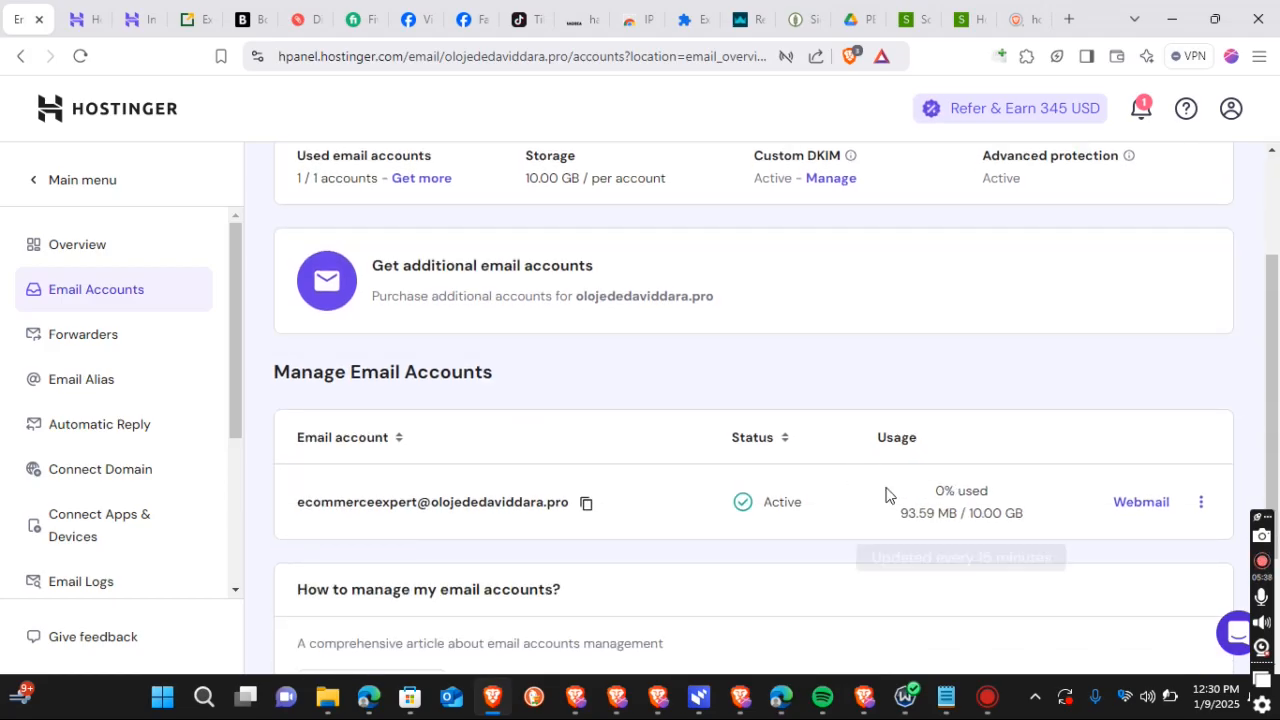
pyautogui.moveTo(1064, 492)
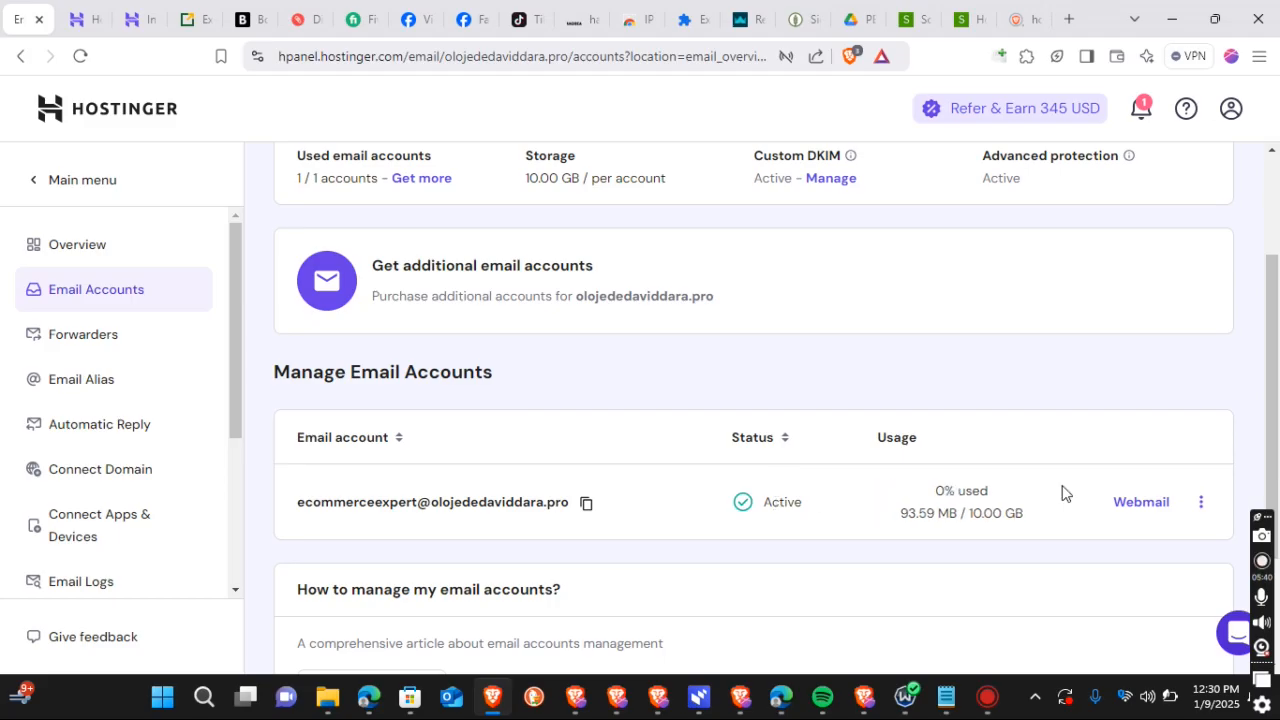
# View the mailbox's three-dot management actions, then launch the ecommerceexpert mailbox in Hostinger Webmail
pyautogui.click(1200, 500)
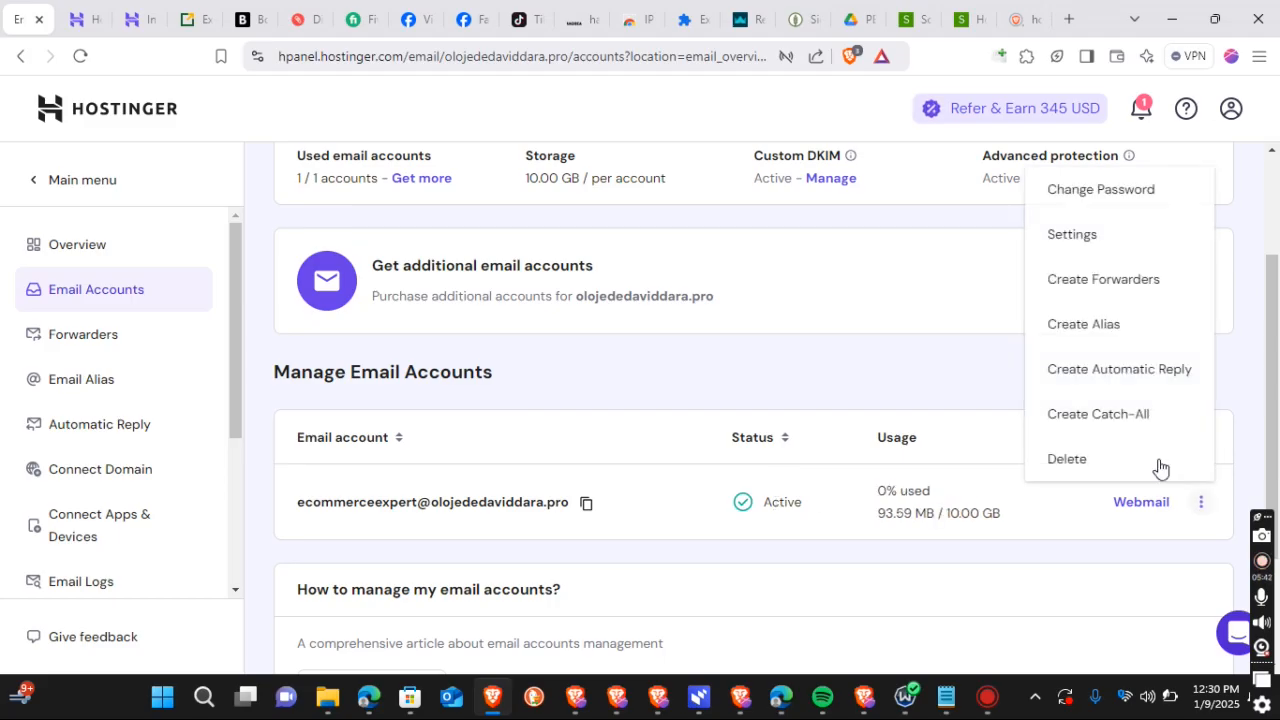
pyautogui.moveTo(1100, 290)
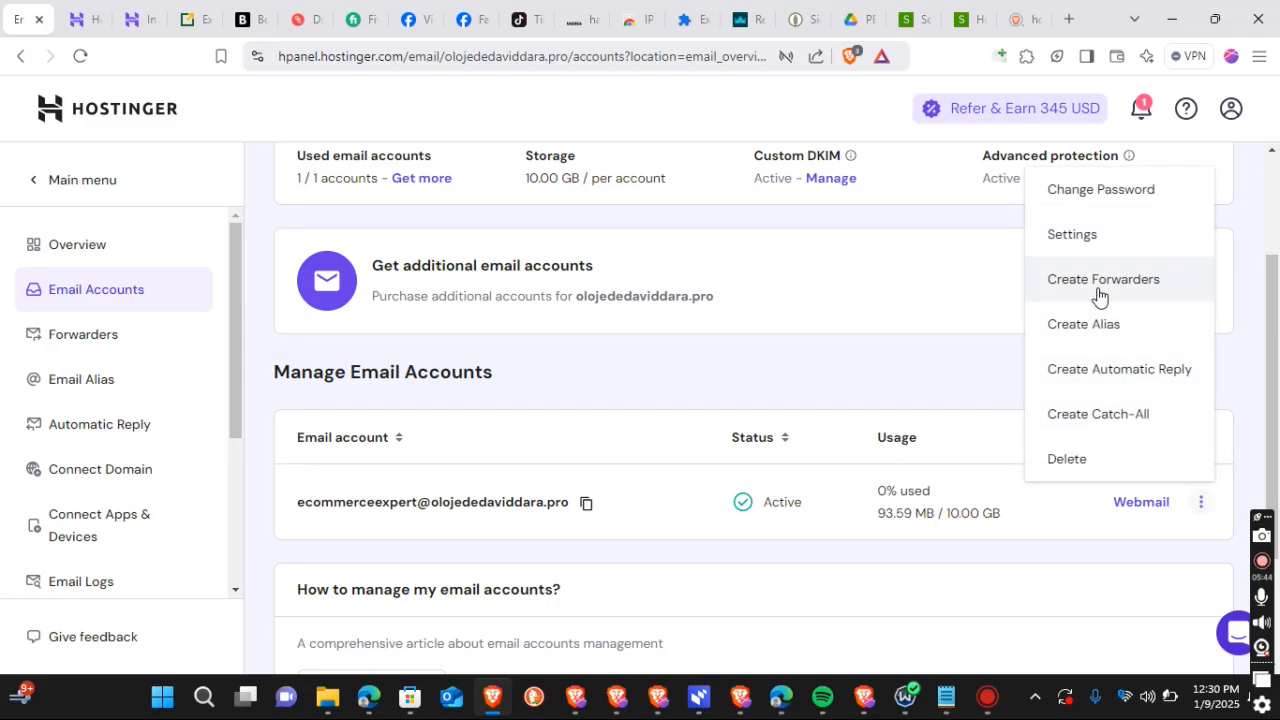
pyautogui.moveTo(764, 504)
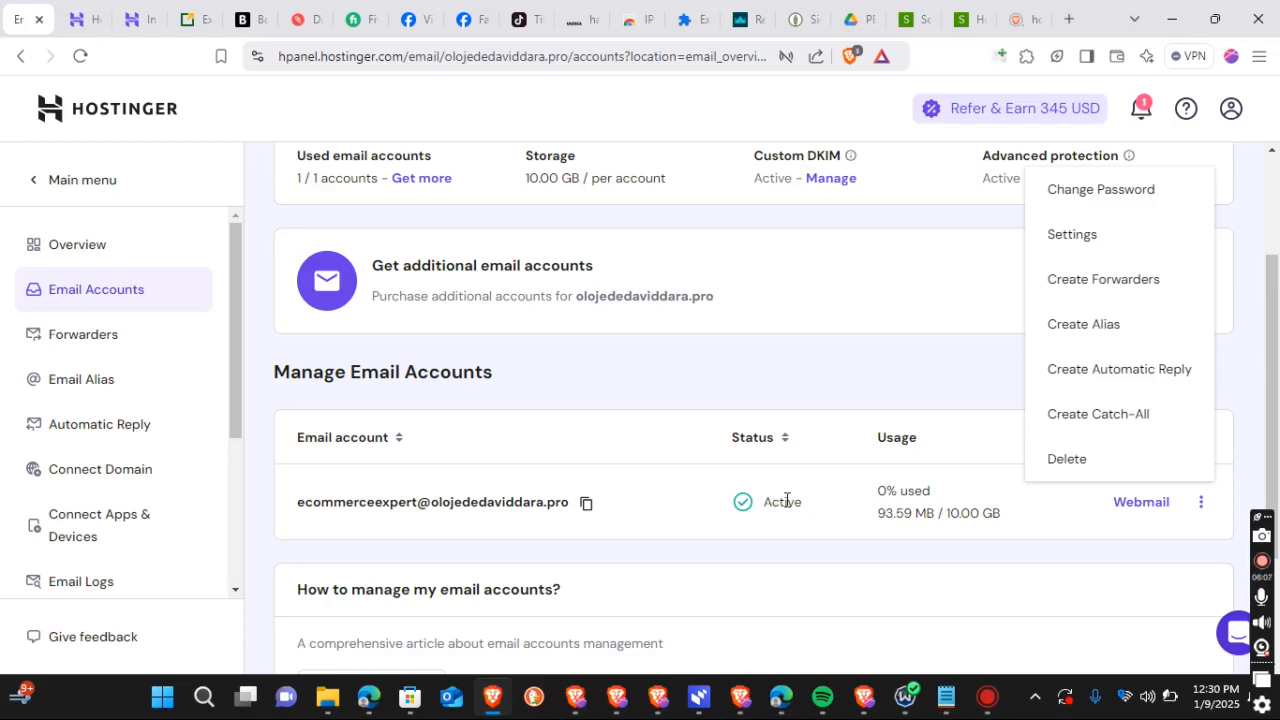
pyautogui.scroll(-3)
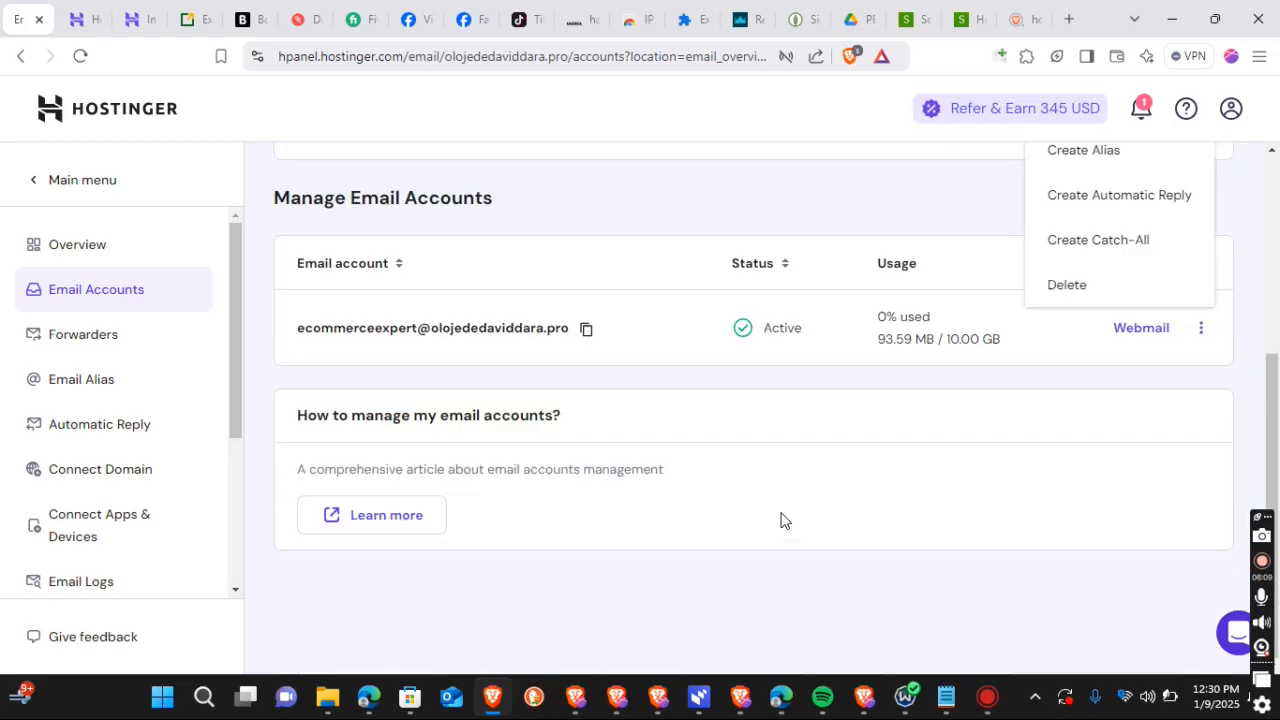
pyautogui.scroll(3)
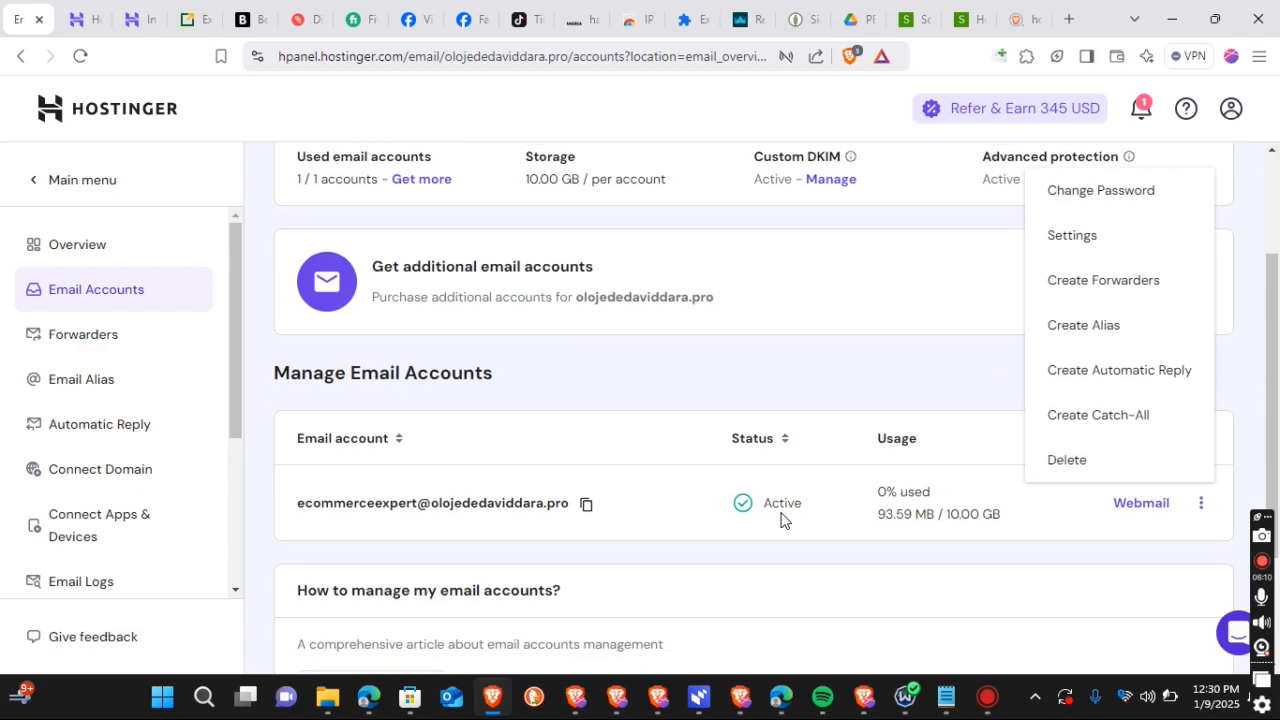
pyautogui.click(1140, 504)
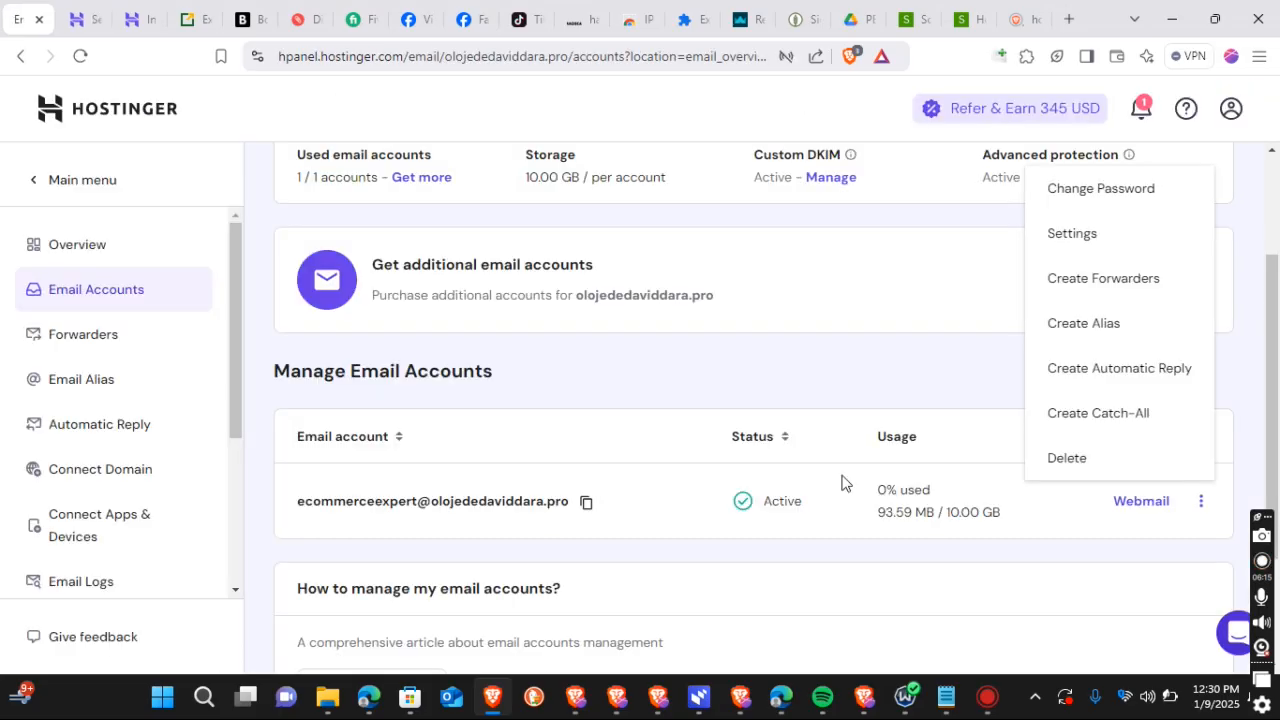
pyautogui.click(1140, 500)
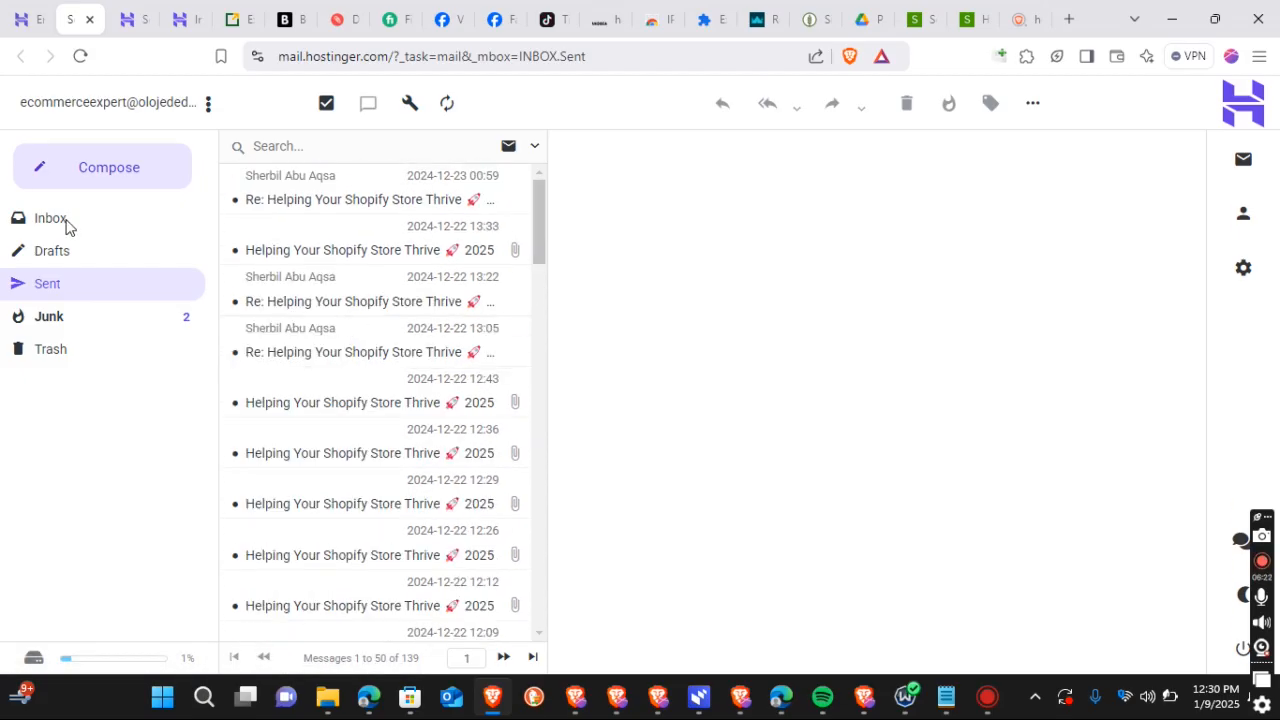
# Open the Inbox folder of the ecommerceexpert mailbox, which shows no messages
pyautogui.click(50, 216)
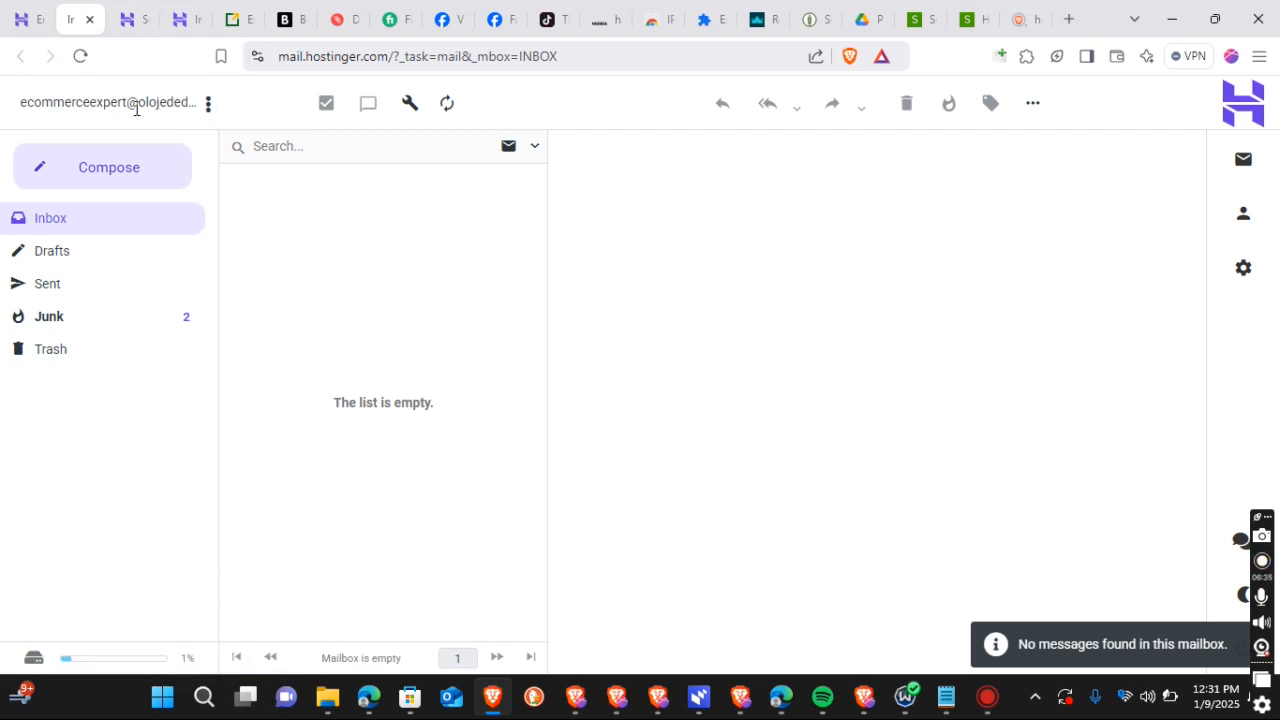
pyautogui.moveTo(208, 104)
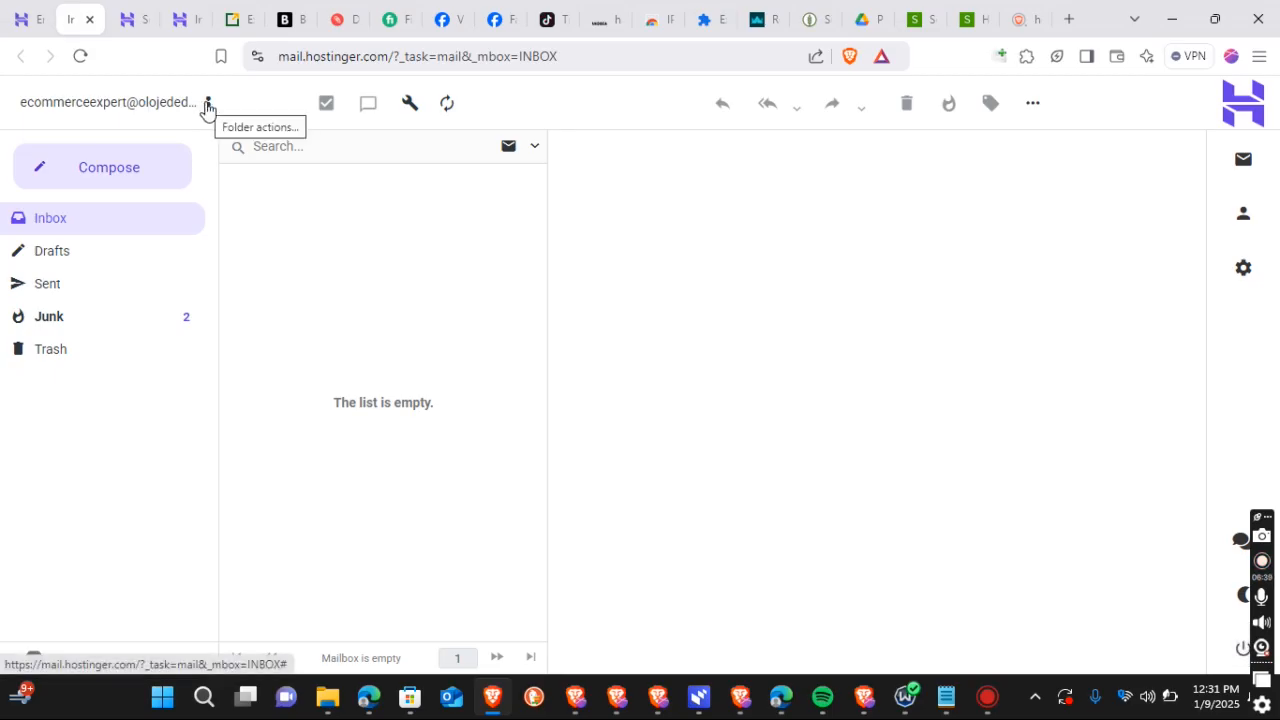
pyautogui.moveTo(208, 110)
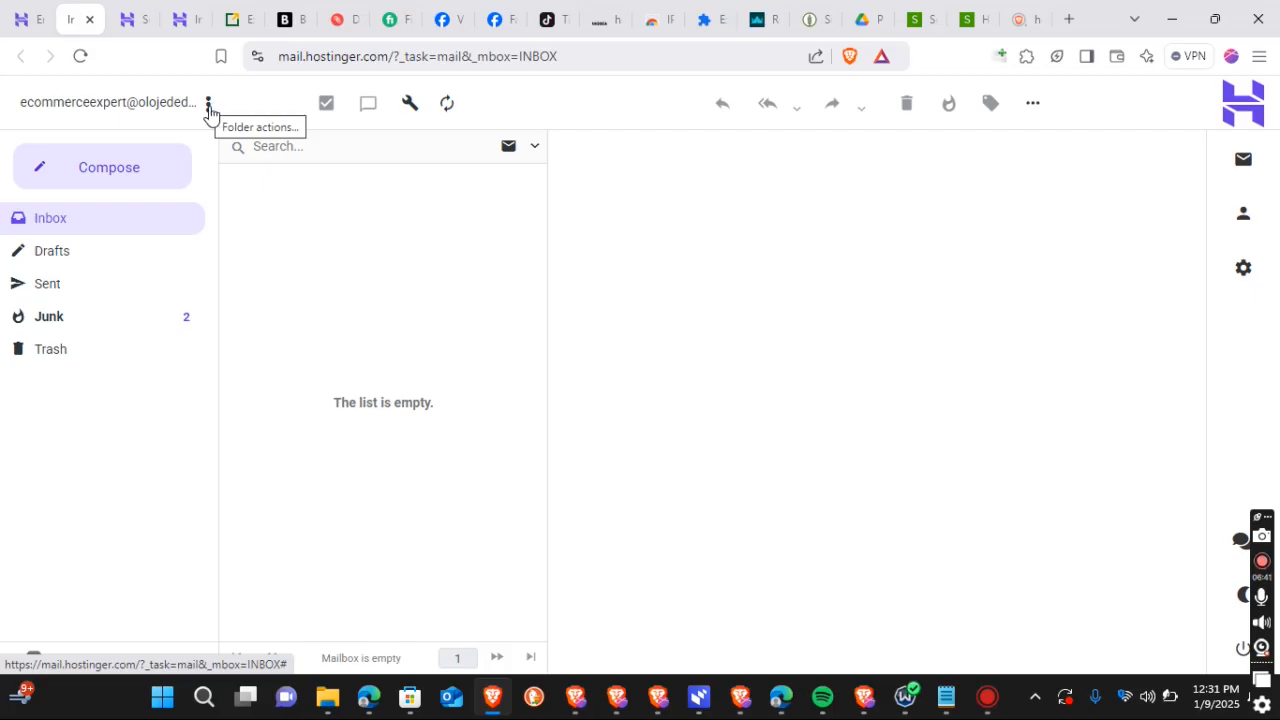
pyautogui.moveTo(130, 18)
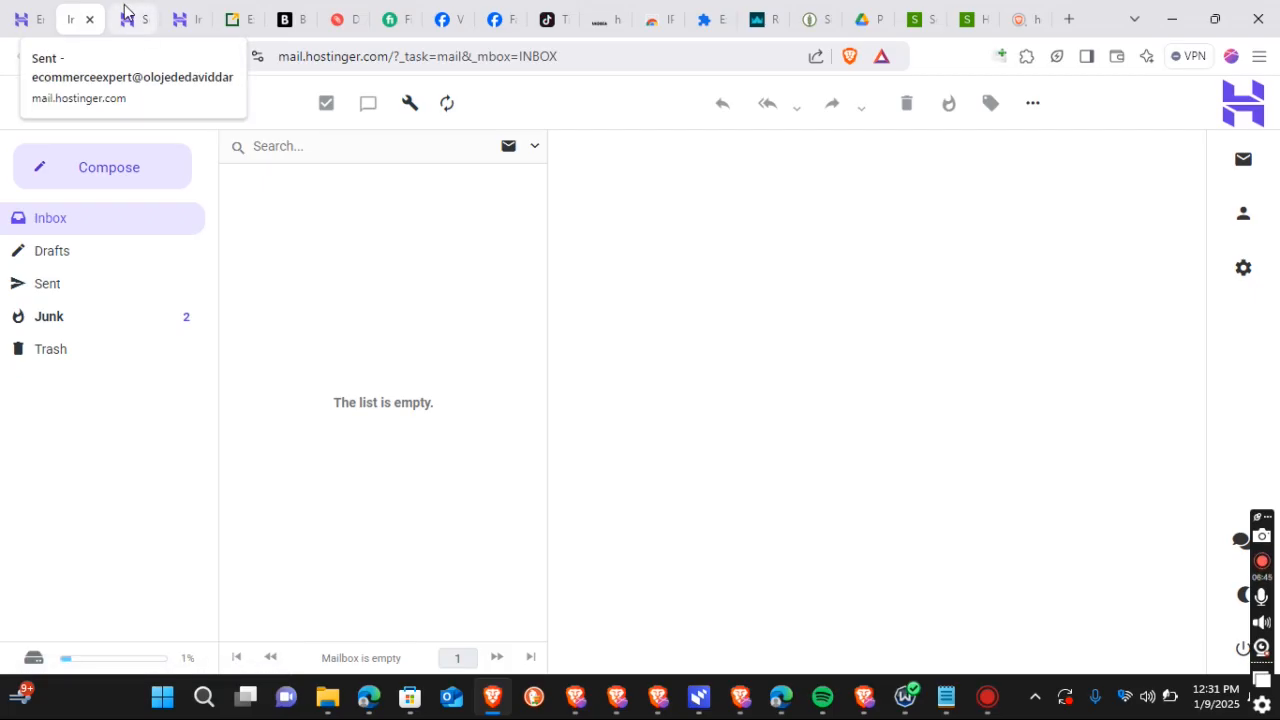
pyautogui.moveTo(836, 304)
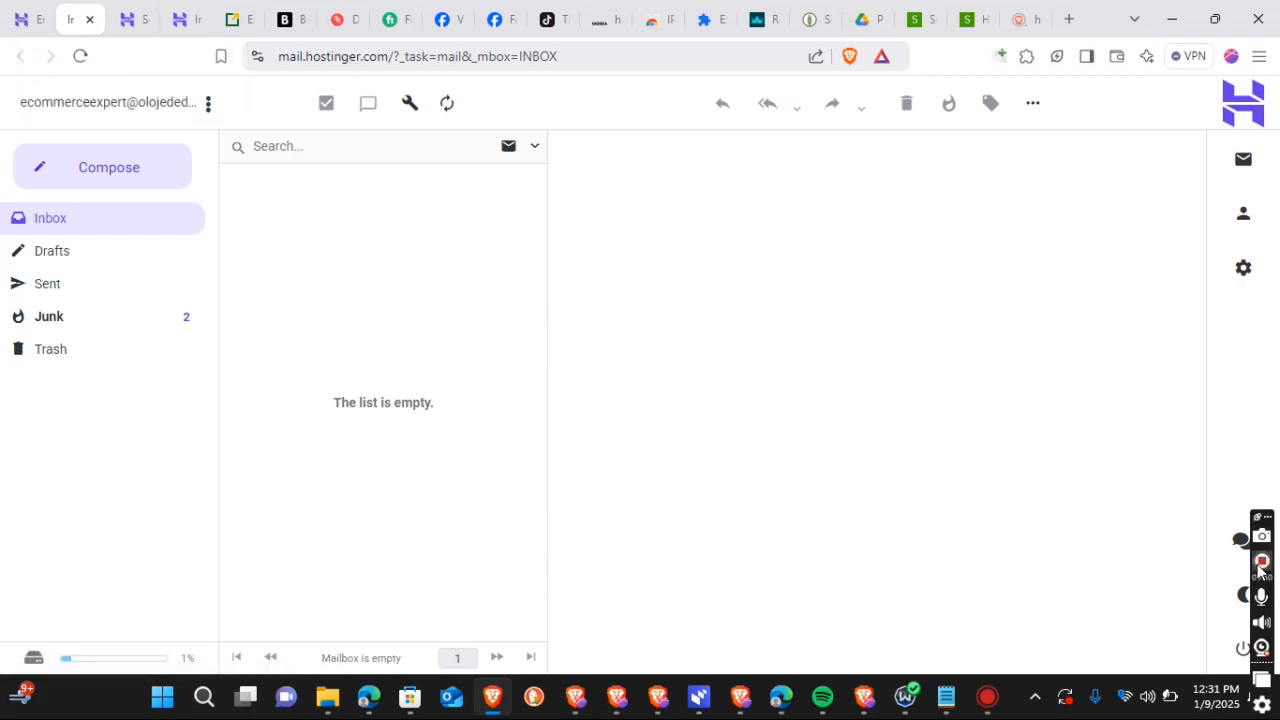
pyautogui.moveTo(1262, 572)
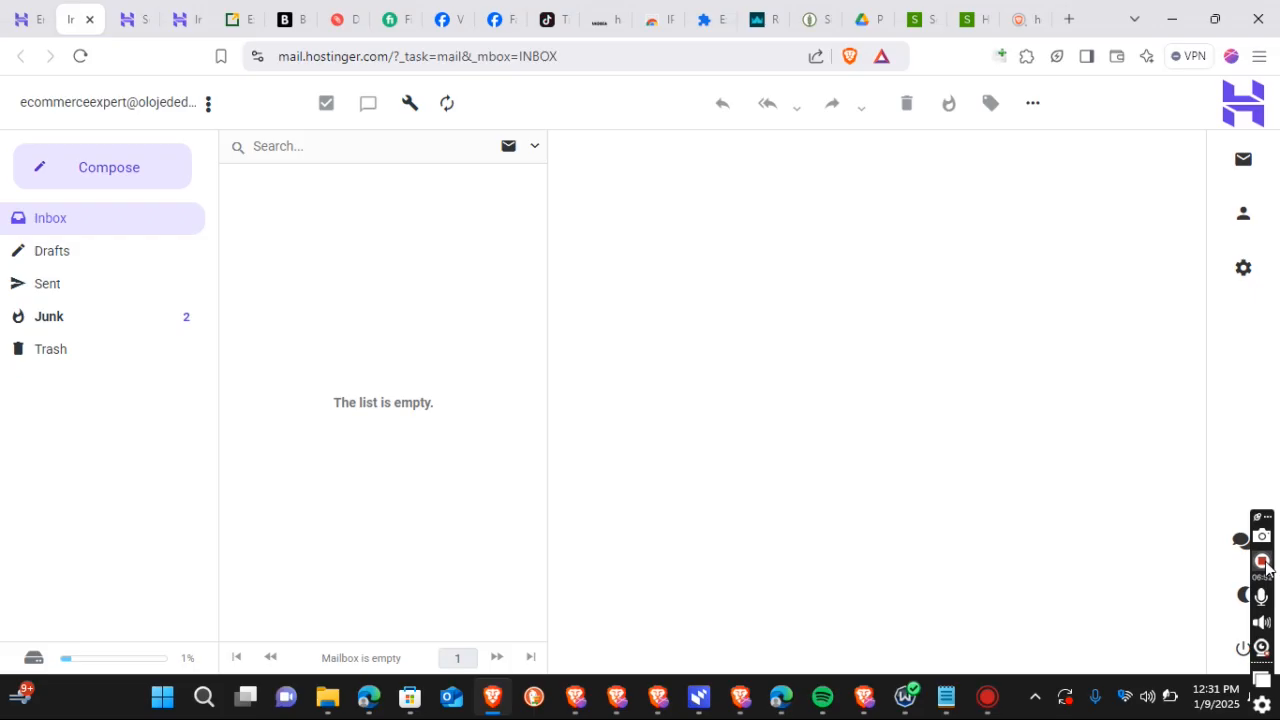